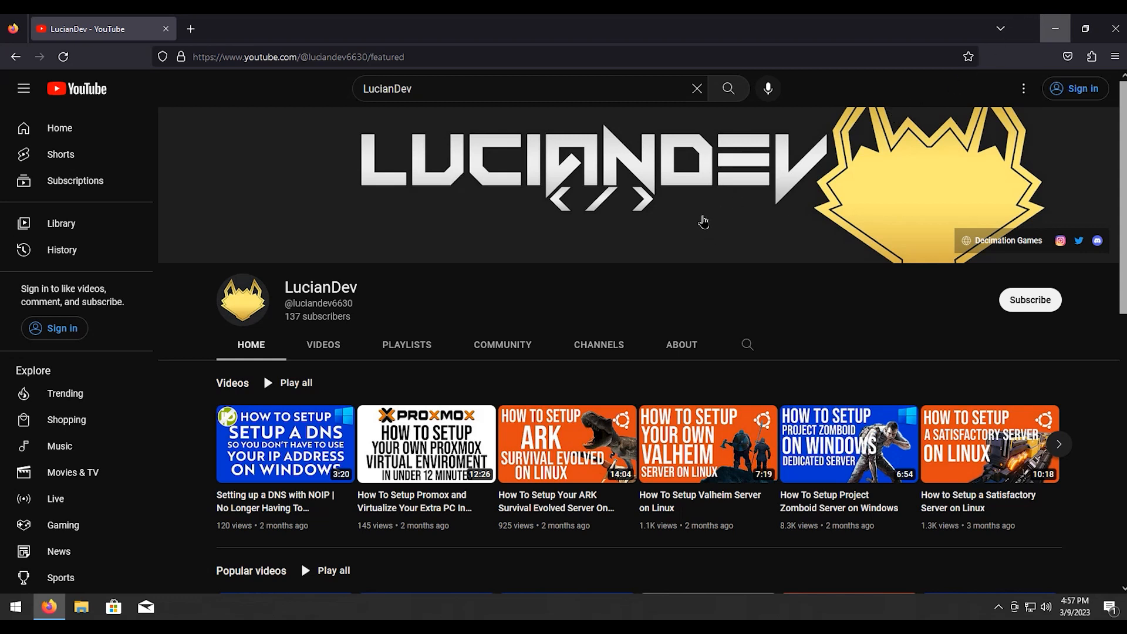
mouse_move(570, 260)
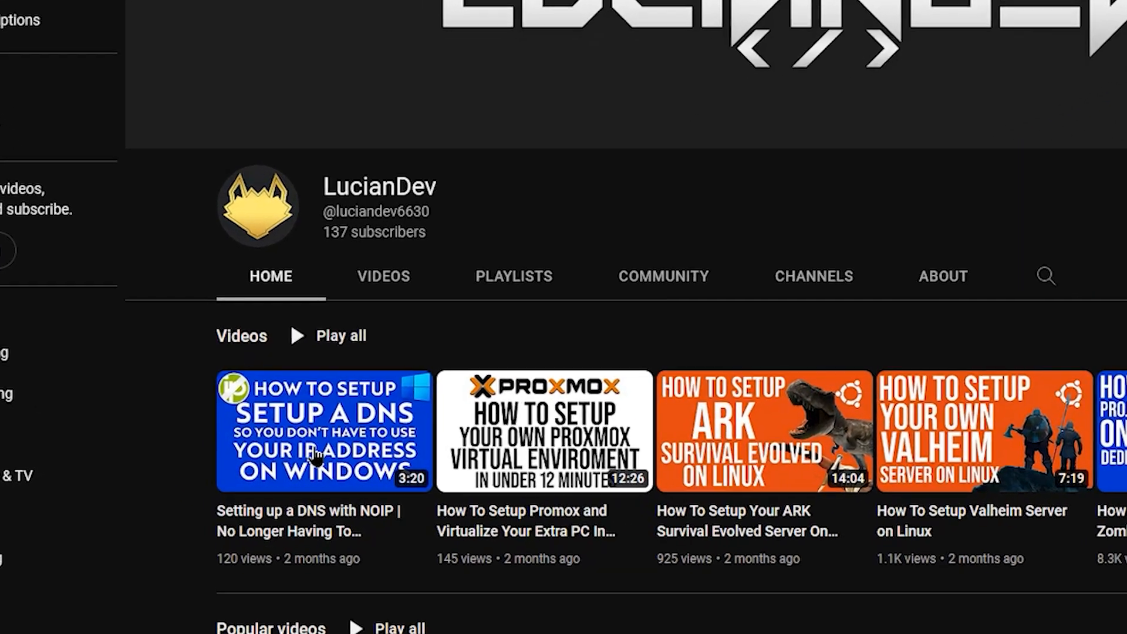
Search 'steam', reach the Valve wiki SteamCMD page's Windows section and download the Windows zip
scroll("up", 3)
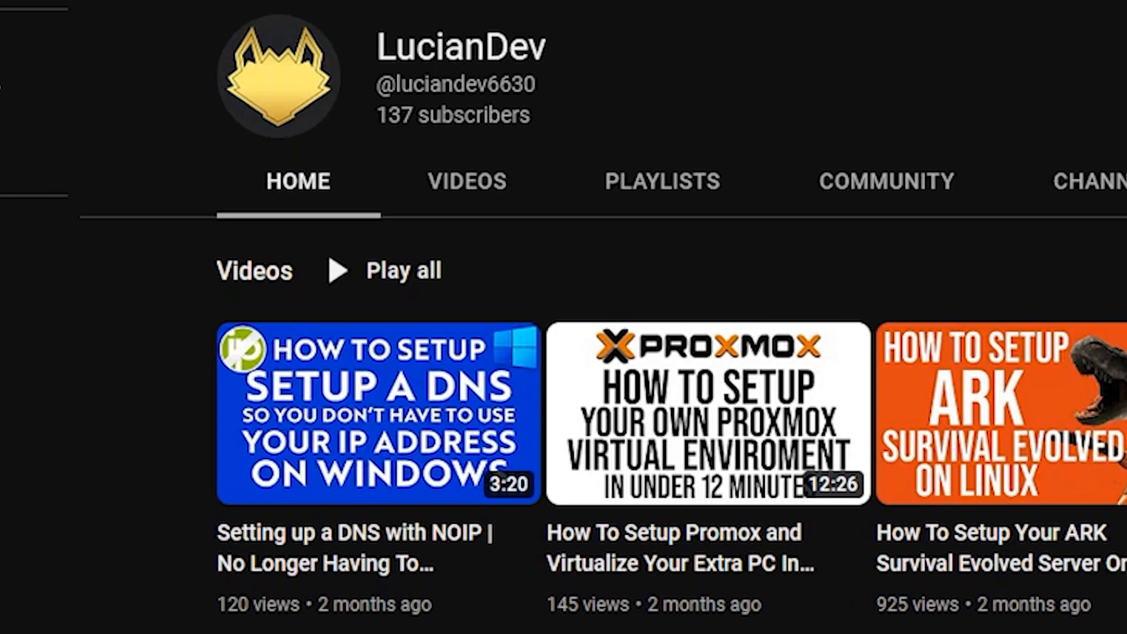
scroll("up", 3)
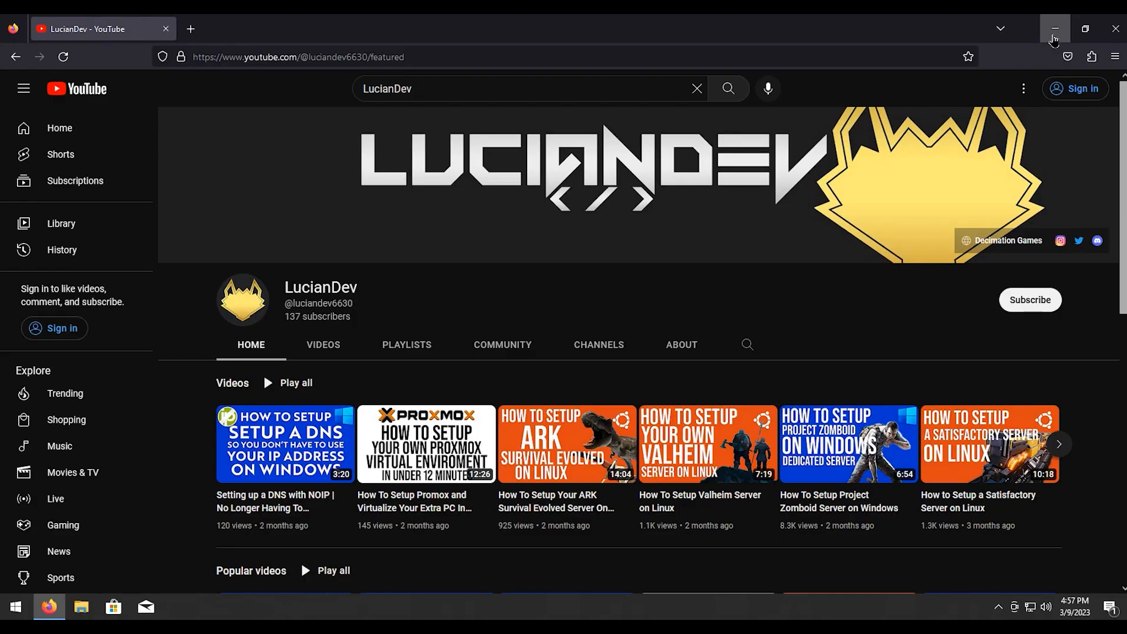
mouse_move(1057, 34)
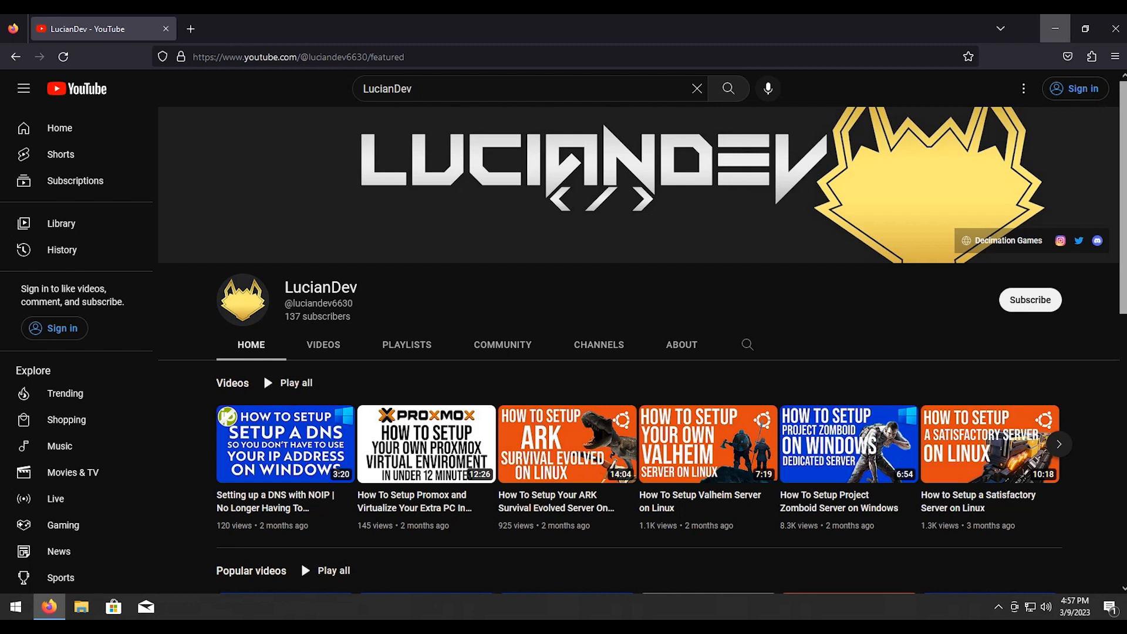
mouse_move(196, 33)
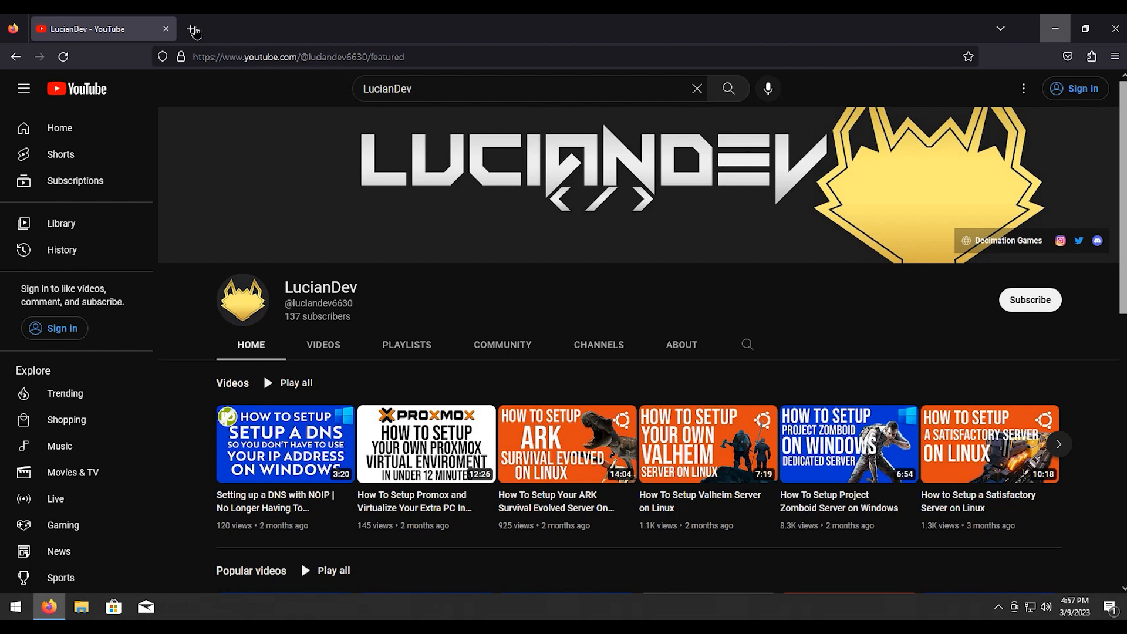
left_click(297, 57)
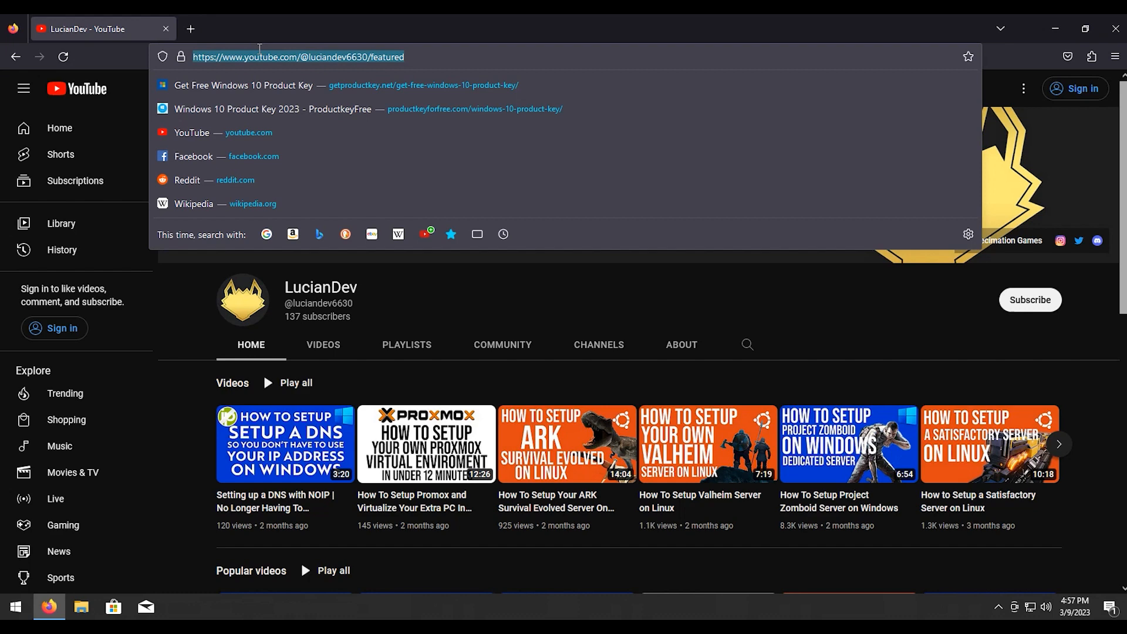
type("steamcmd")
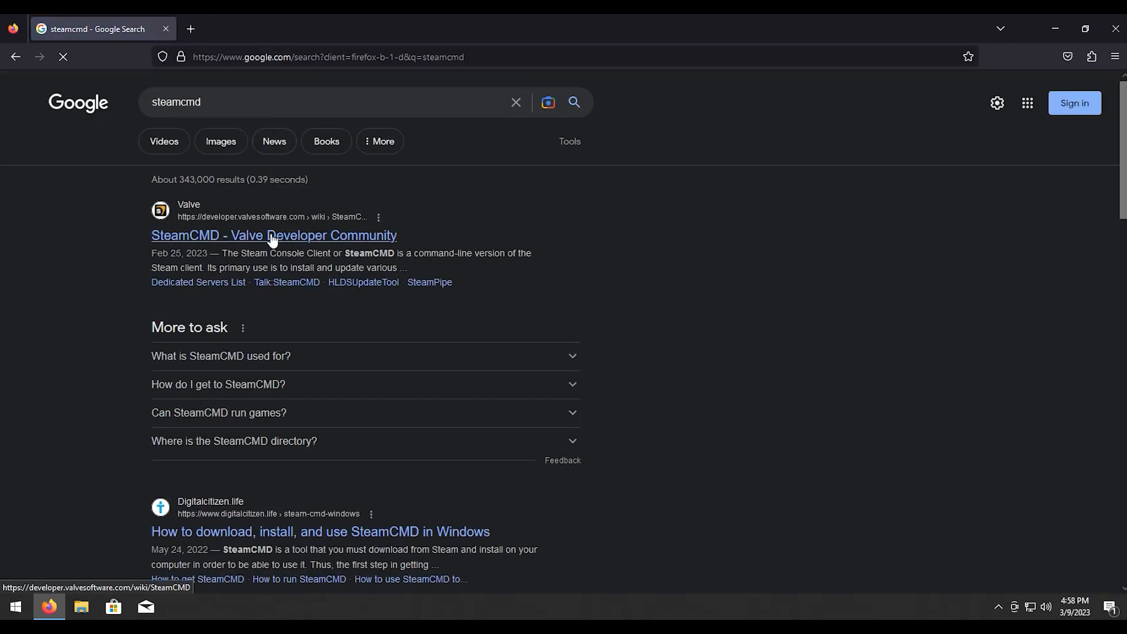
left_click(274, 235)
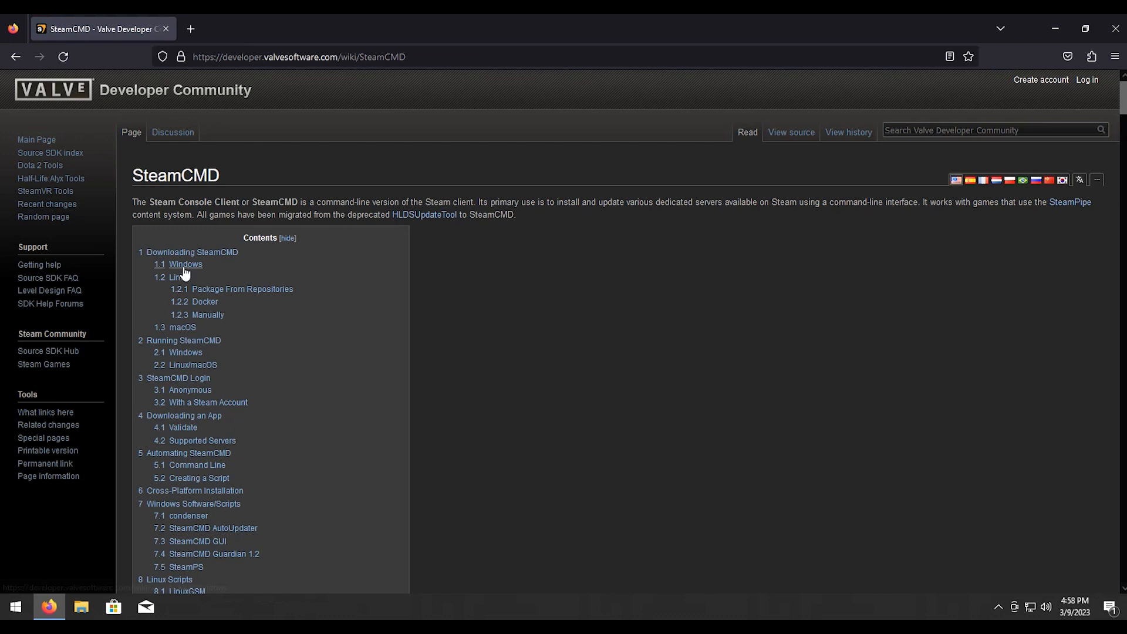
left_click(184, 264)
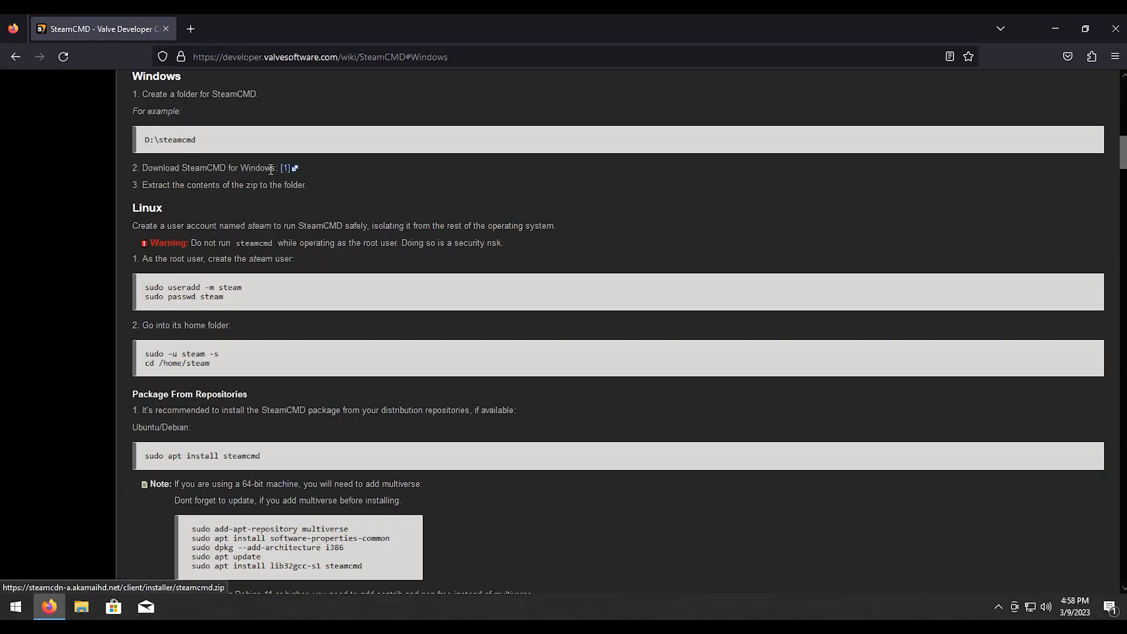
left_click(284, 168)
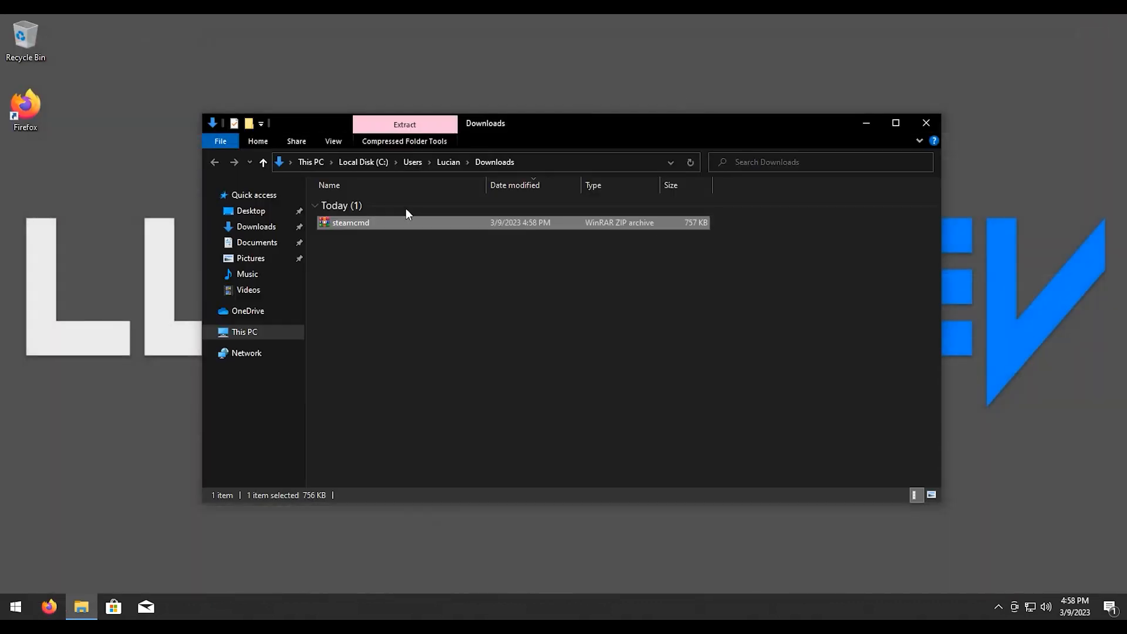
Extract the steamcmd zip and create a servers folder on drive C to hold it
right_click(350, 222)
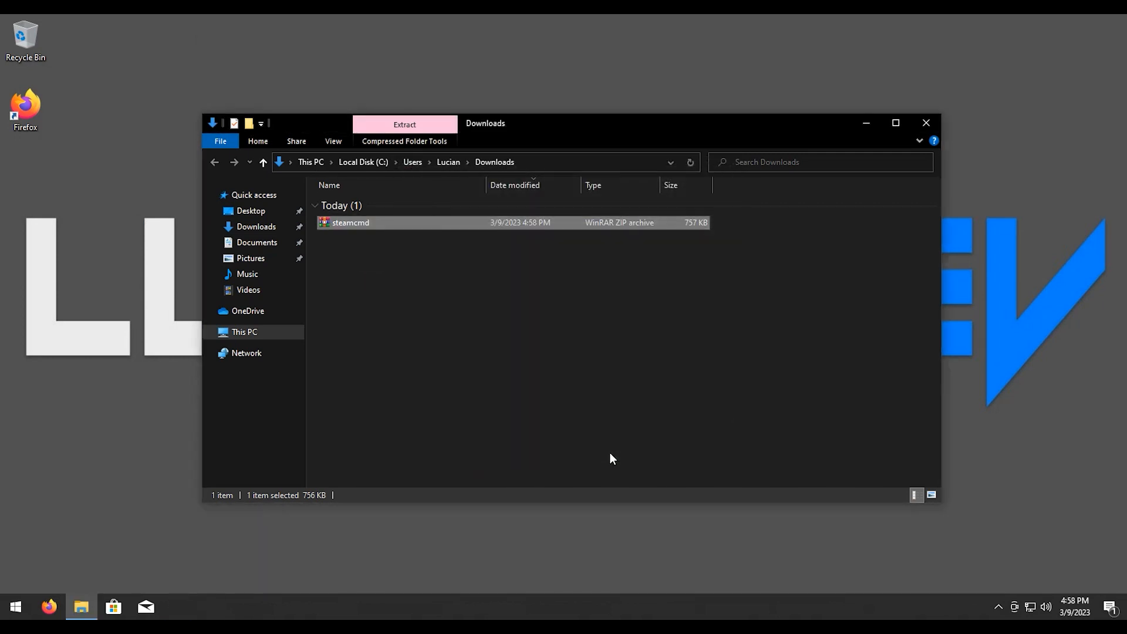
left_click(404, 125)
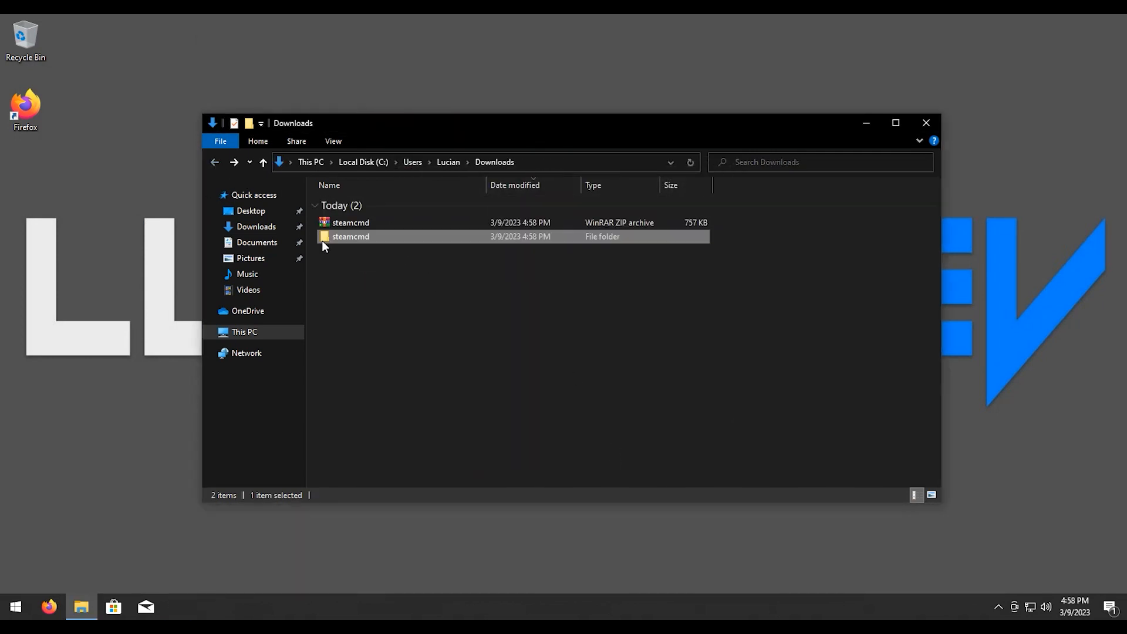
mouse_move(281, 268)
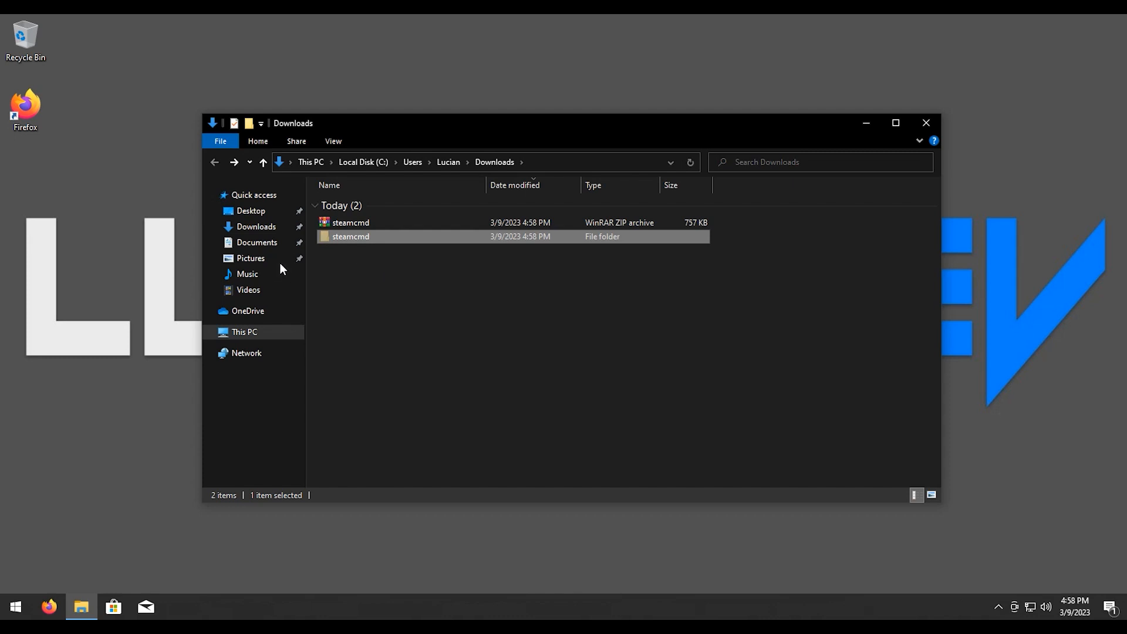
left_click(363, 162)
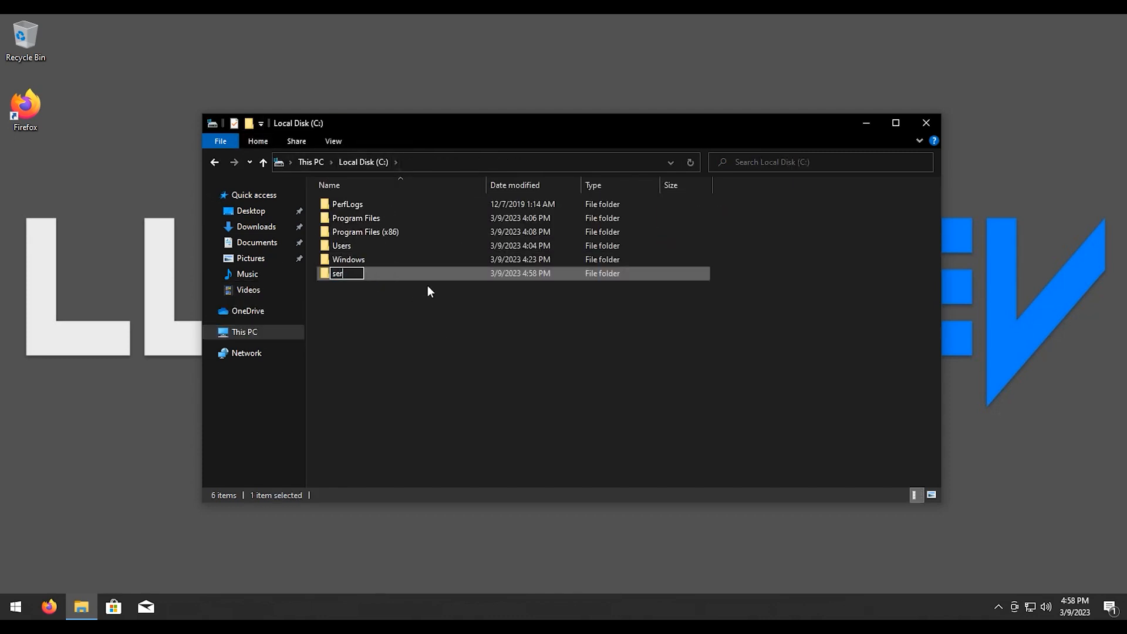
key("Return")
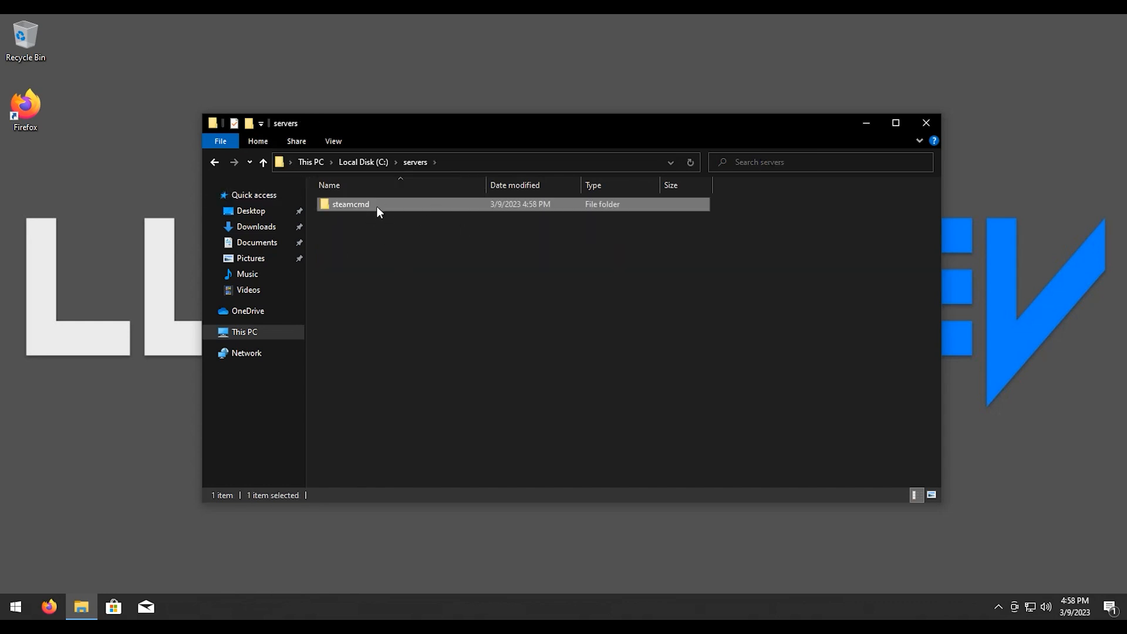
mouse_move(367, 210)
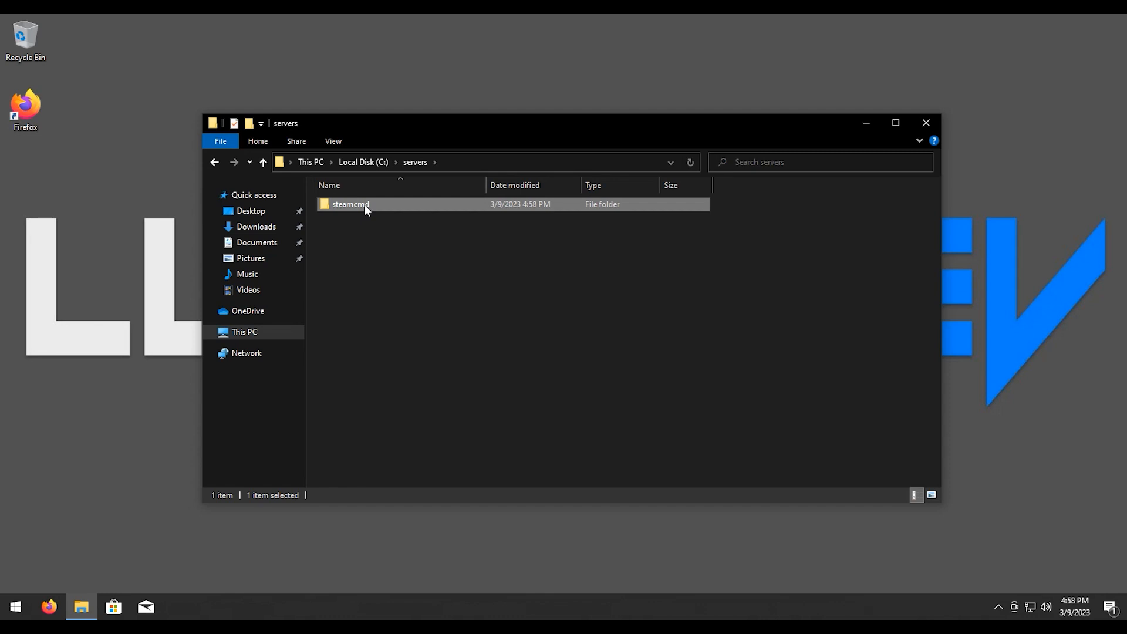
Add an empty craftopia folder inside servers and go into the steamcmd folder
left_click(249, 123)
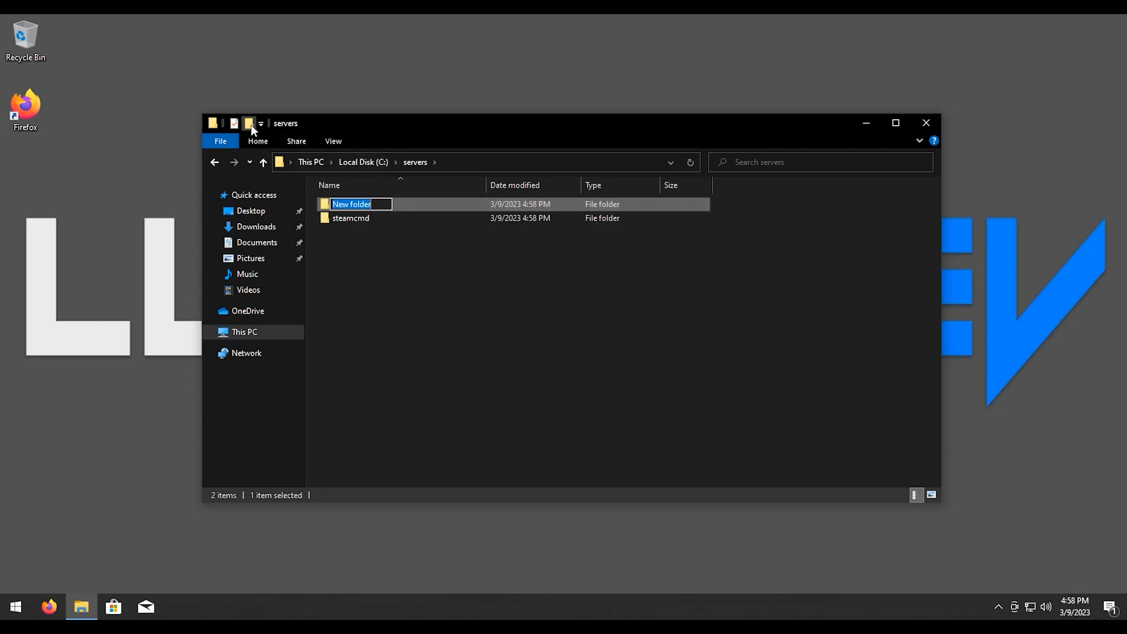
type("cra")
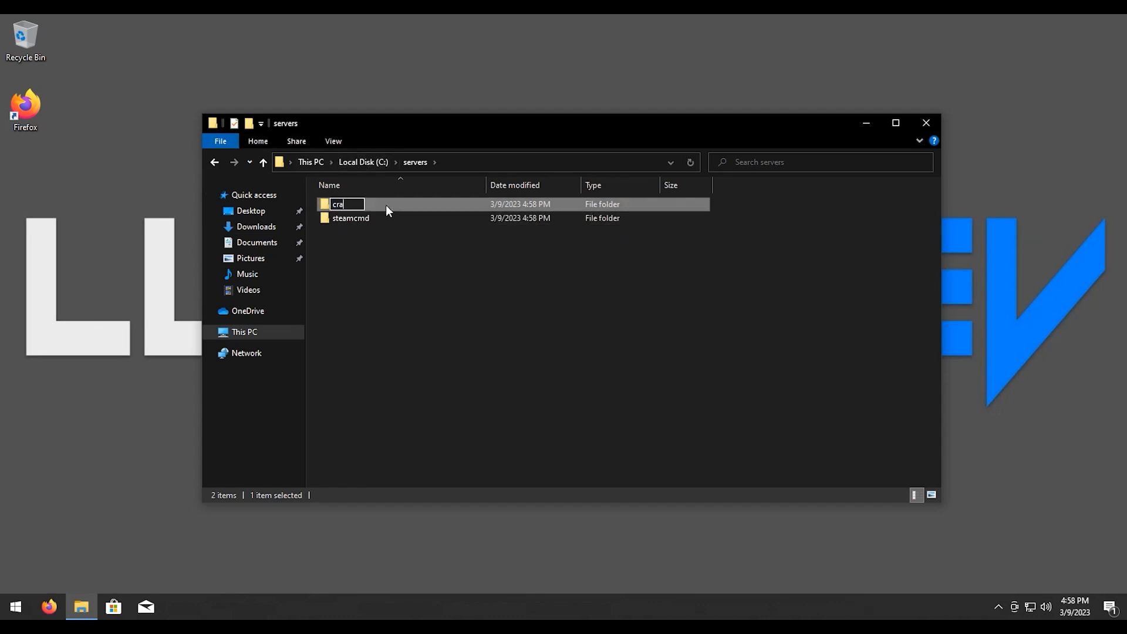
type("ftopia")
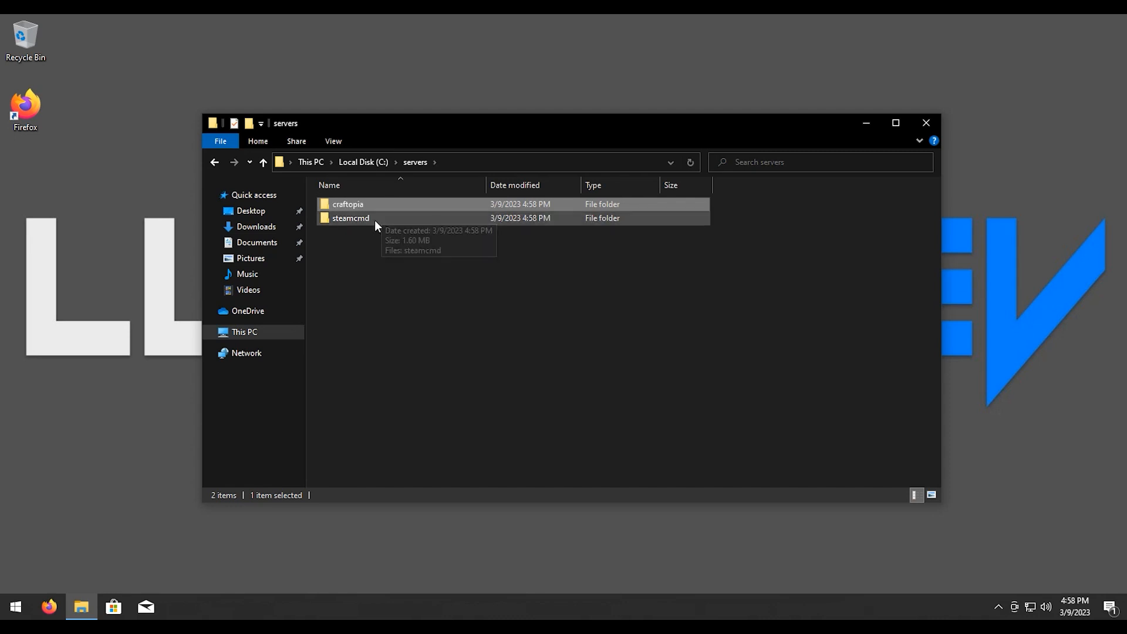
double_click(350, 218)
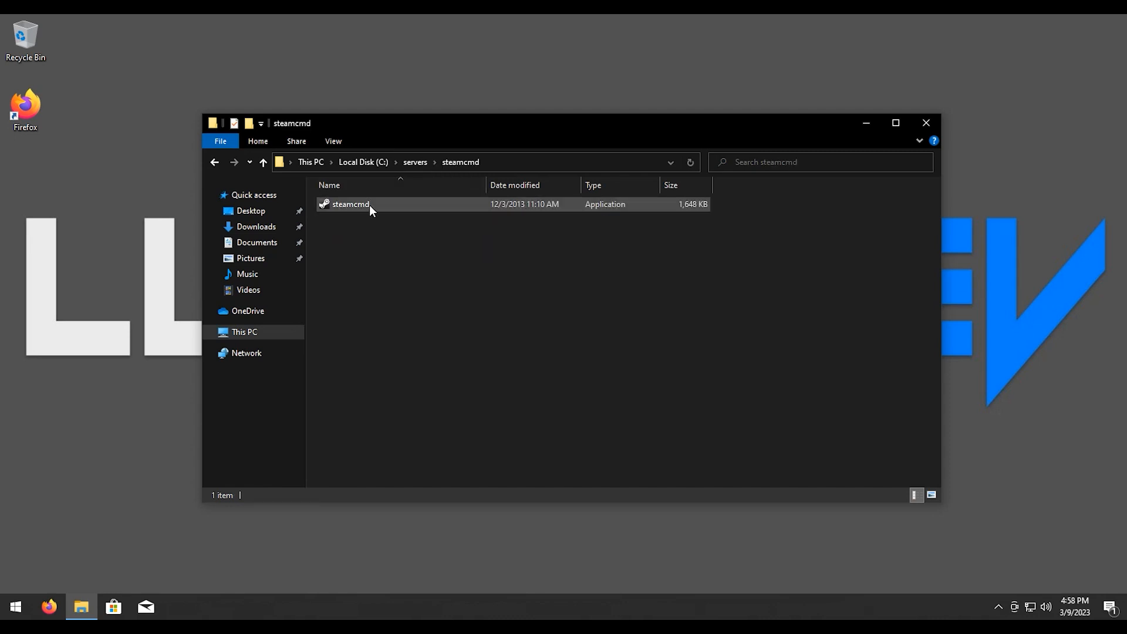
left_click(351, 204)
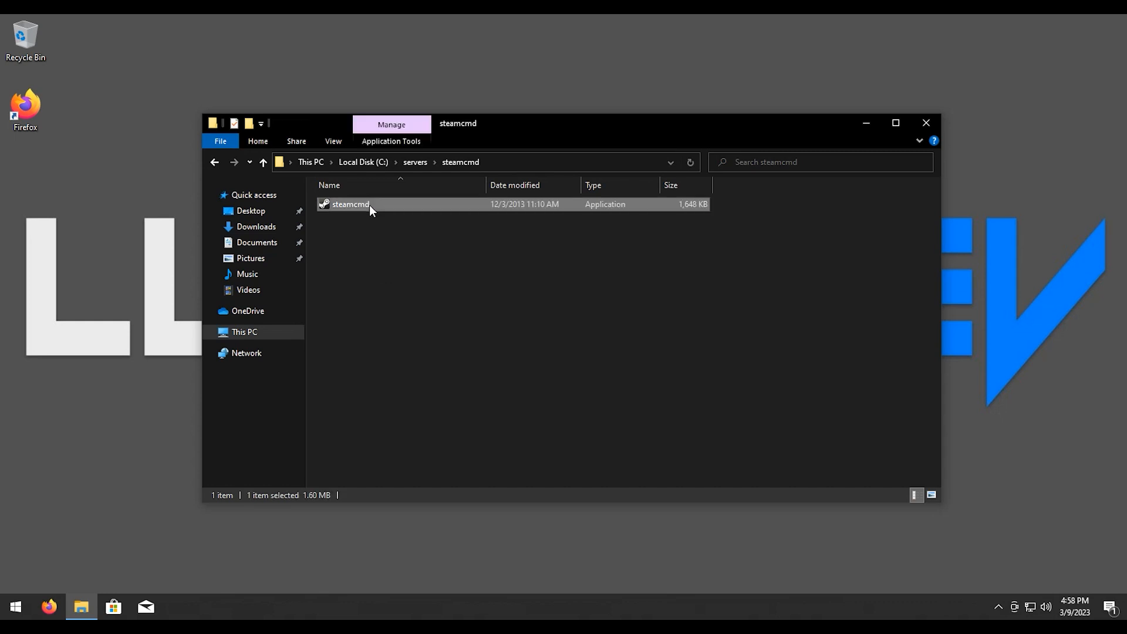
Launch steamcmd and set force_install_dir to C:\servers\craftopia
double_click(351, 205)
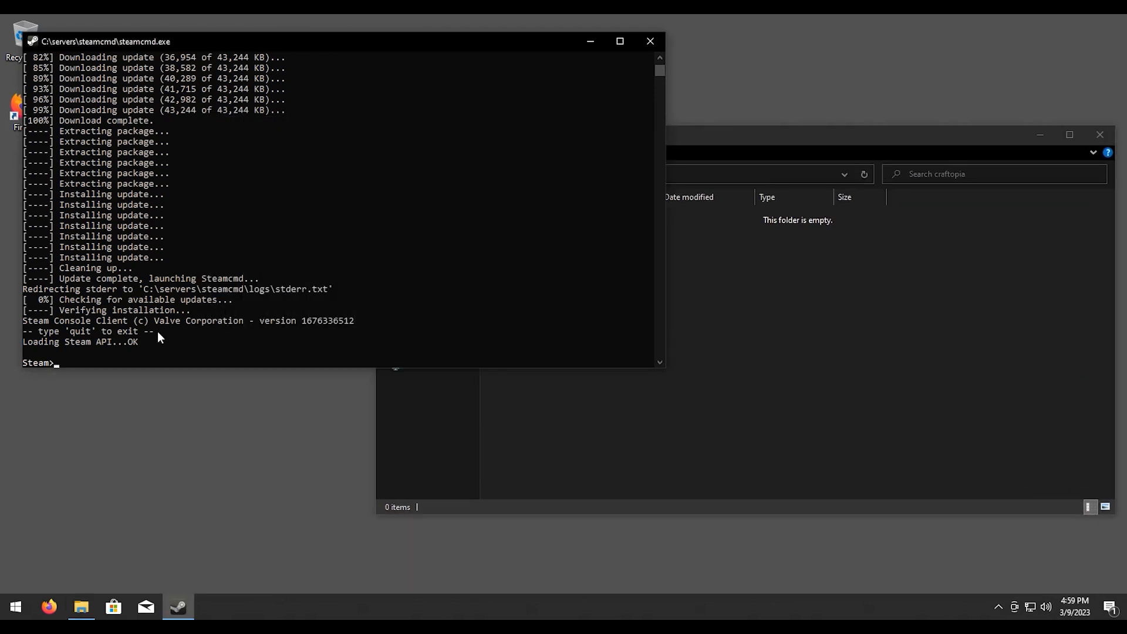
type("force")
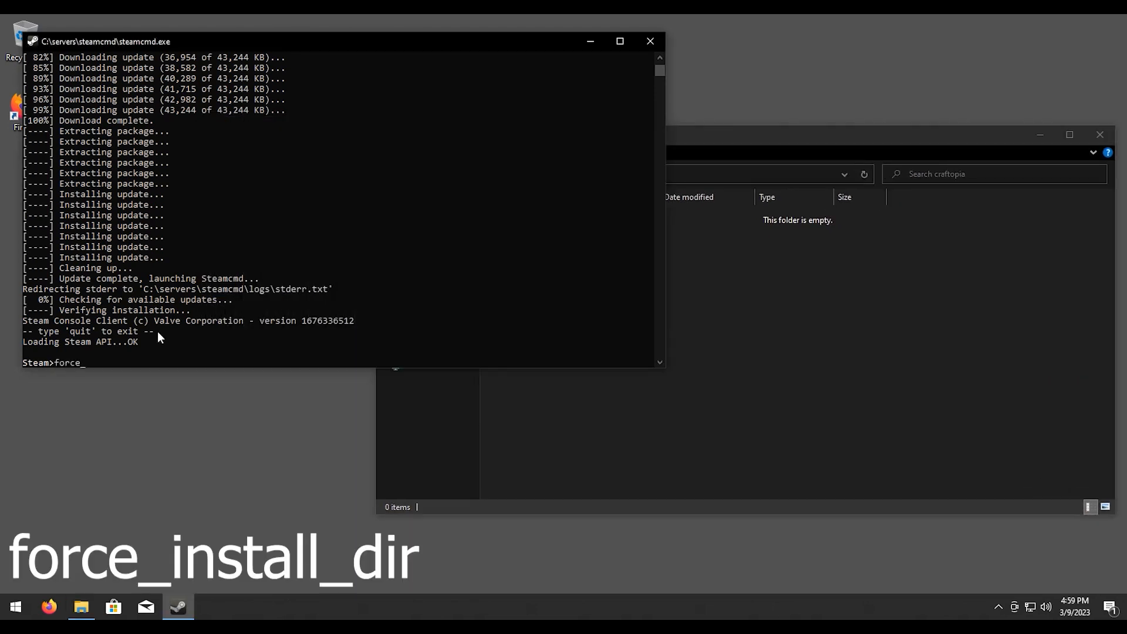
type("_install_dir")
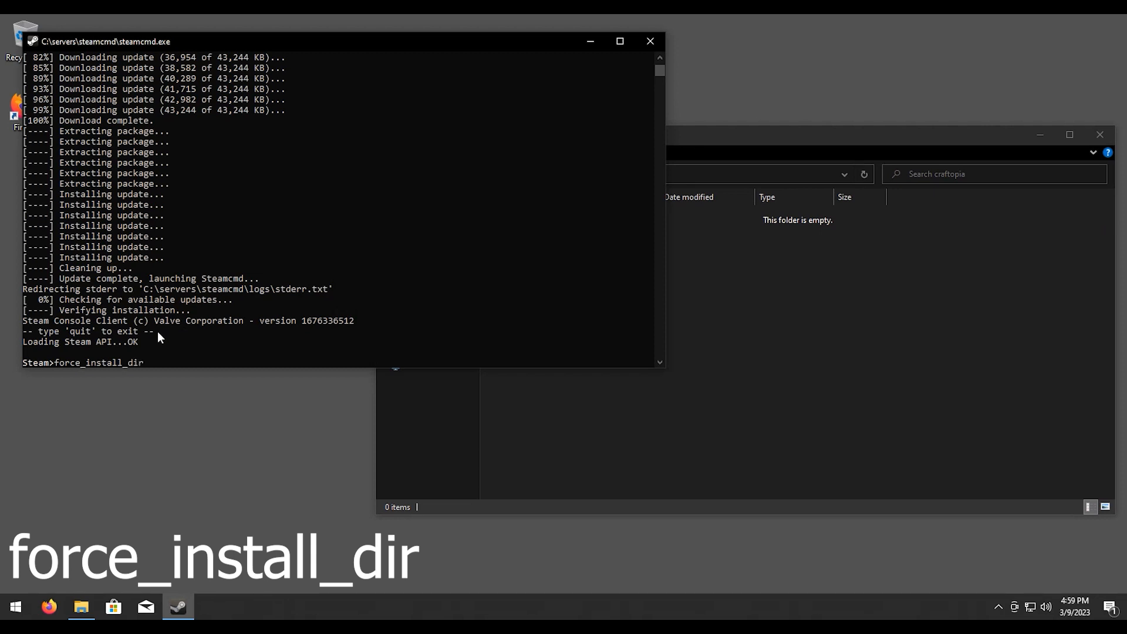
type("C:\\servers\\craftopia")
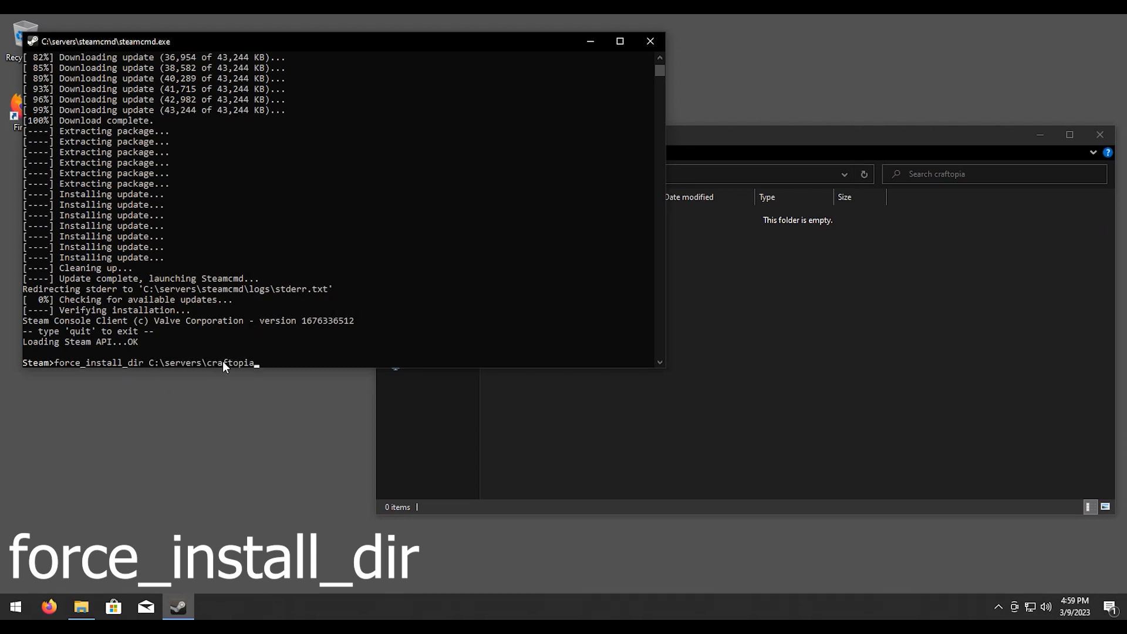
key("Return")
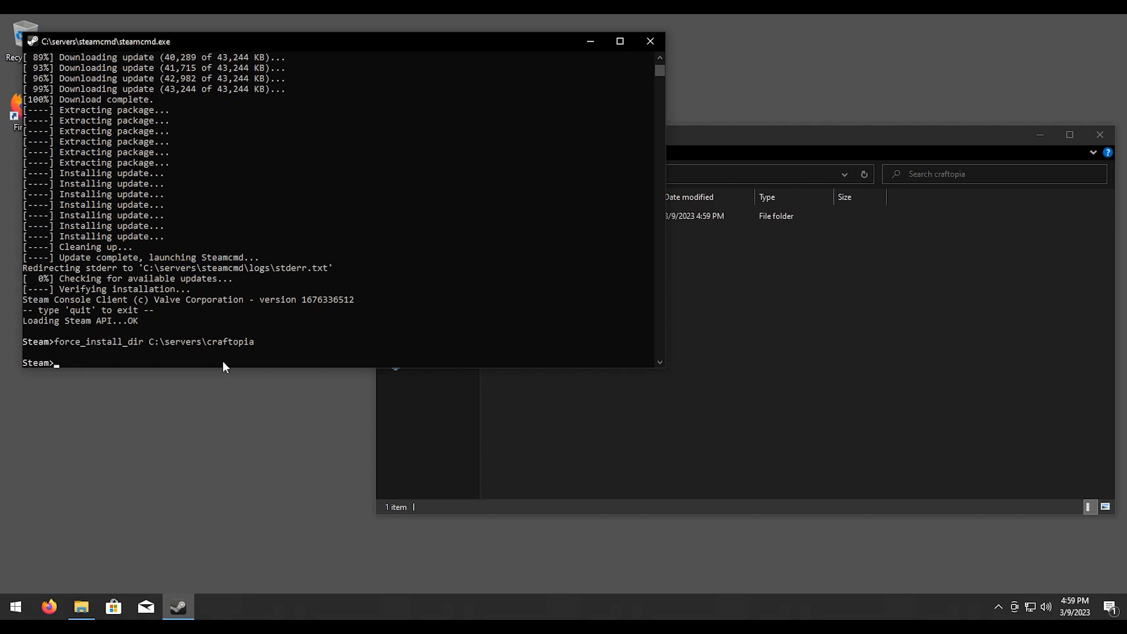
Log in anonymously and run app_update 1670340 validate to install the Craftopia server
type("login anonym")
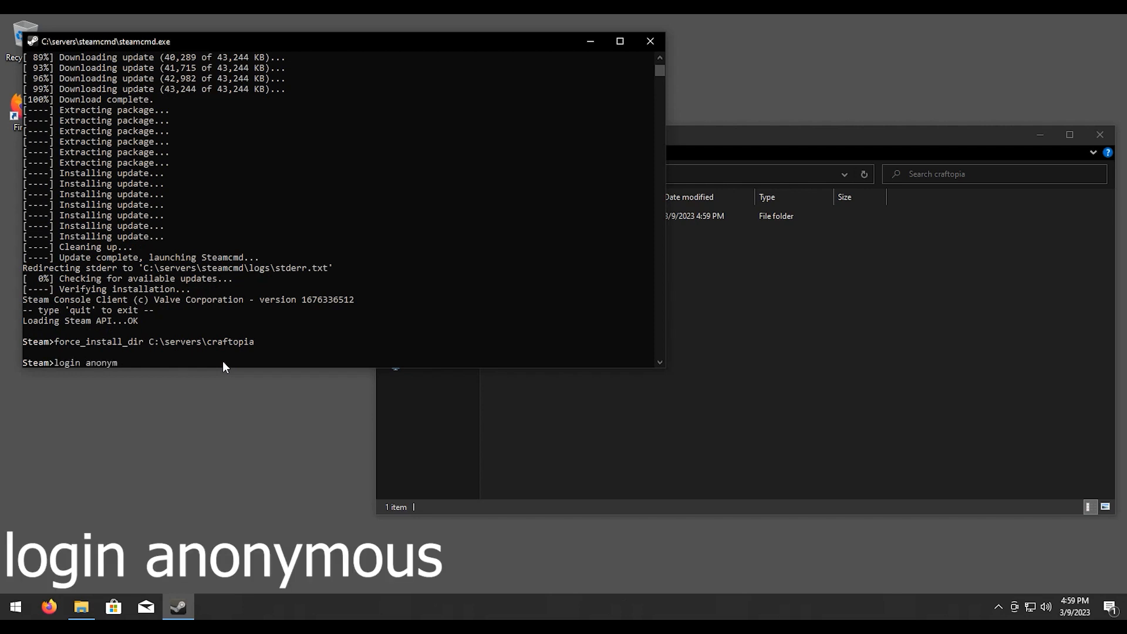
key("Return")
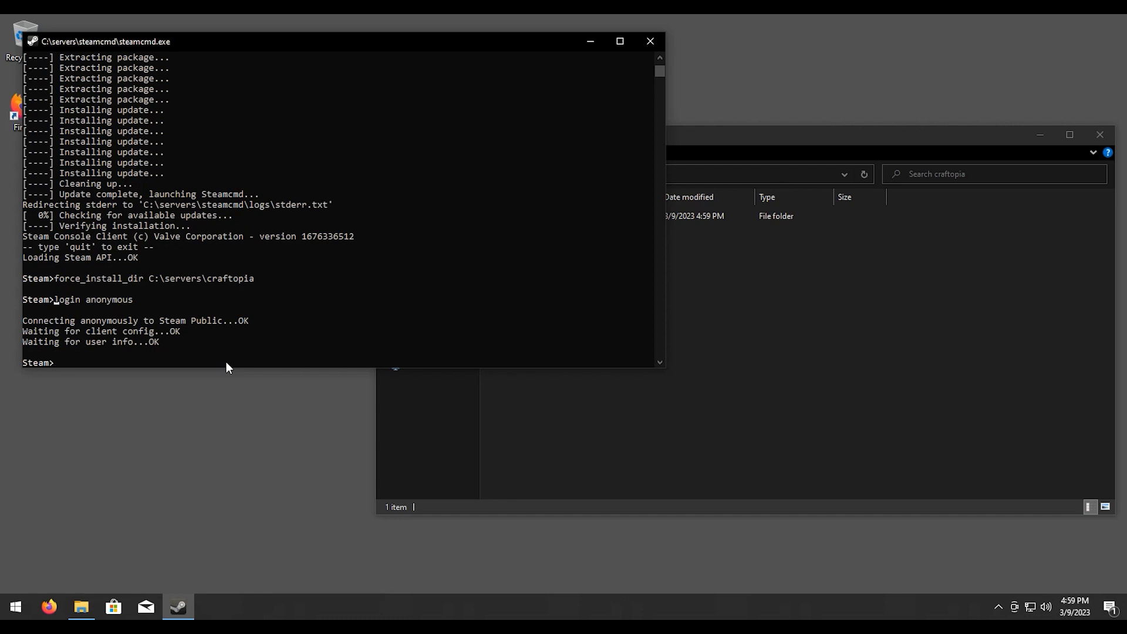
type("app_update 167")
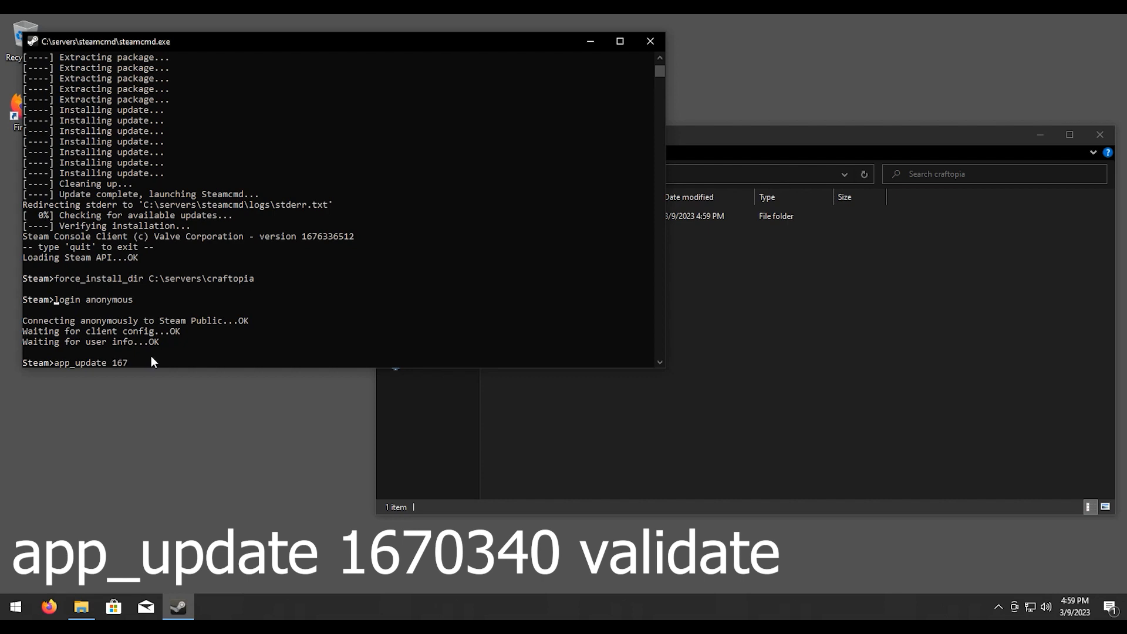
type("0340")
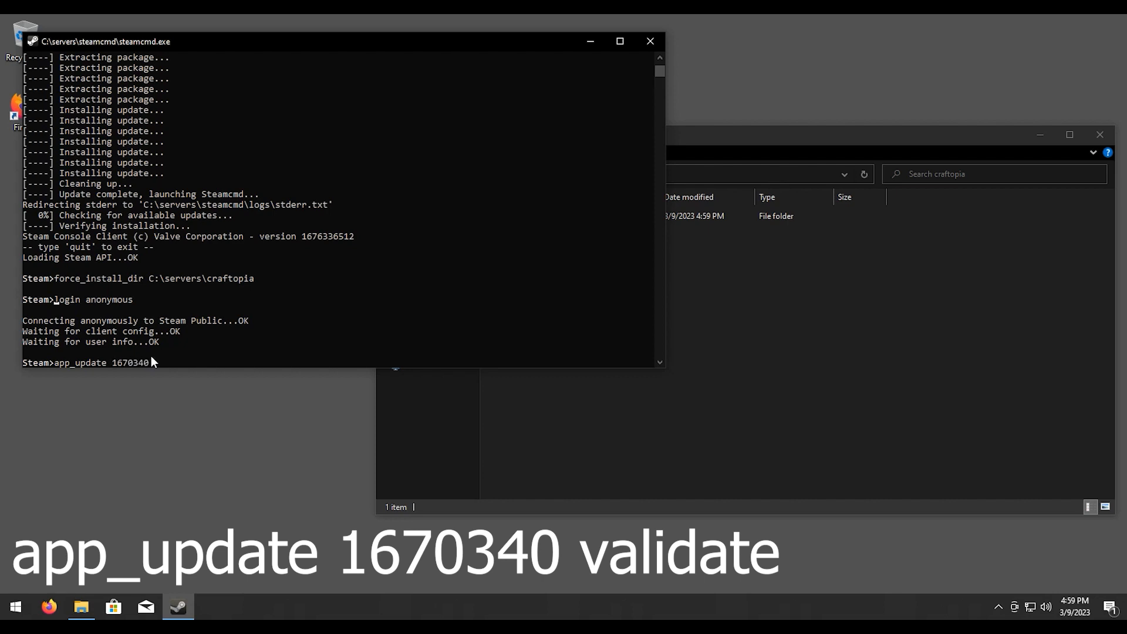
type("validate")
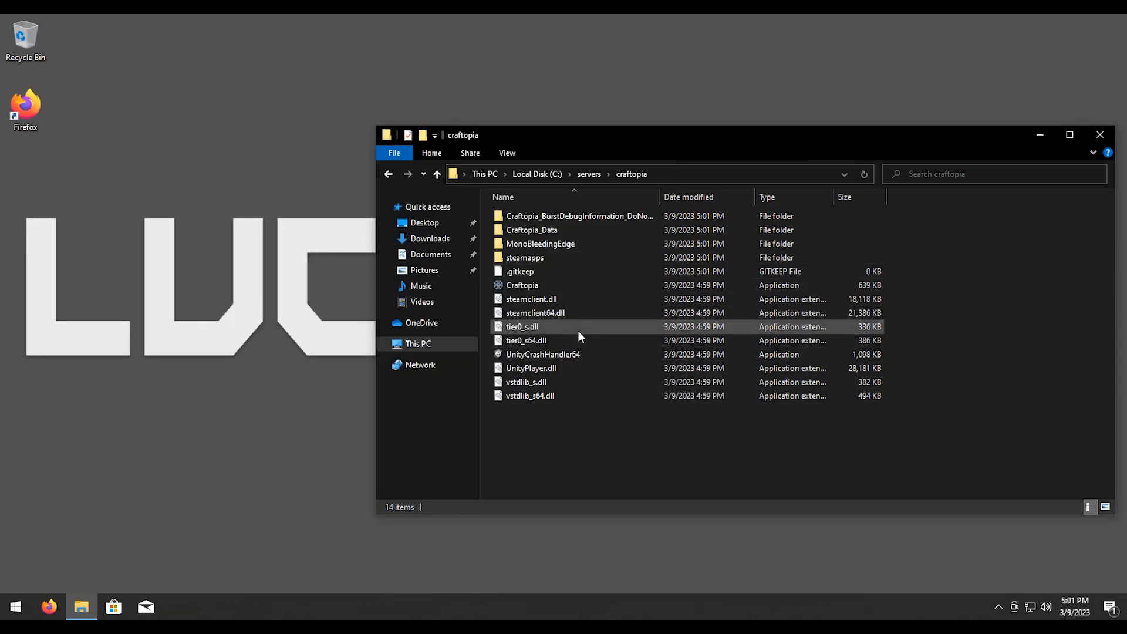
mouse_move(575, 341)
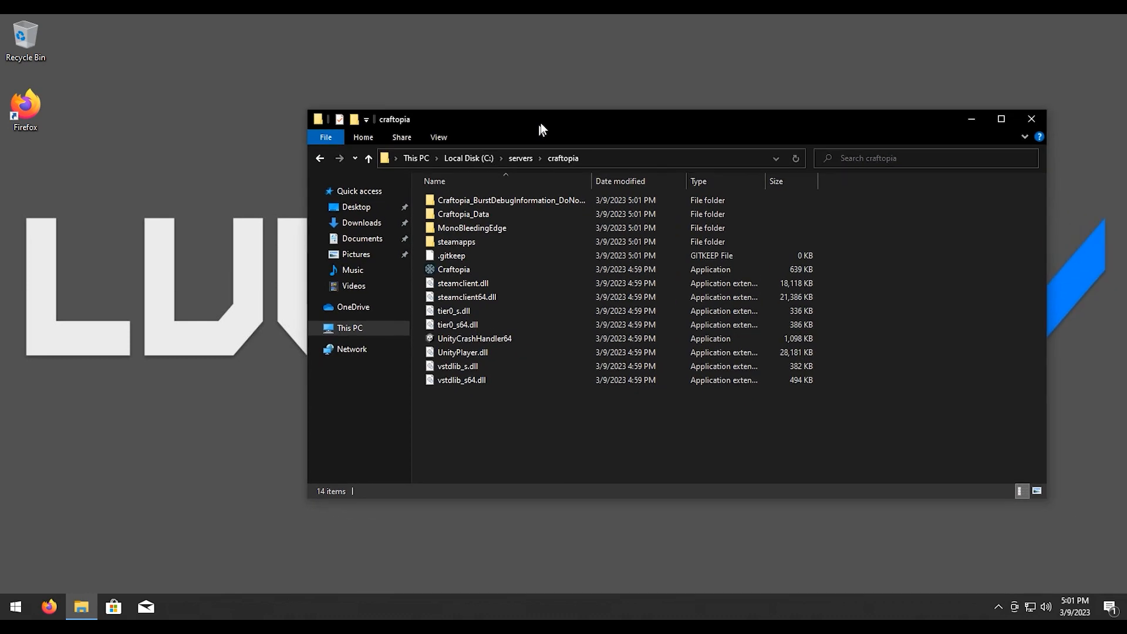
Turn on file name extensions in the folder view options
left_click(438, 136)
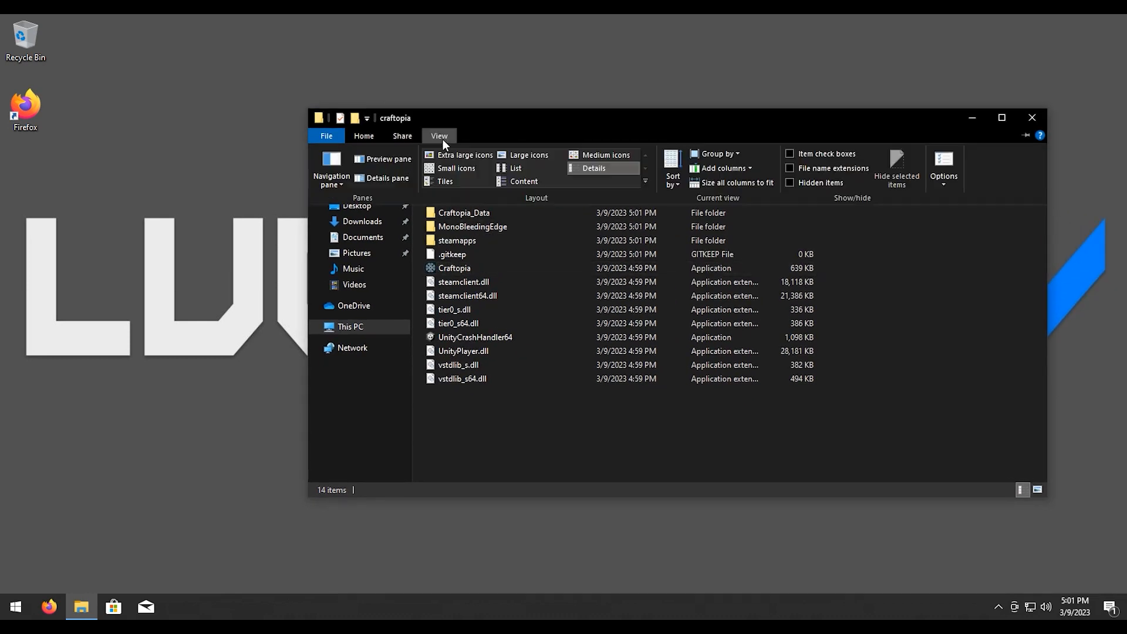
mouse_move(818, 168)
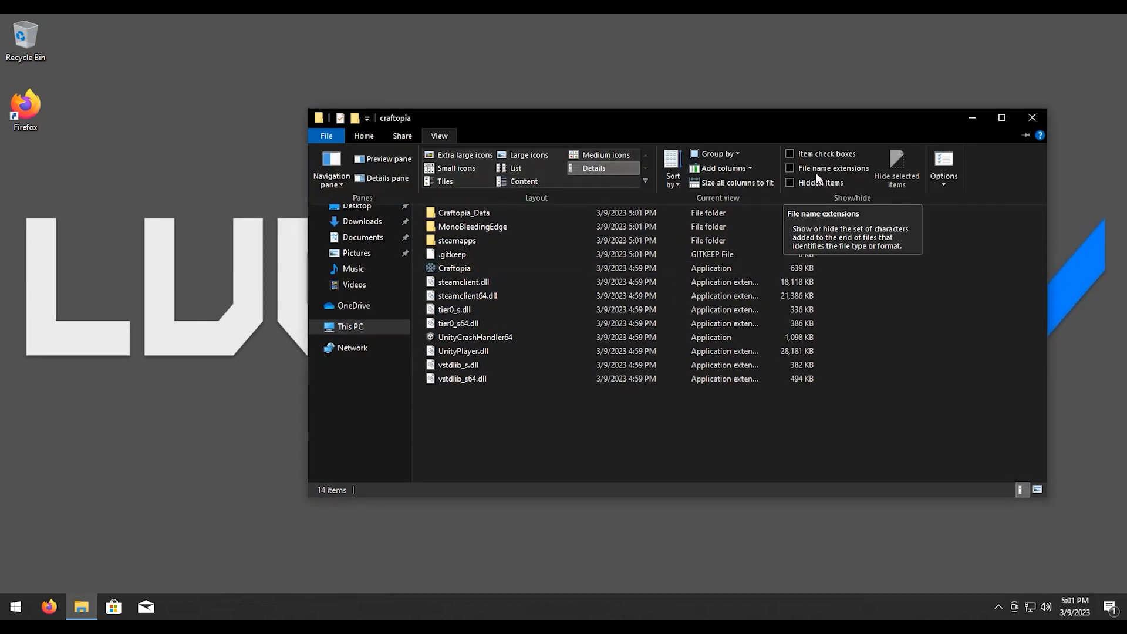
left_click(790, 168)
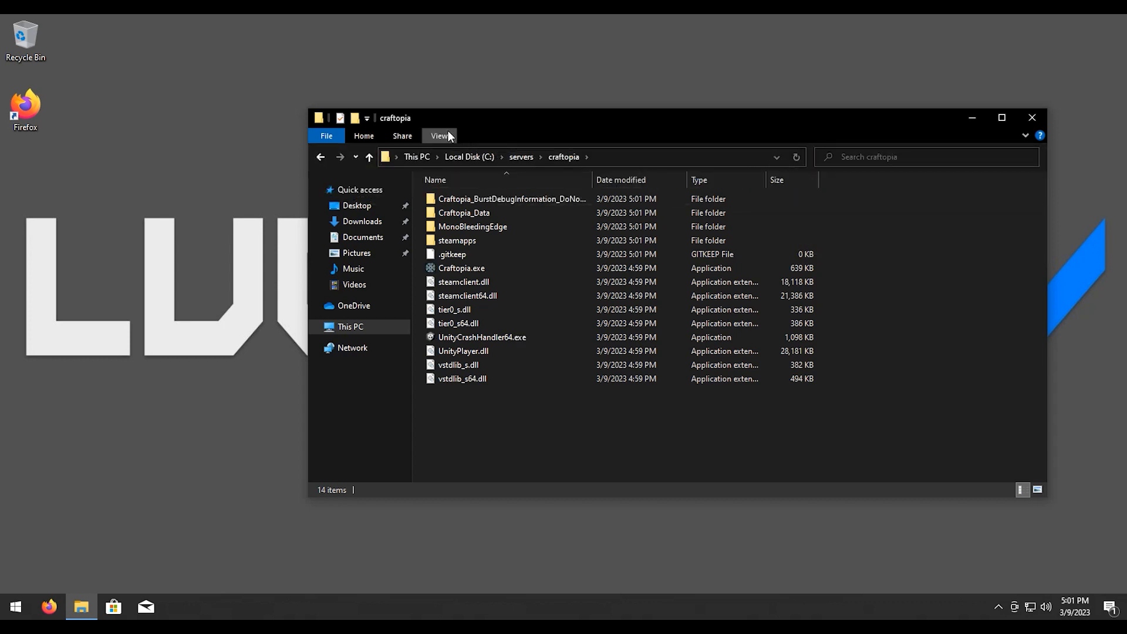
left_click(440, 136)
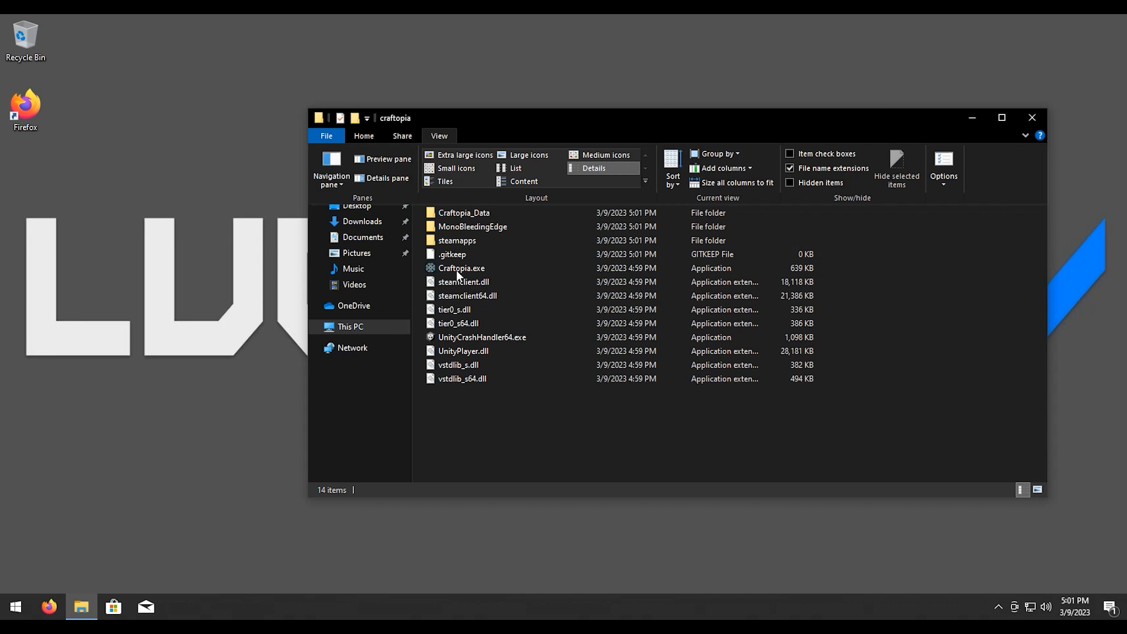
Create a new text document renamed to start.bat, accepting the extension change
right_click(465, 421)
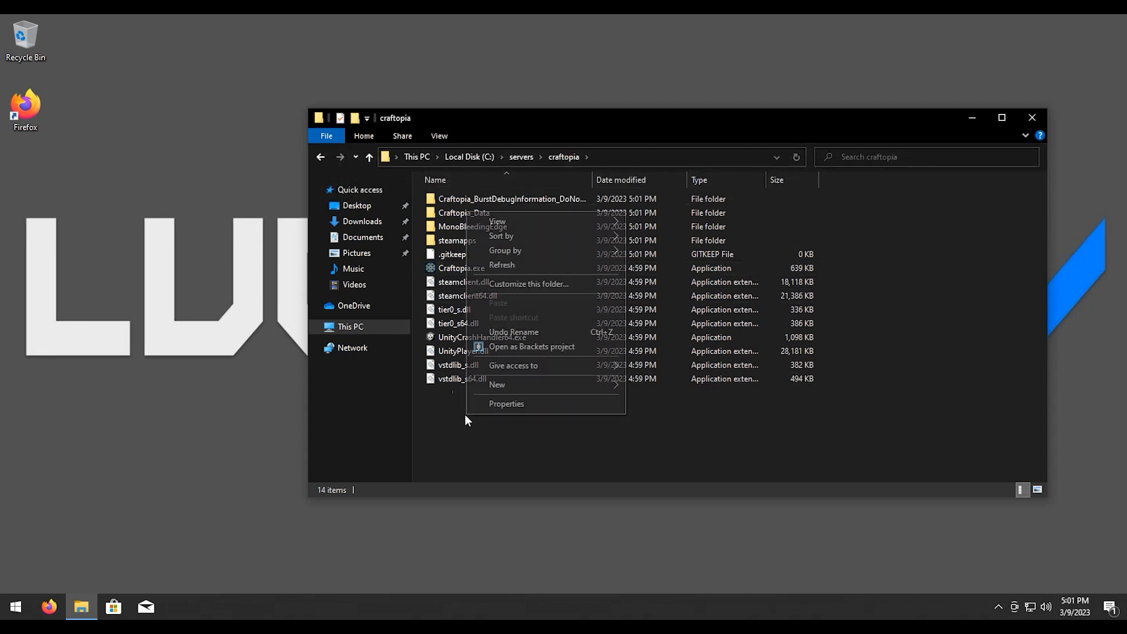
left_click(496, 385)
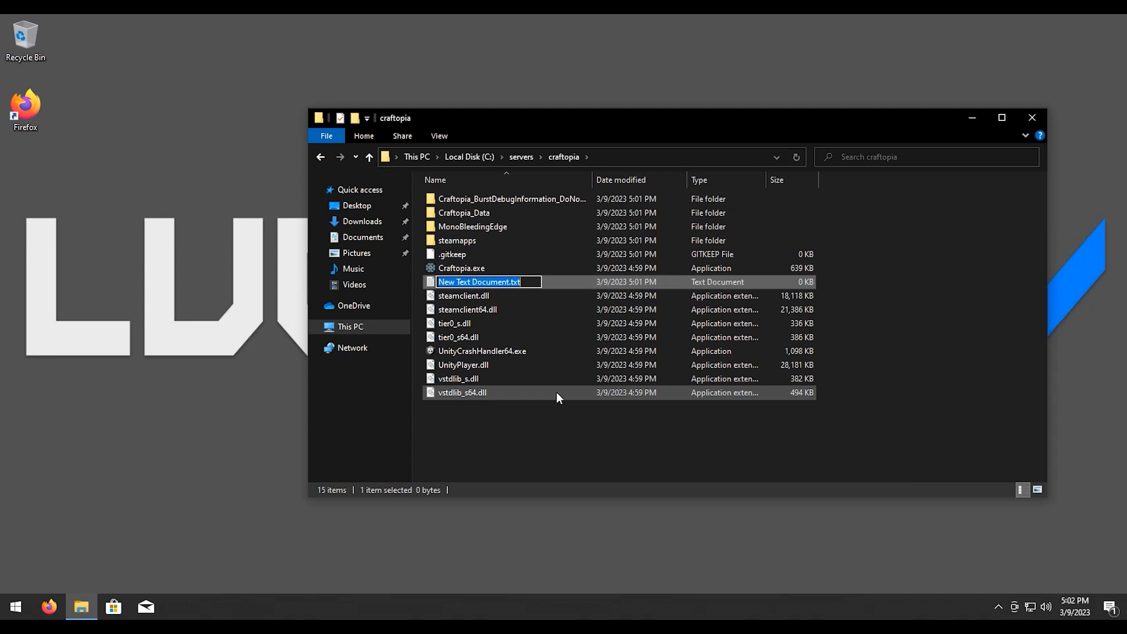
type("start.bat")
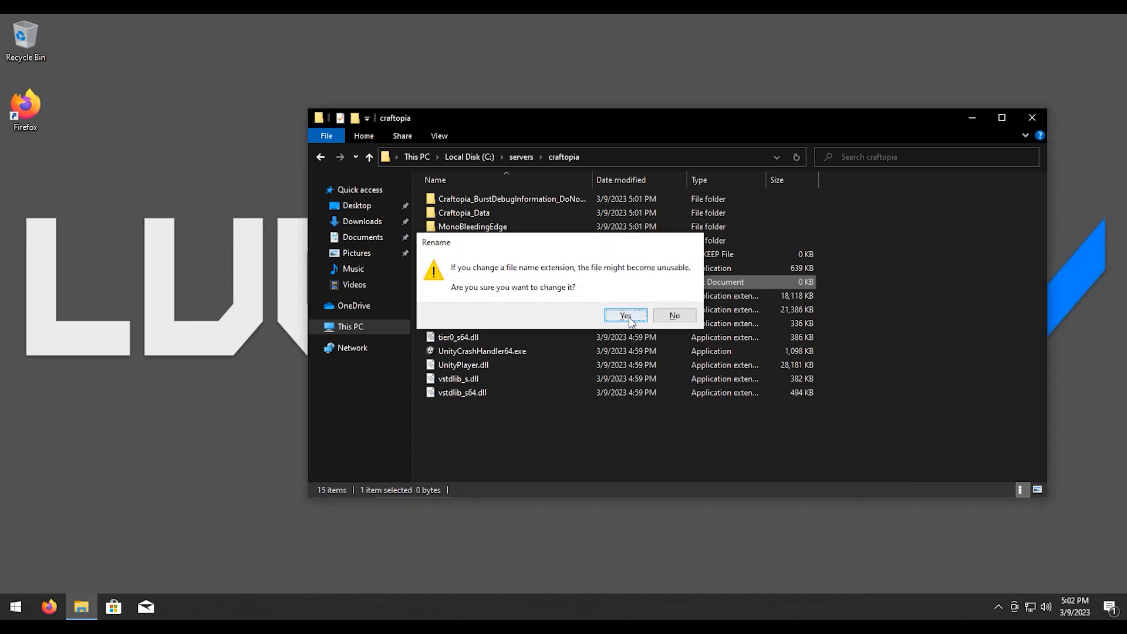
left_click(623, 316)
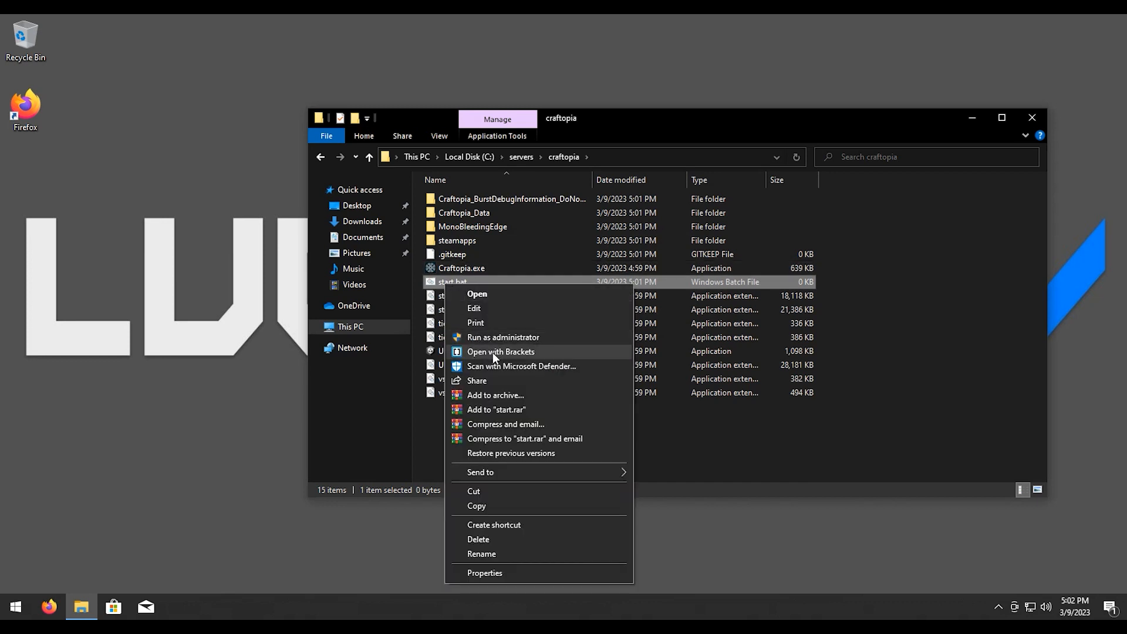
Write 'start Craftopia.exe -batchmode -showlogs' into start.bat in Brackets and allow Node.js through the firewall
left_click(501, 351)
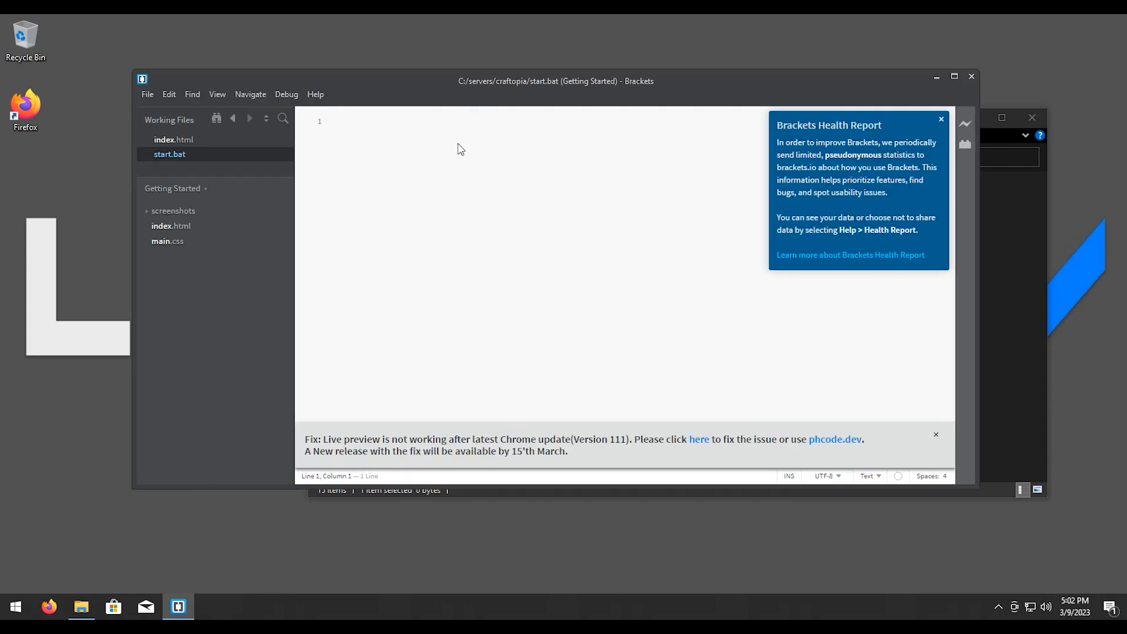
type("start Craf")
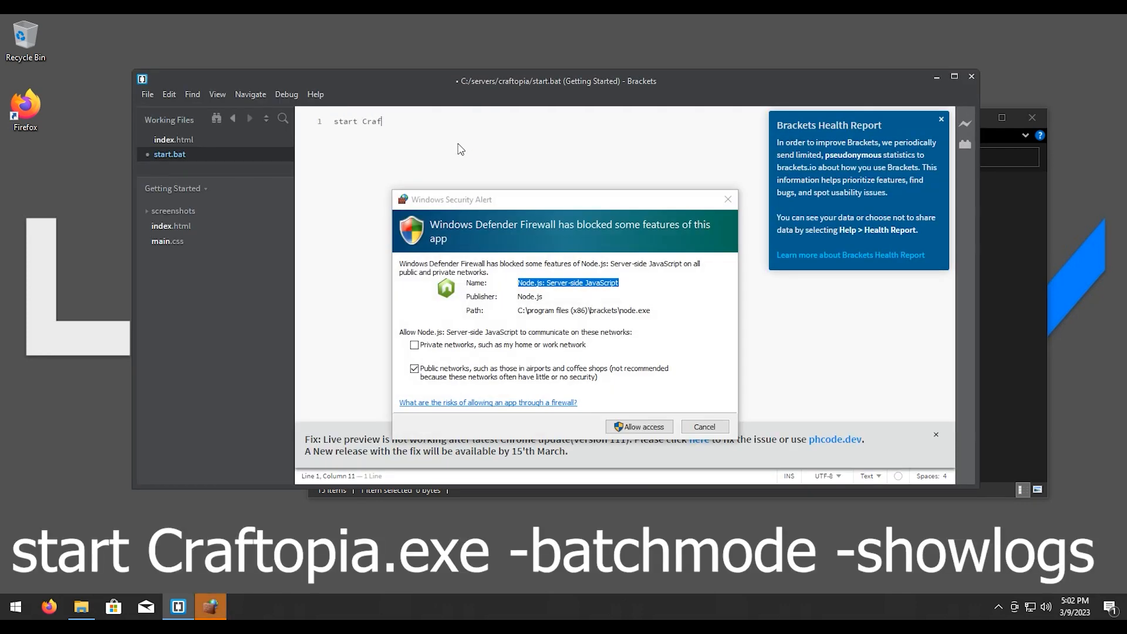
type("topia")
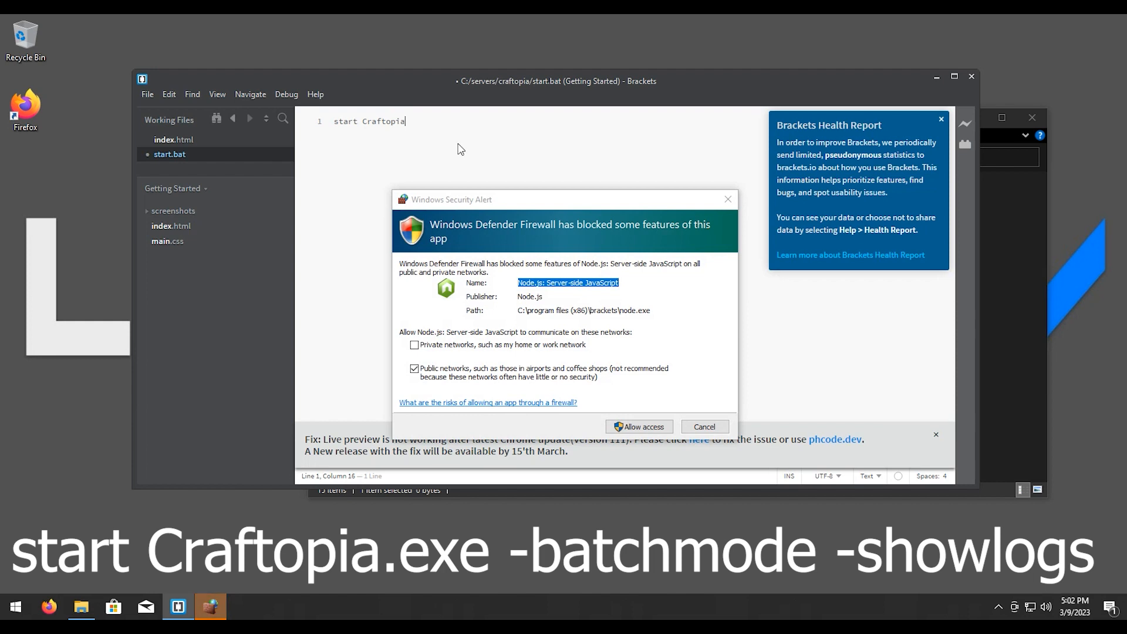
type(".exe -ba")
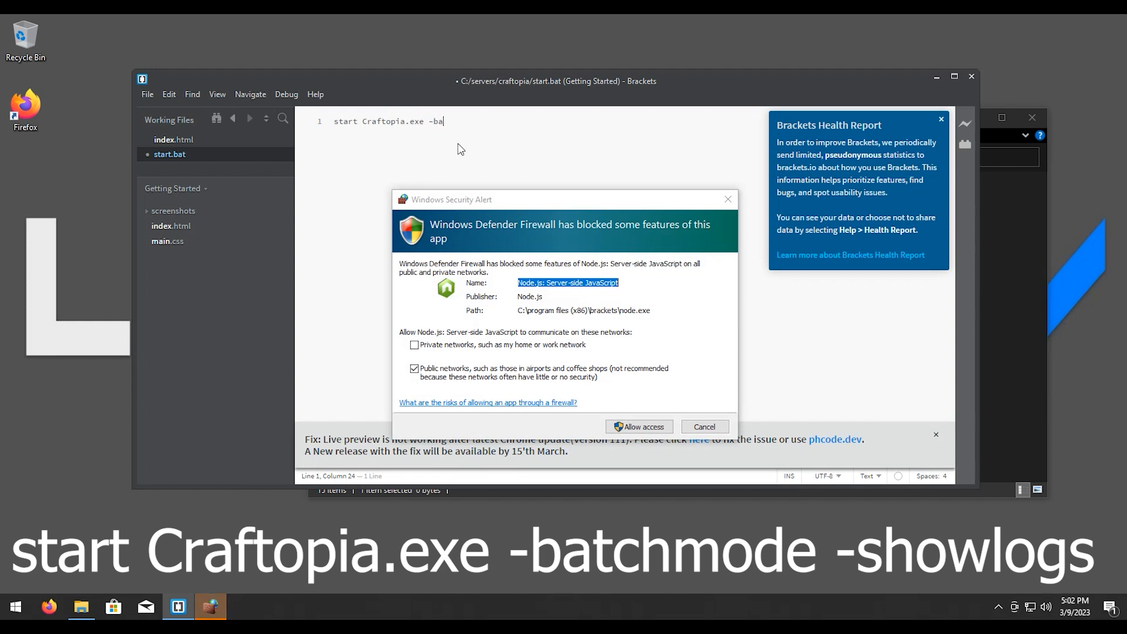
type("tchmode -")
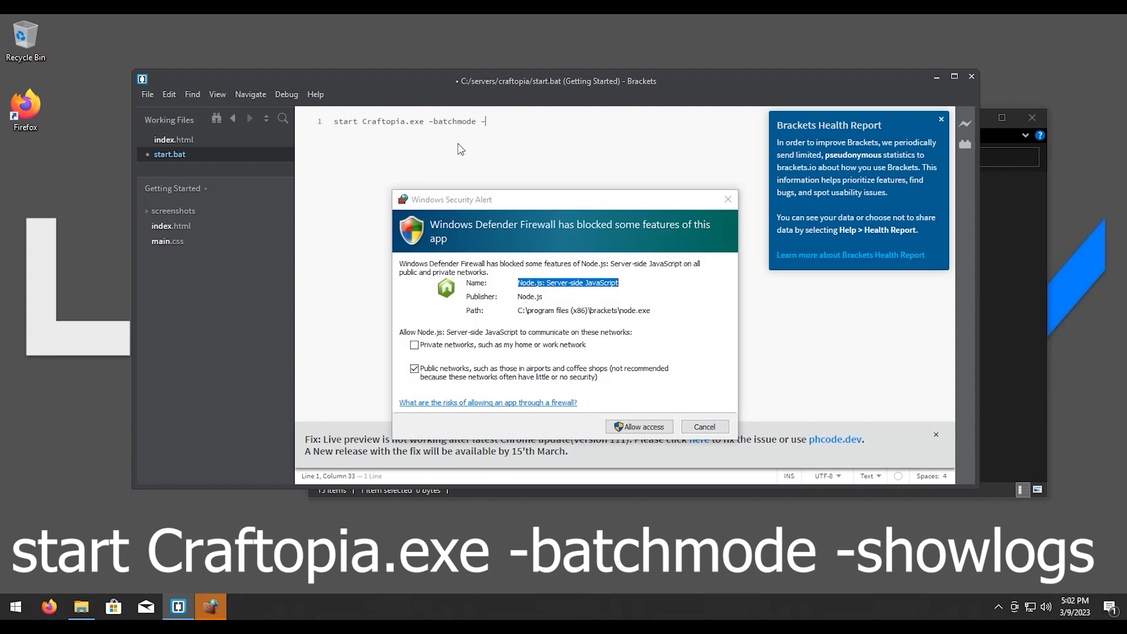
type("showlogs")
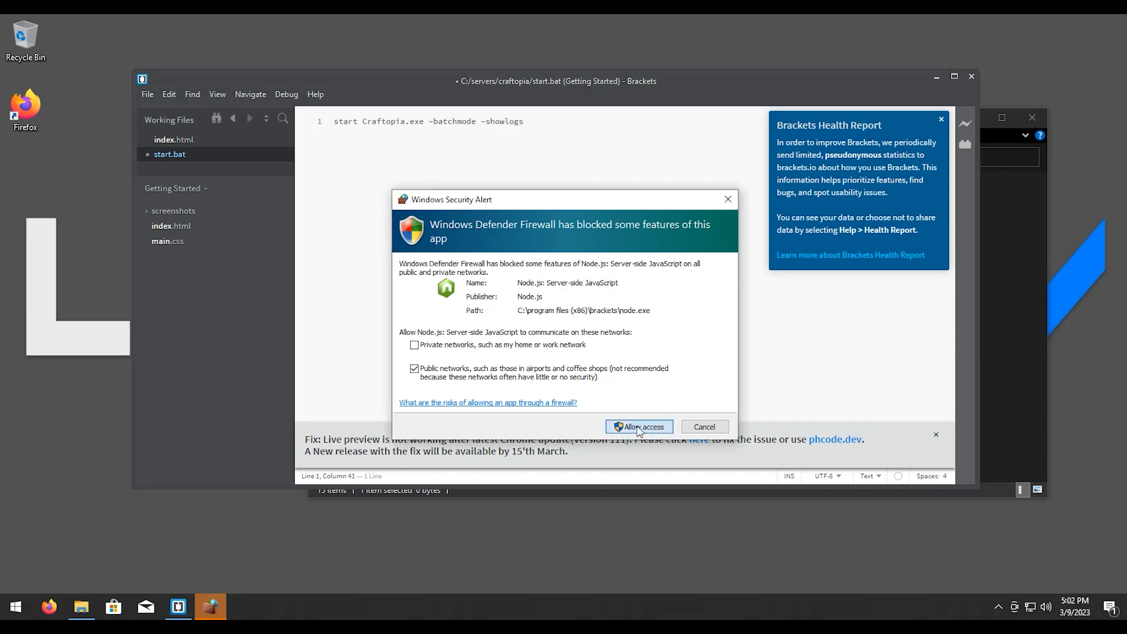
left_click(639, 426)
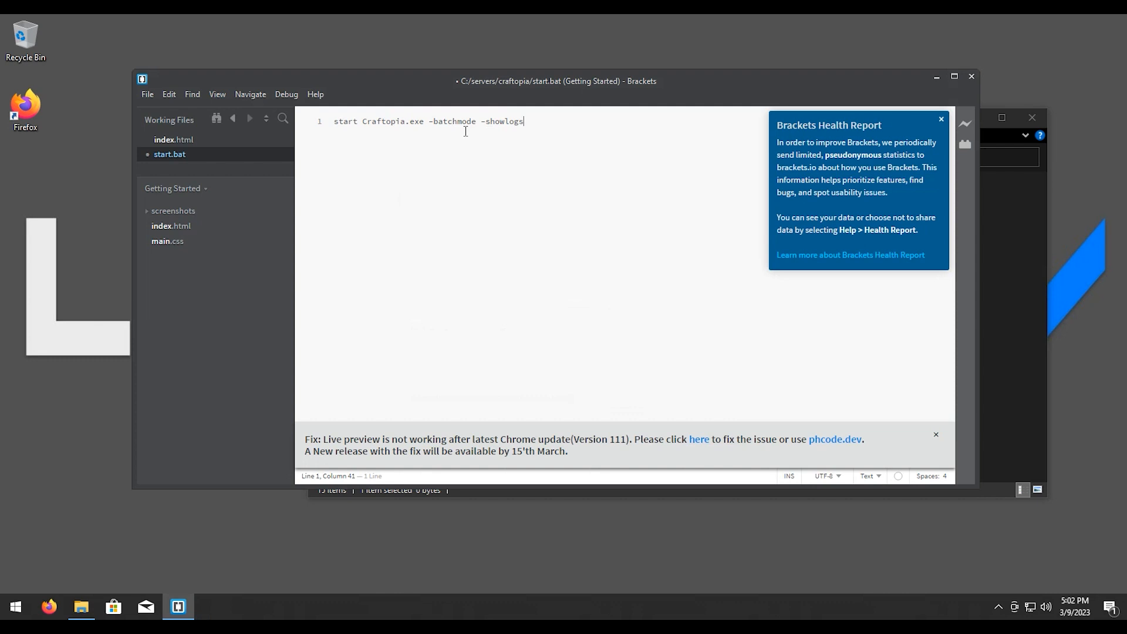
mouse_move(550, 129)
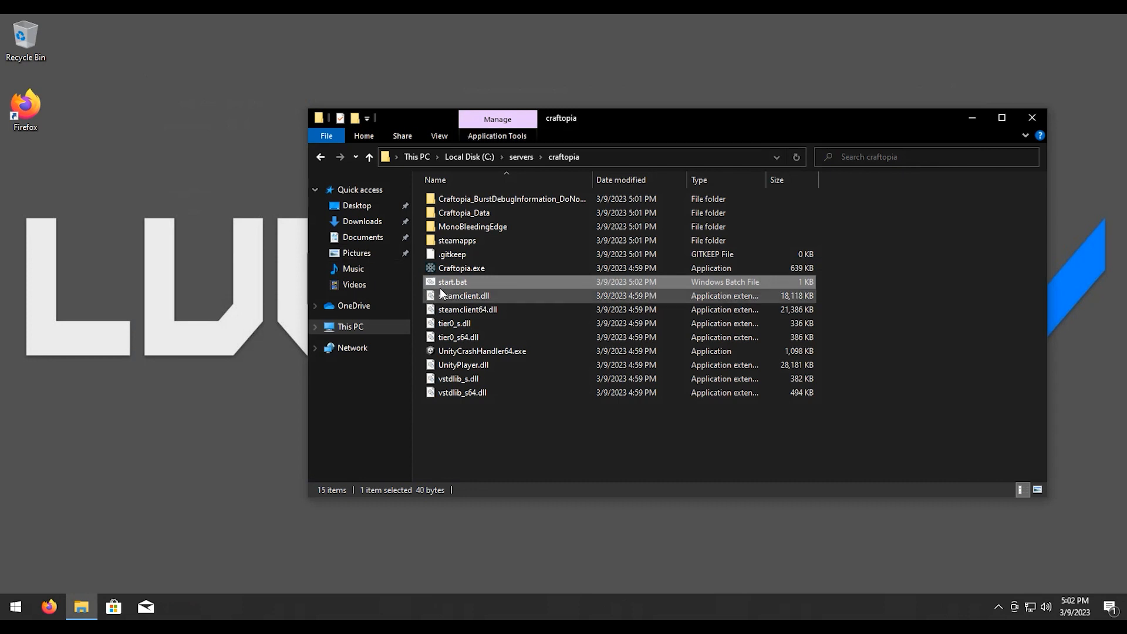
mouse_move(471, 287)
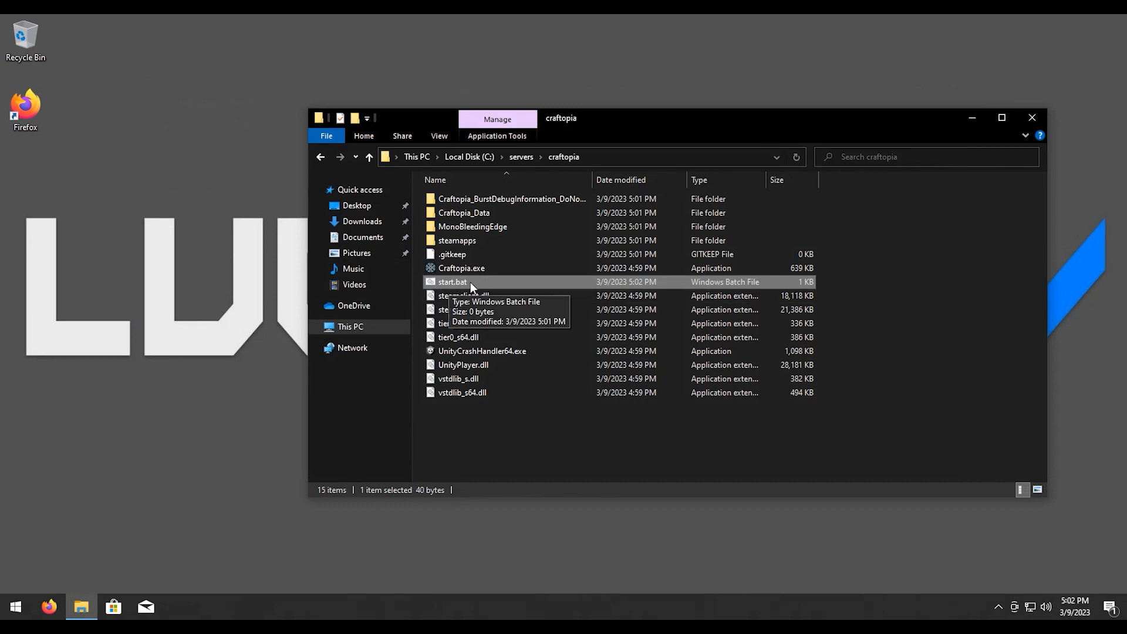
Run start.bat, allow craftopia.exe through the firewall, close the console and open the generated ServerSetting.ini
double_click(451, 281)
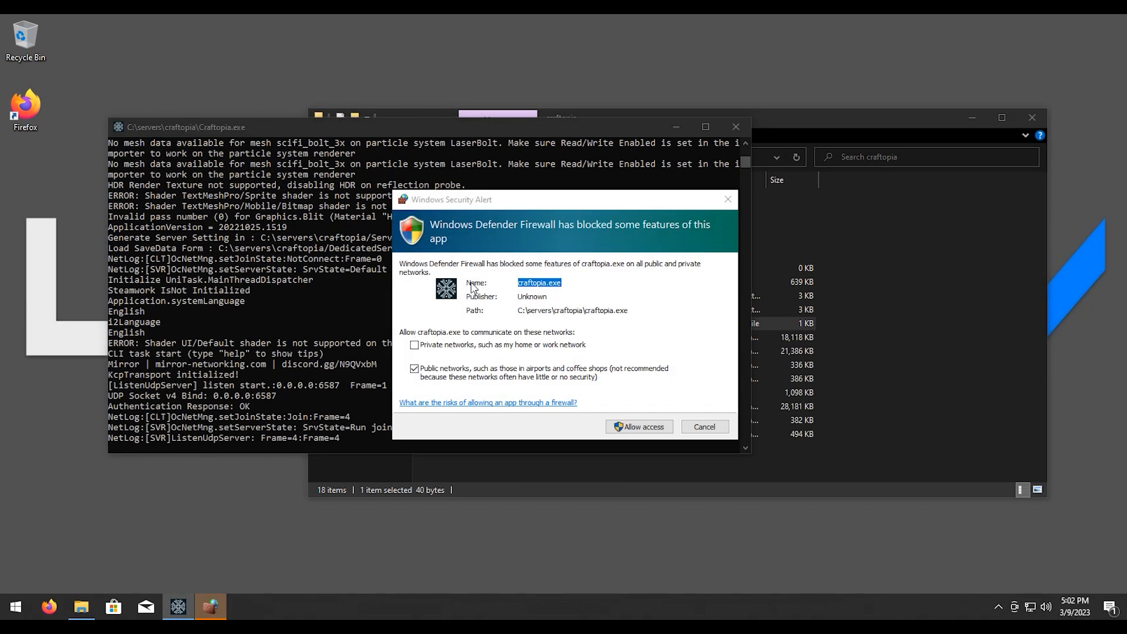
left_click(639, 427)
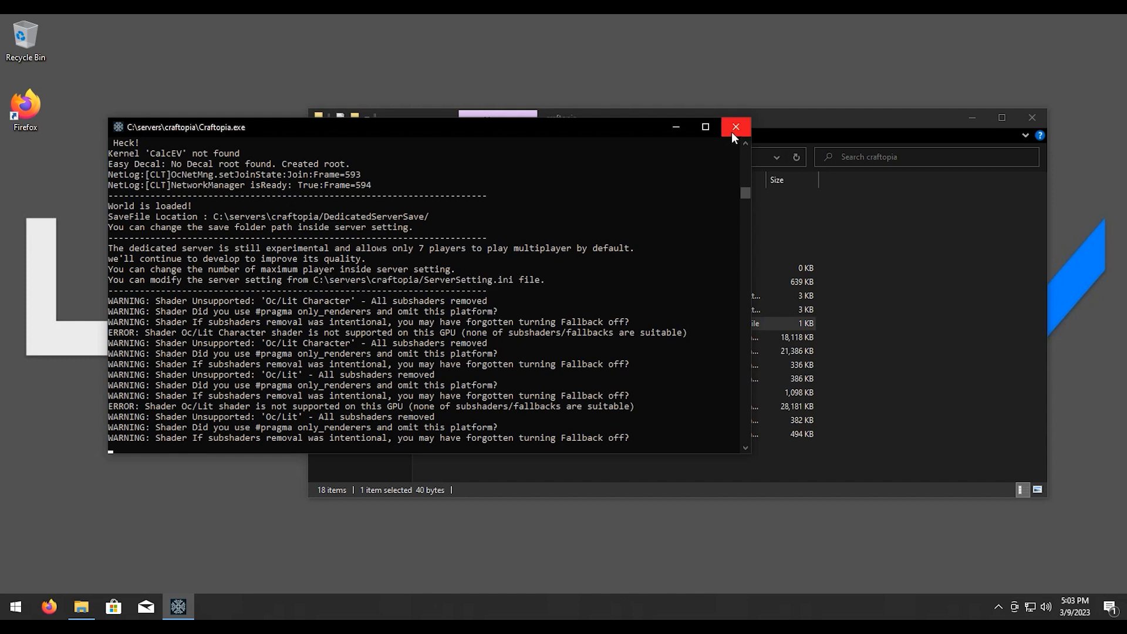
left_click(735, 127)
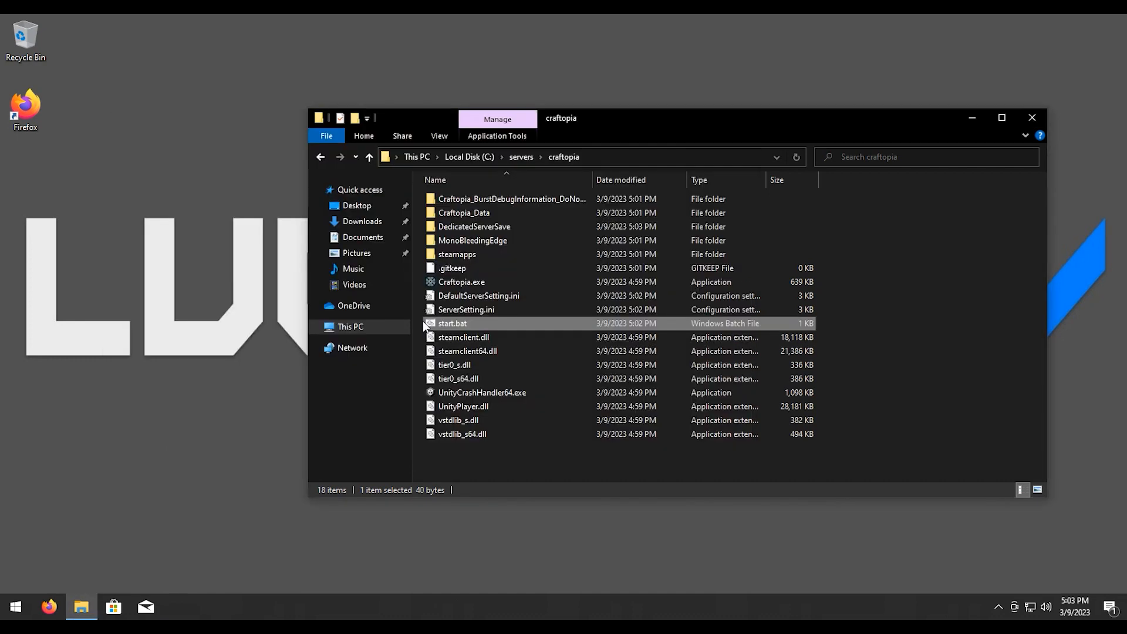
left_click(466, 309)
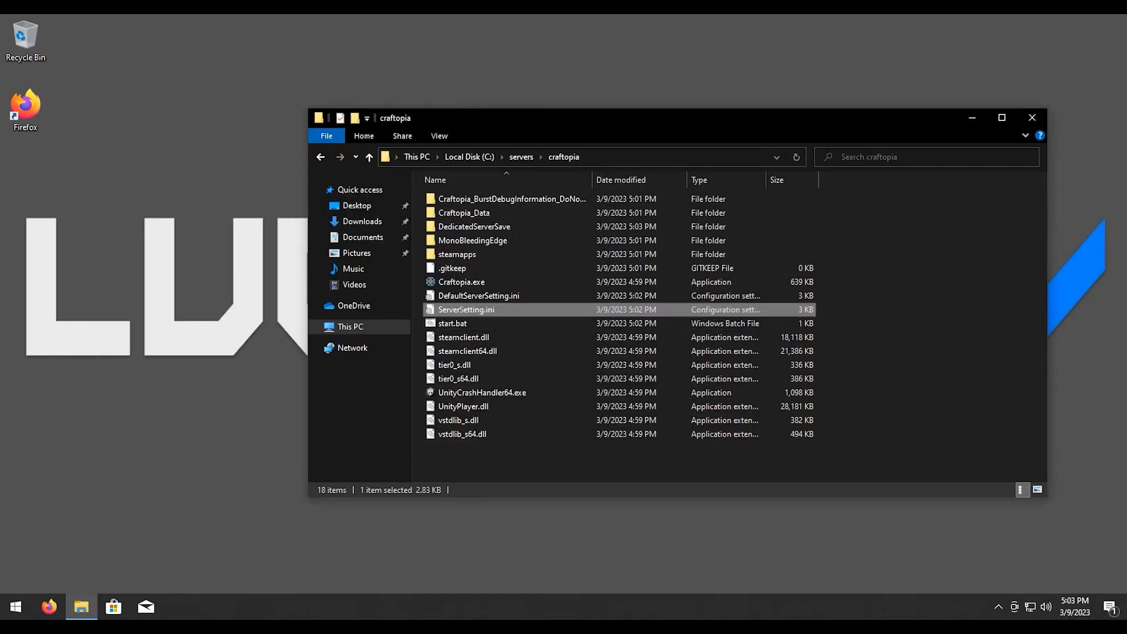
double_click(466, 309)
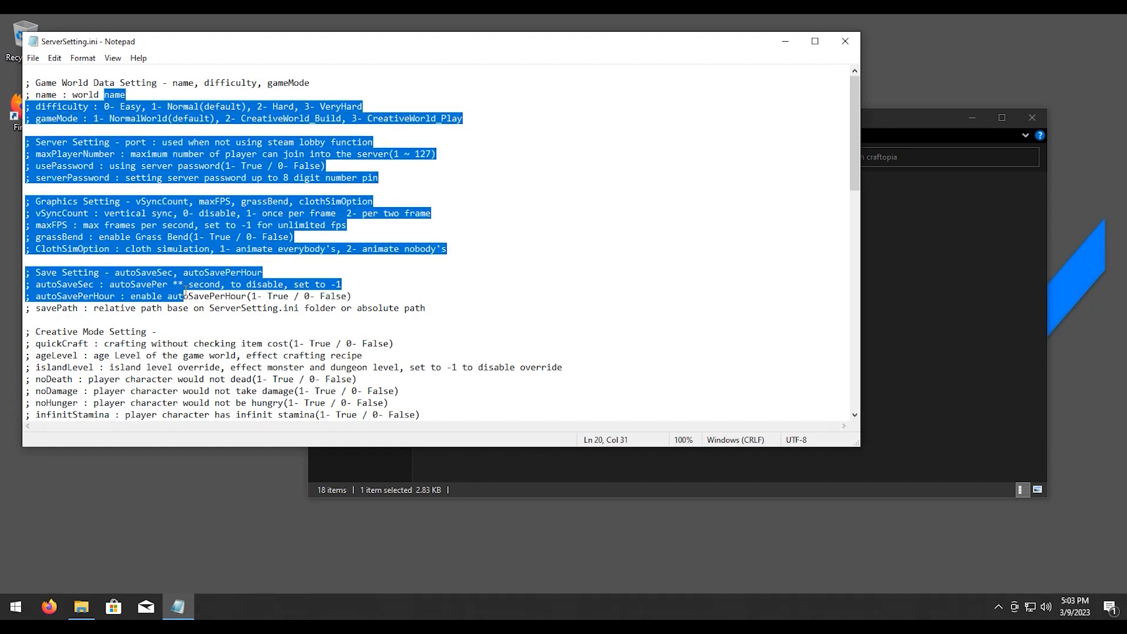
Replace the default world name NoName with LucianDev under [GameWorld]
scroll("down", 3)
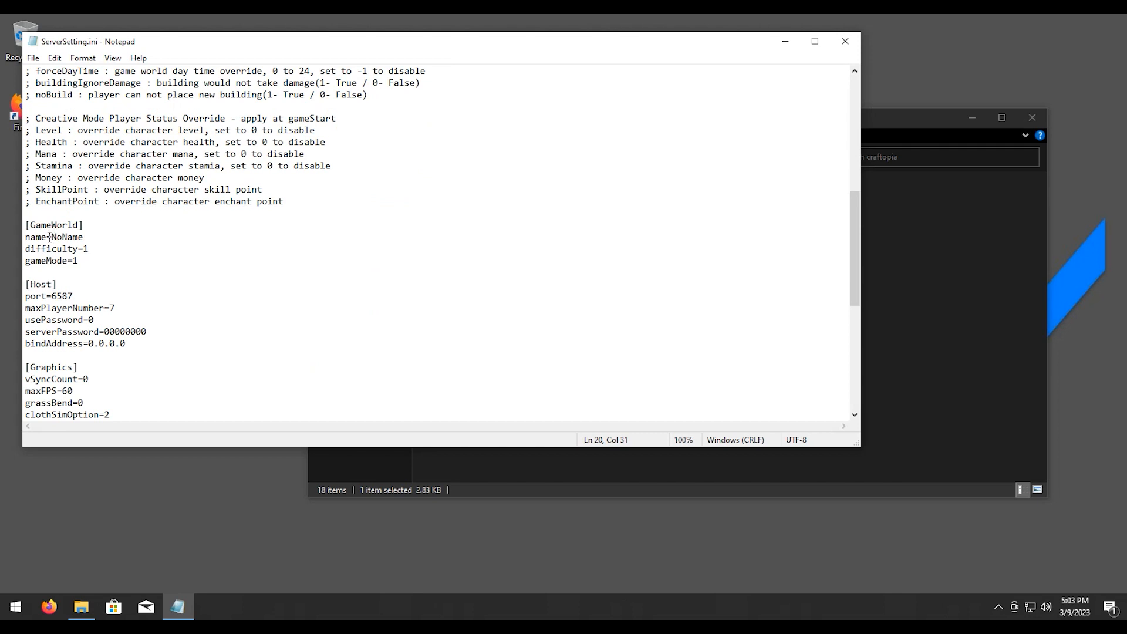
left_click(84, 237)
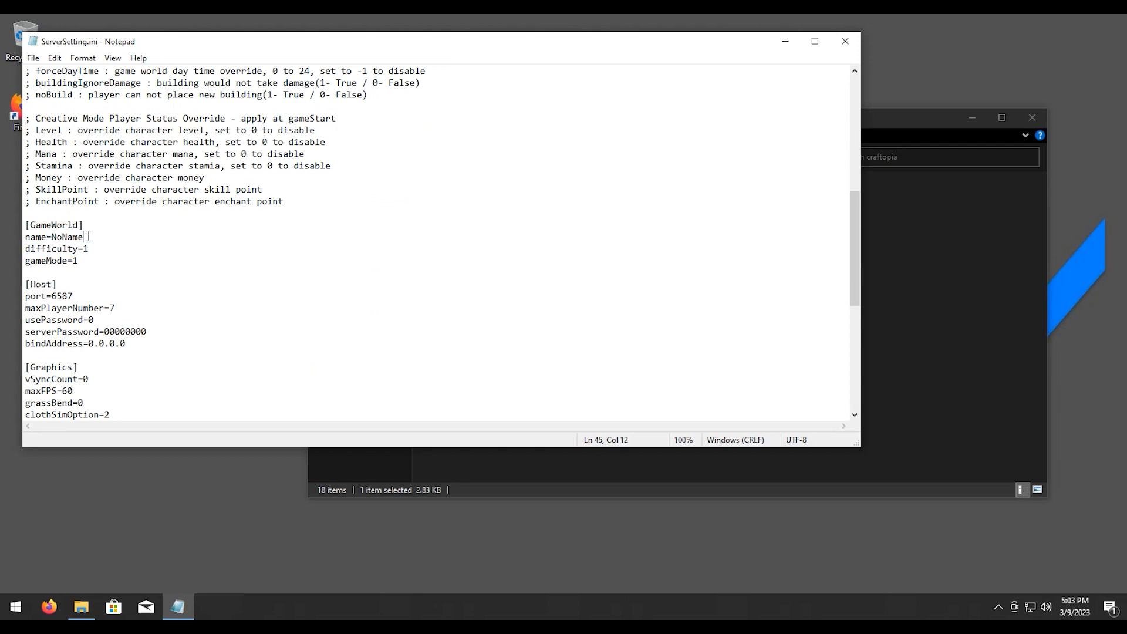
double_click(66, 236)
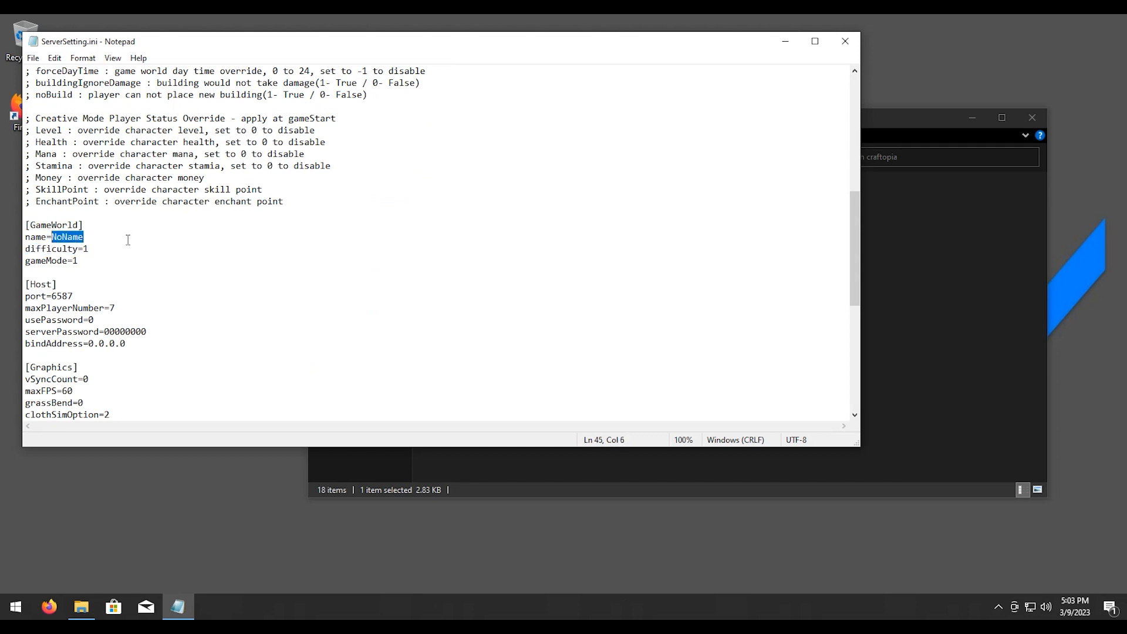
type("LucianDev")
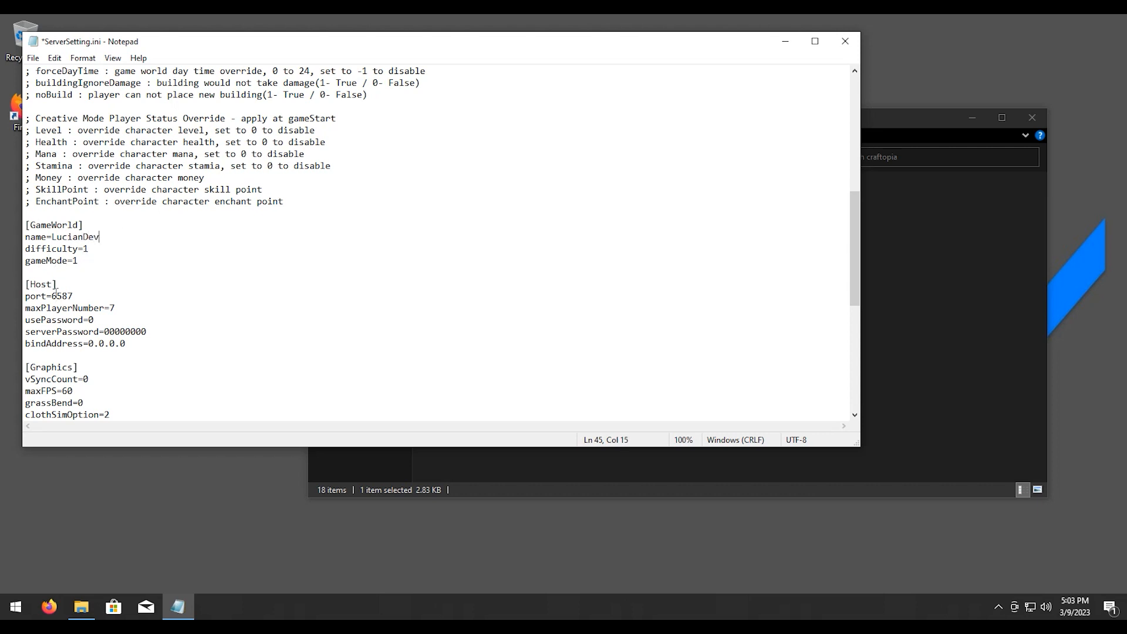
Change the usePassword value to 0
left_click(113, 308)
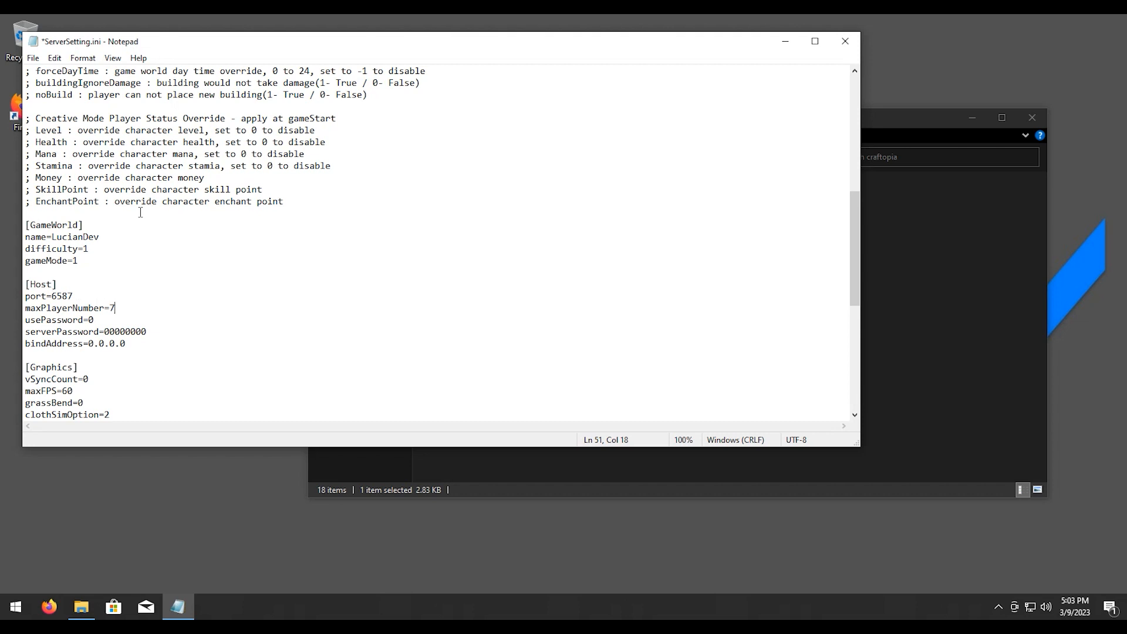
mouse_move(341, 255)
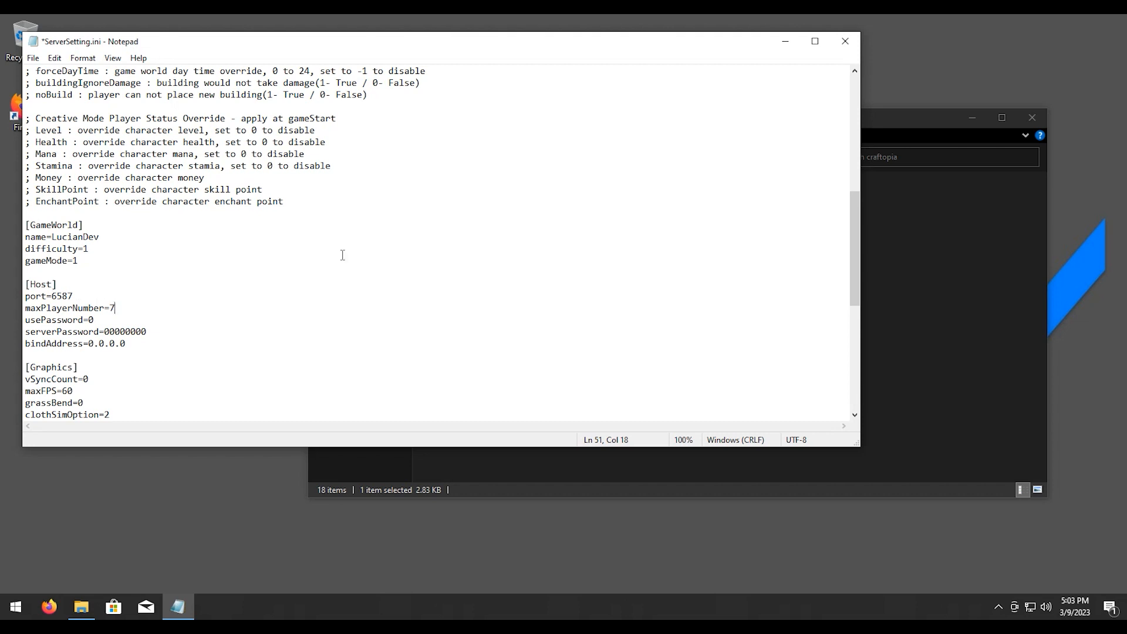
mouse_move(815, 339)
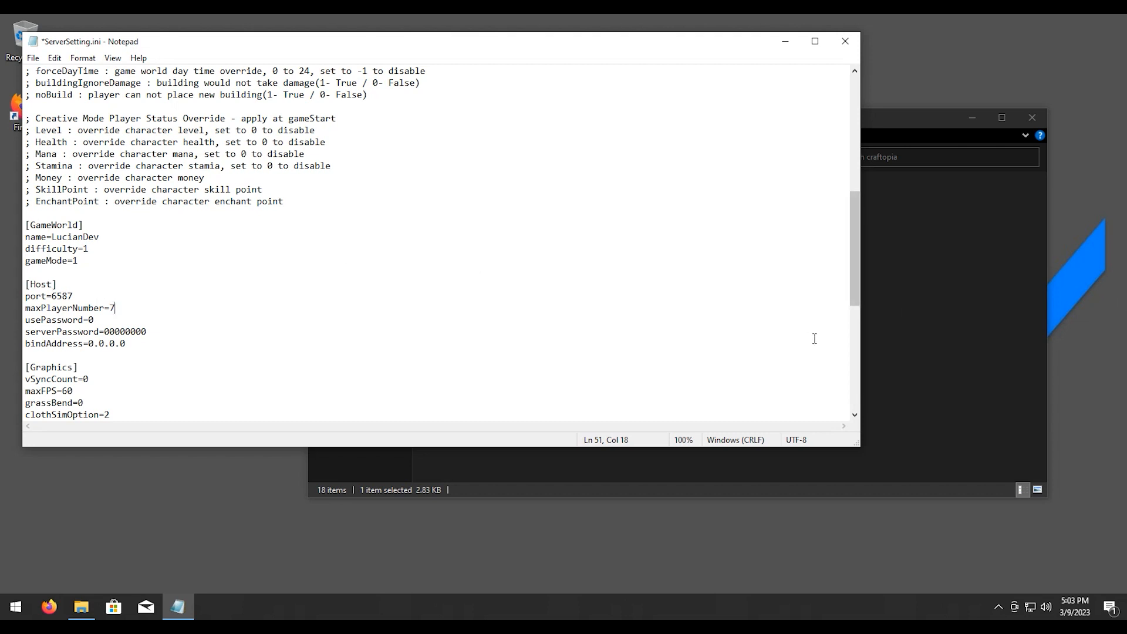
mouse_move(114, 296)
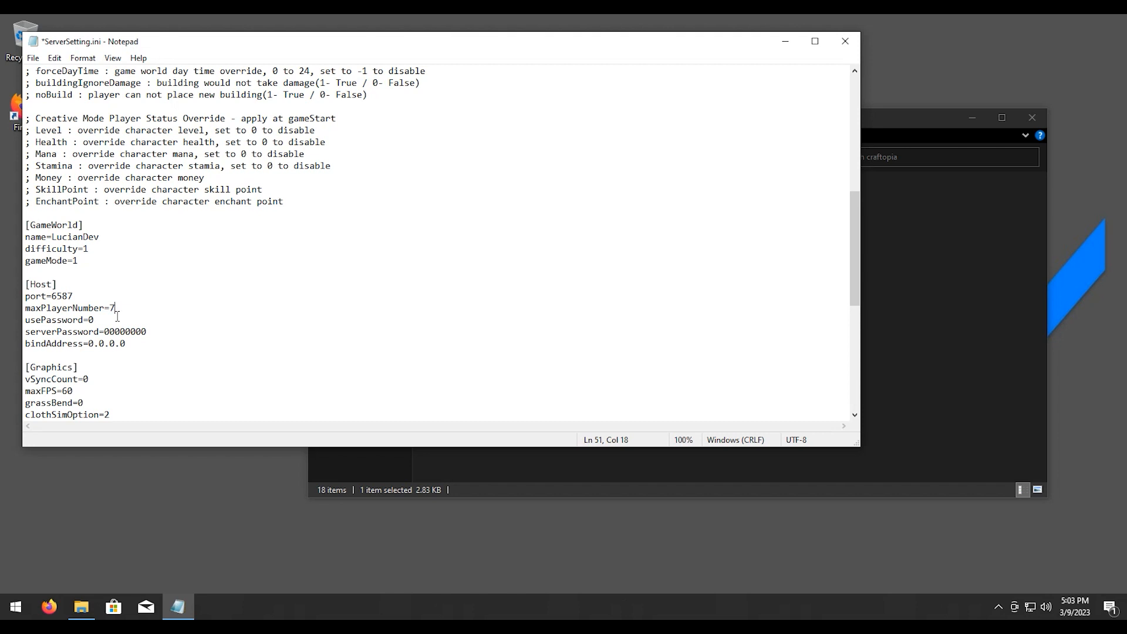
double_click(110, 308)
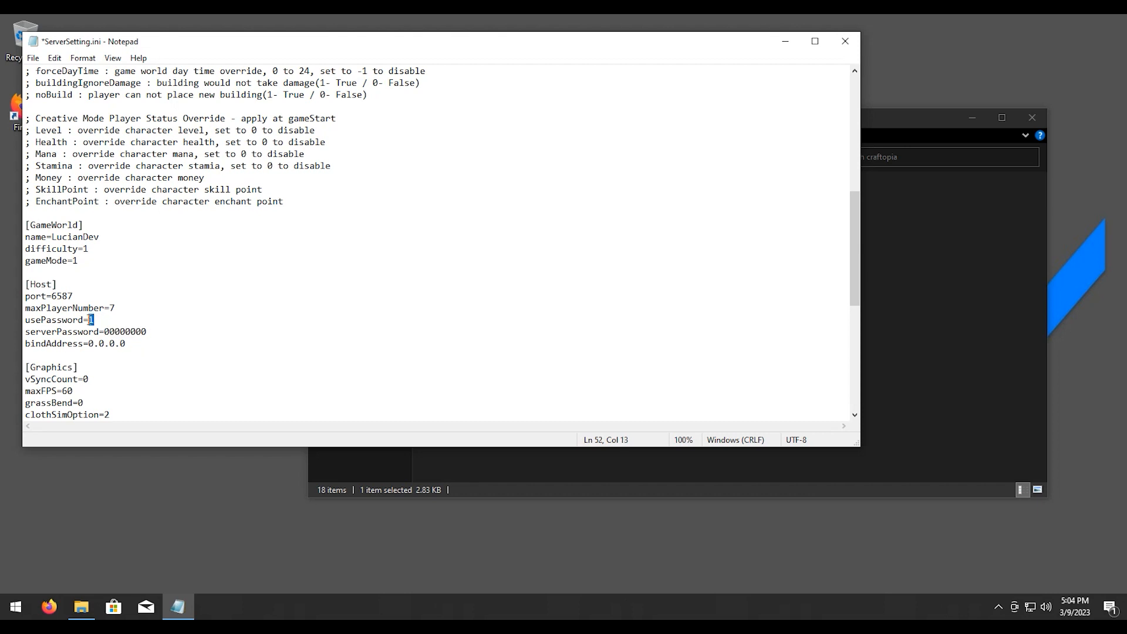
type("0")
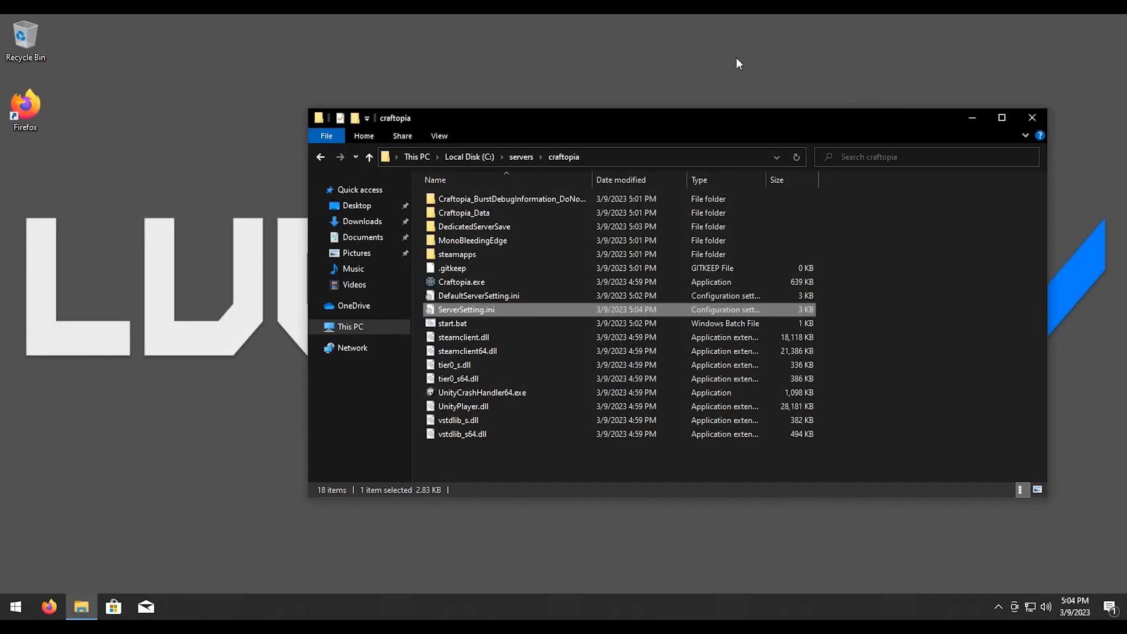
mouse_move(483, 180)
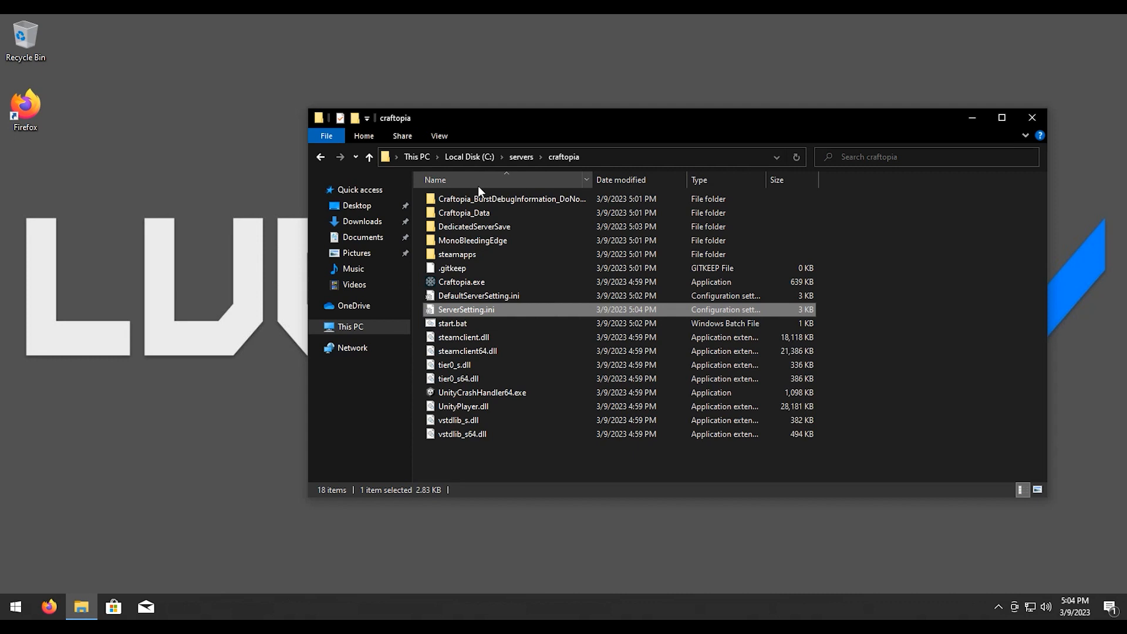
mouse_move(474, 198)
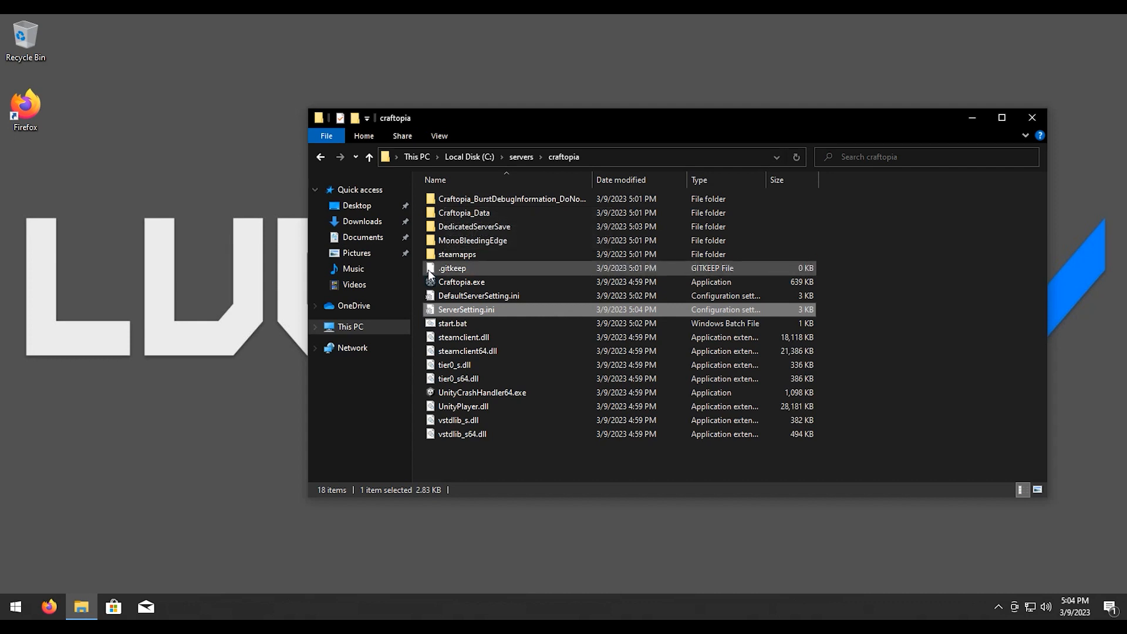
mouse_move(451, 268)
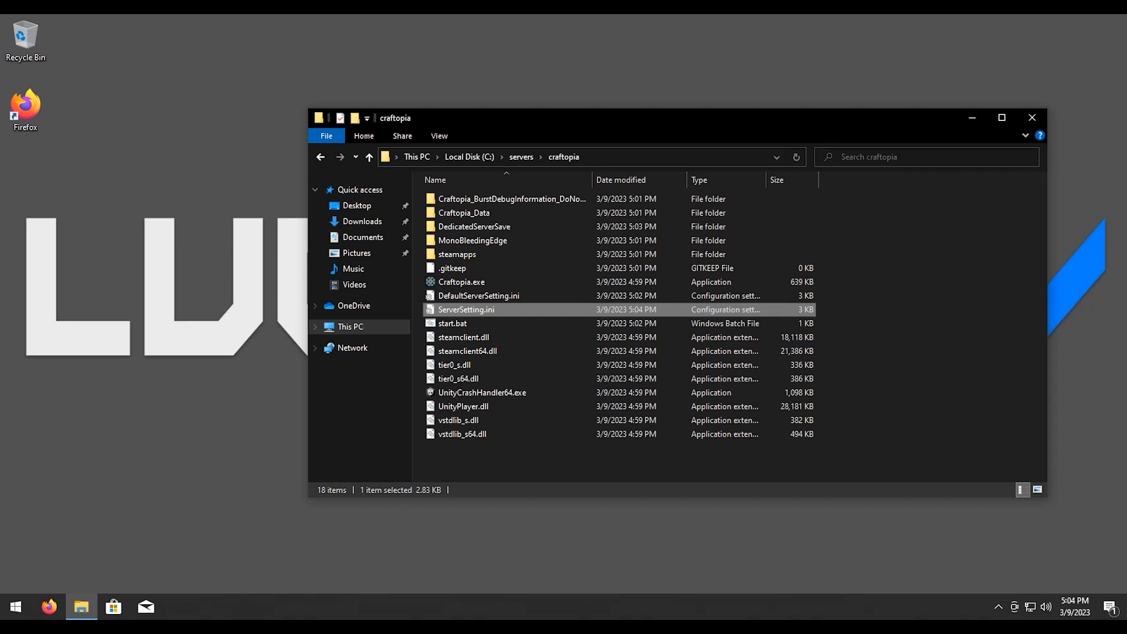
Search the Start menu for 'firewall' and launch Windows Defender Firewall with Advanced Security
left_click(14, 608)
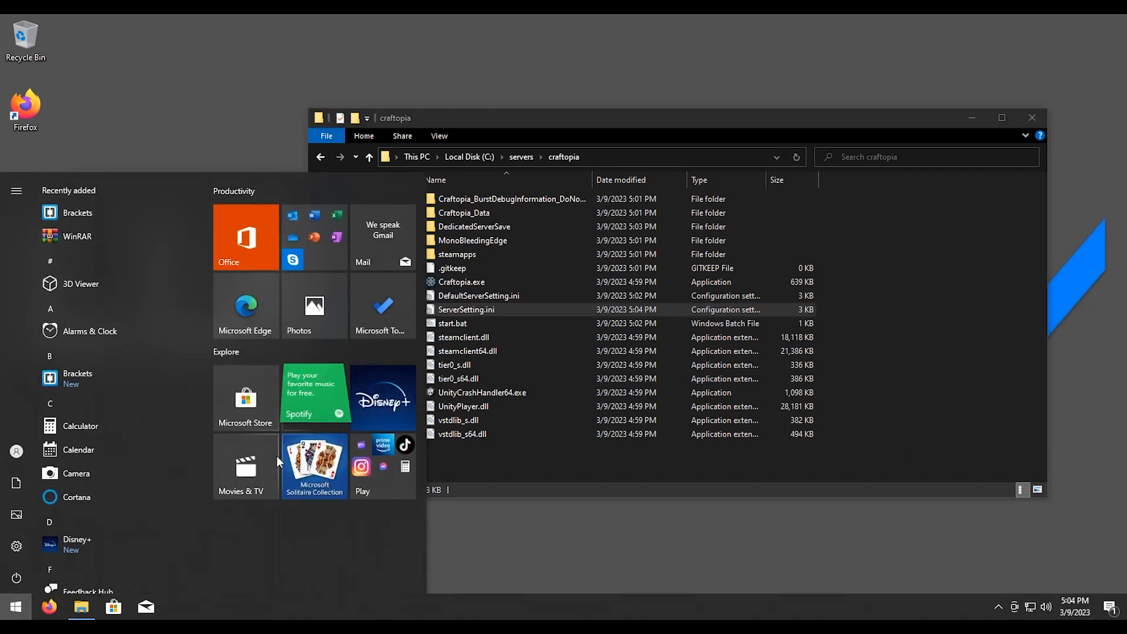
type("firewall")
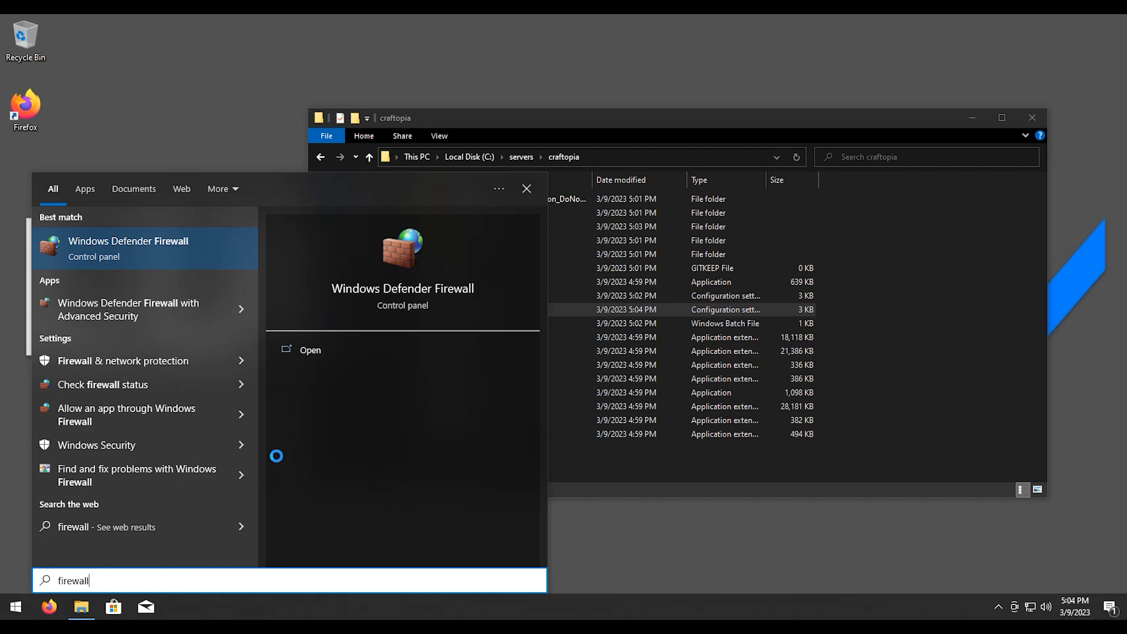
left_click(133, 309)
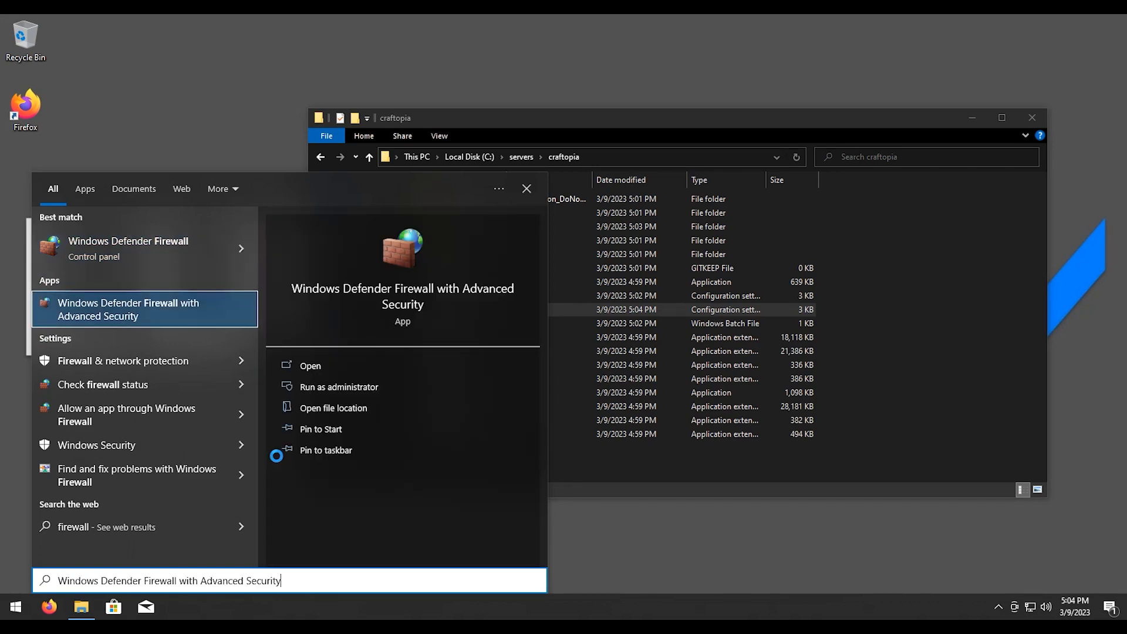
left_click(310, 365)
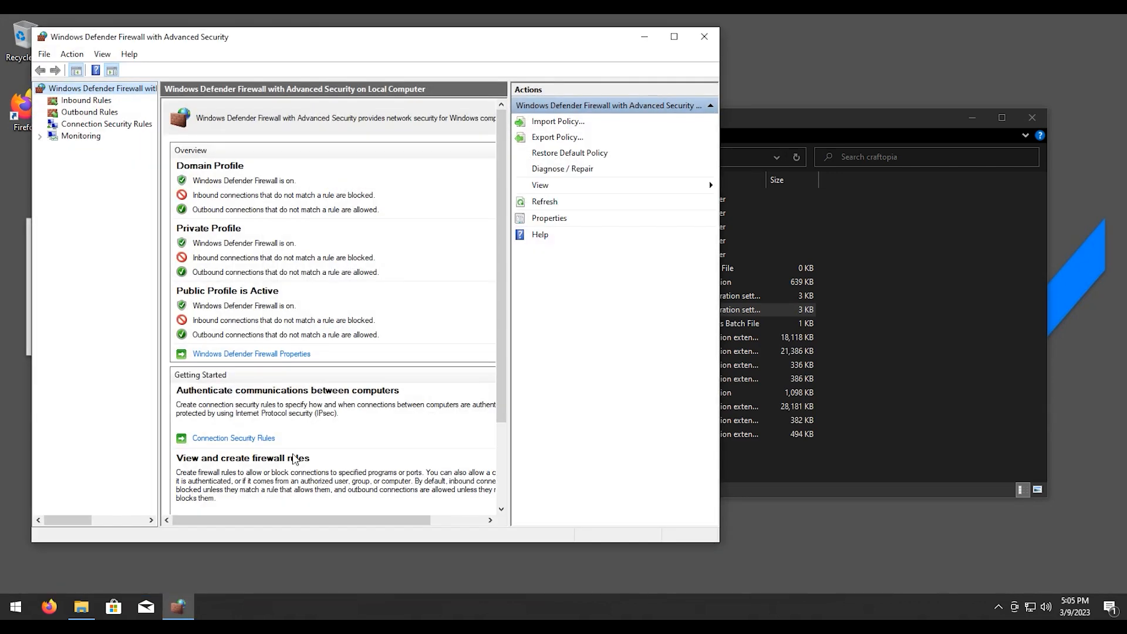
Show the inbound rules, check an existing craftopia rule and start a new inbound rule
left_click(86, 100)
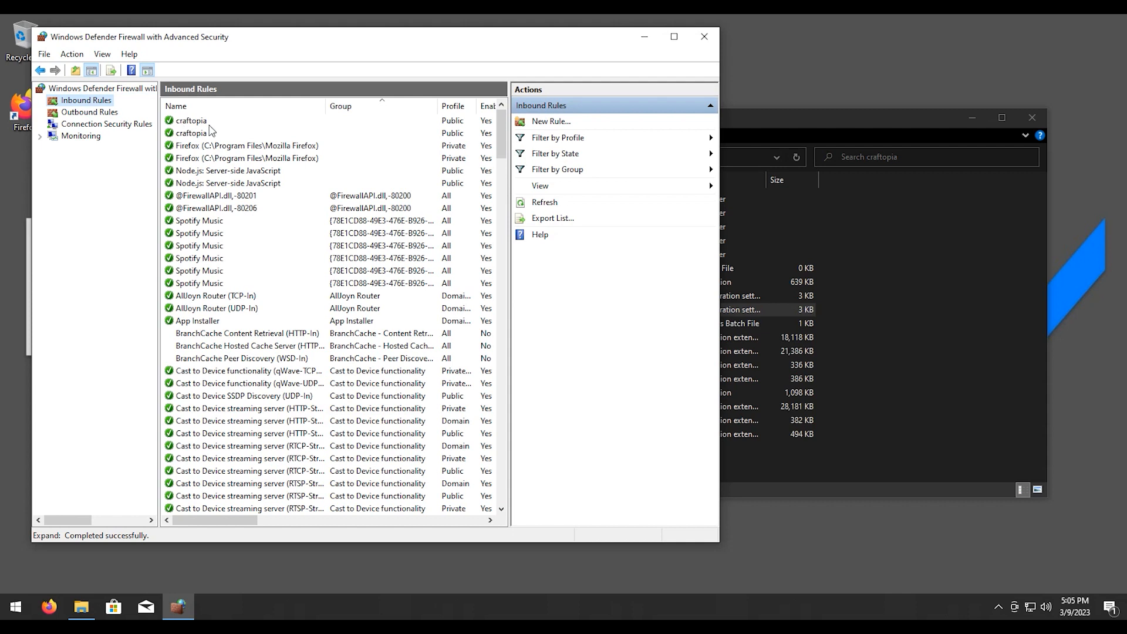
left_click(191, 133)
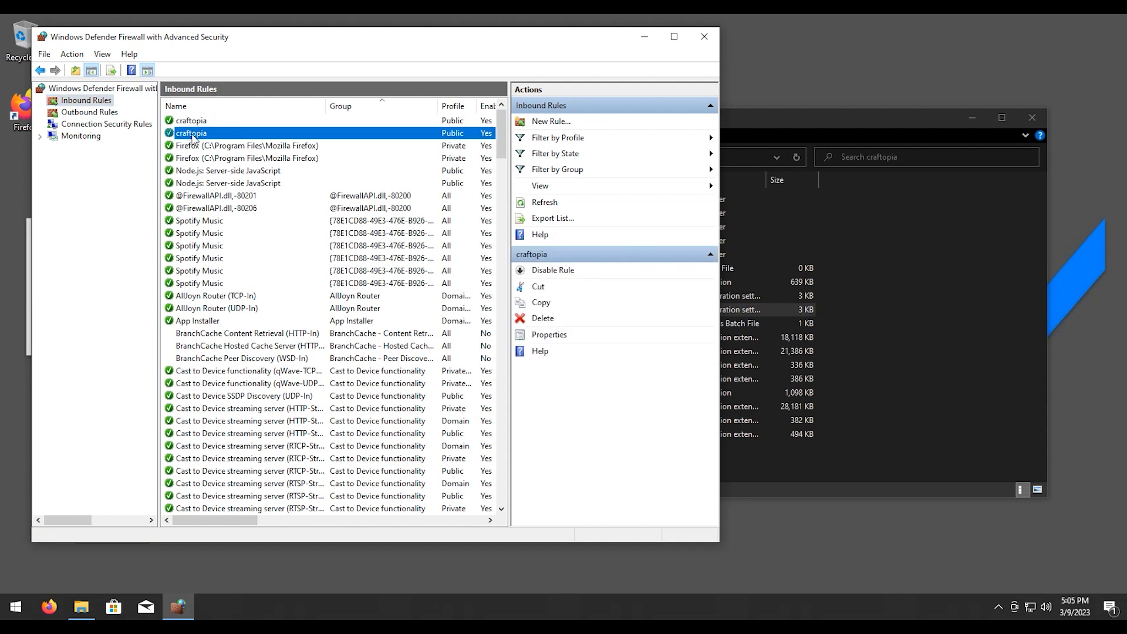
mouse_move(513, 150)
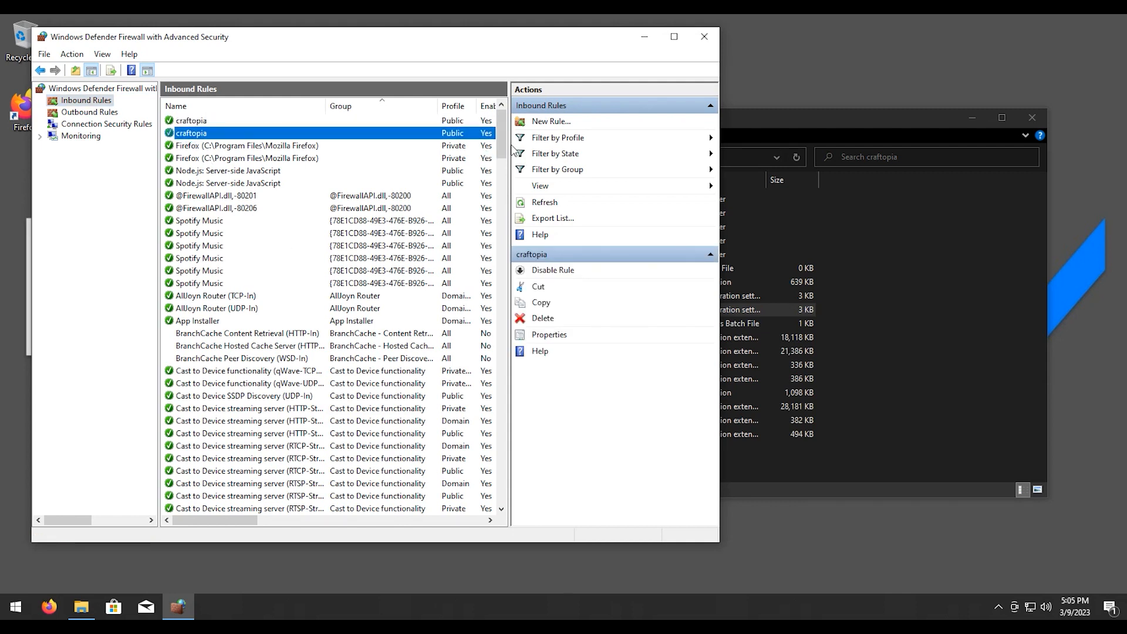
left_click(551, 121)
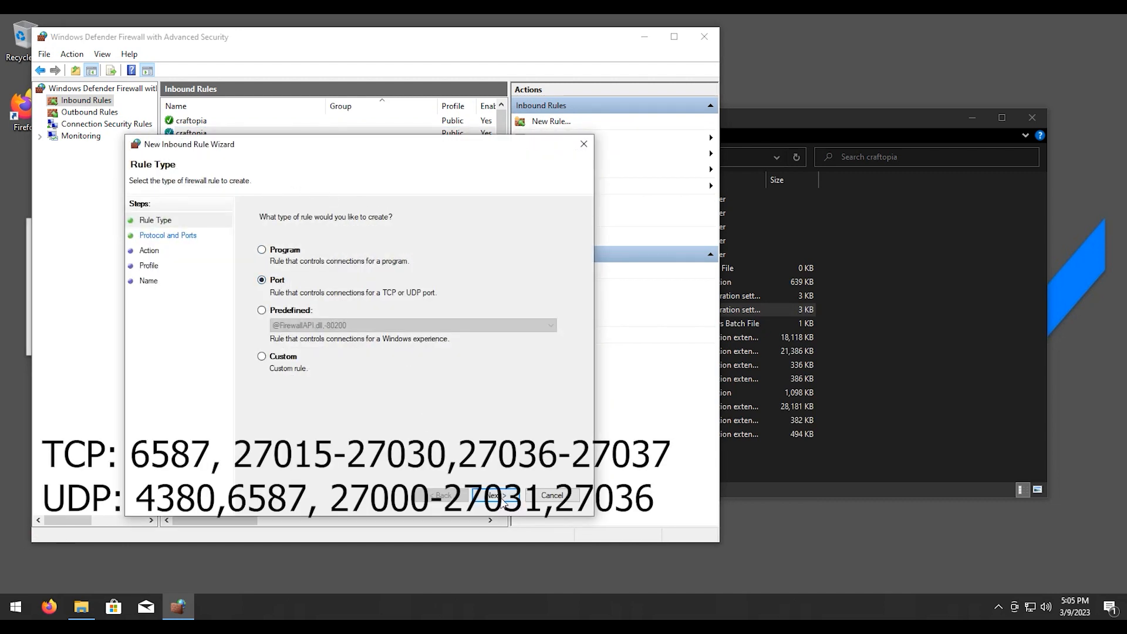
Create a port rule for TCP port 6587 named '6587 TCP' and finish the wizard
left_click(494, 495)
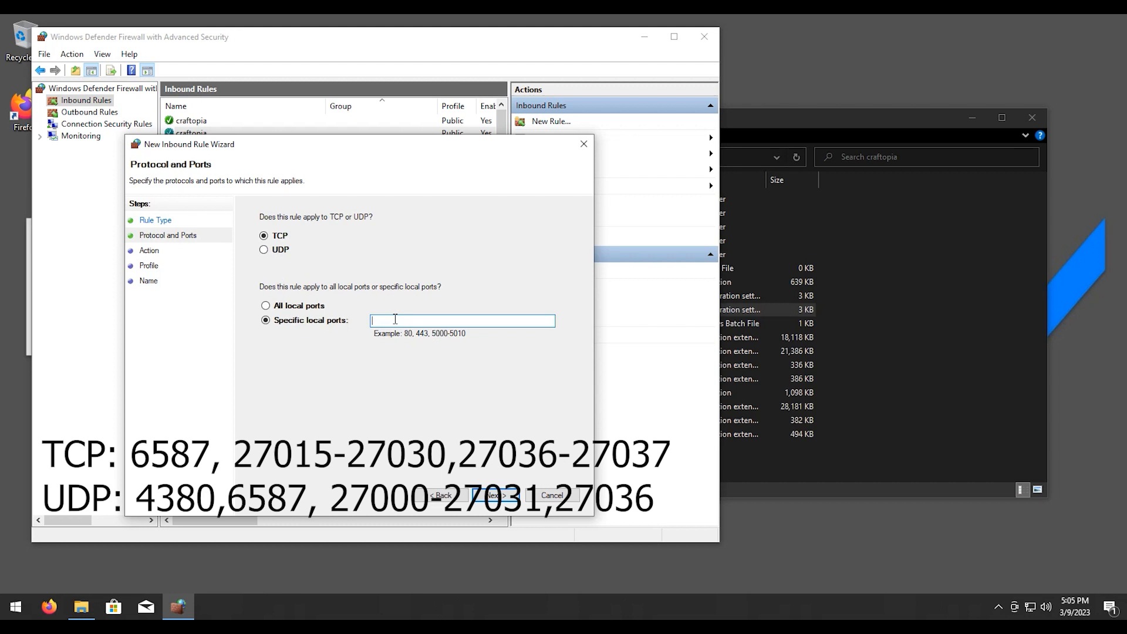
type("6")
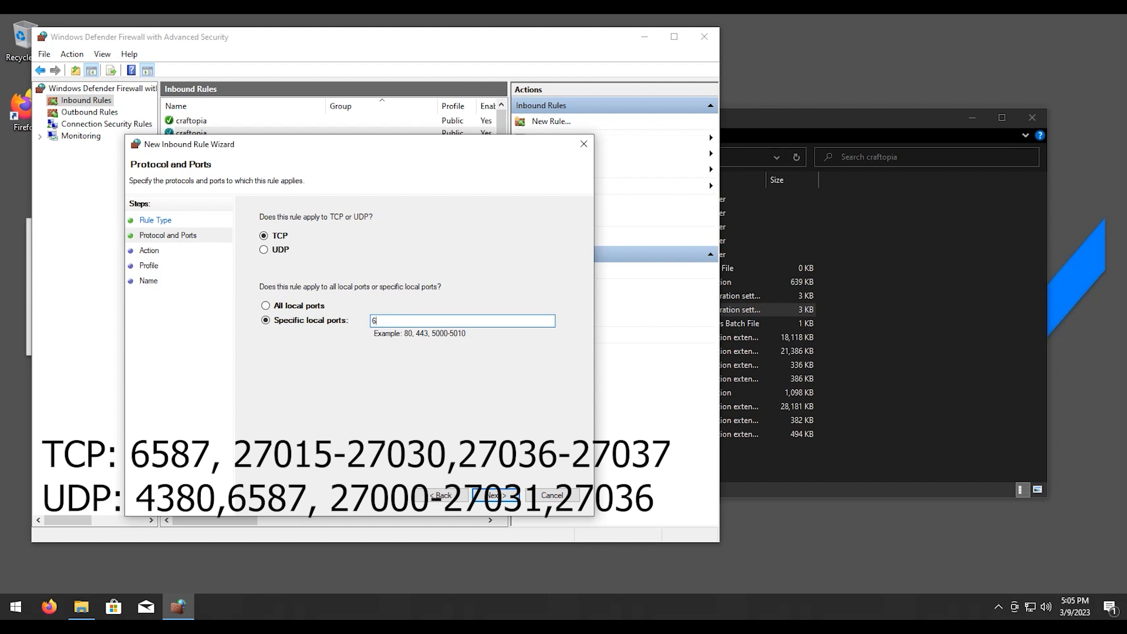
type("587")
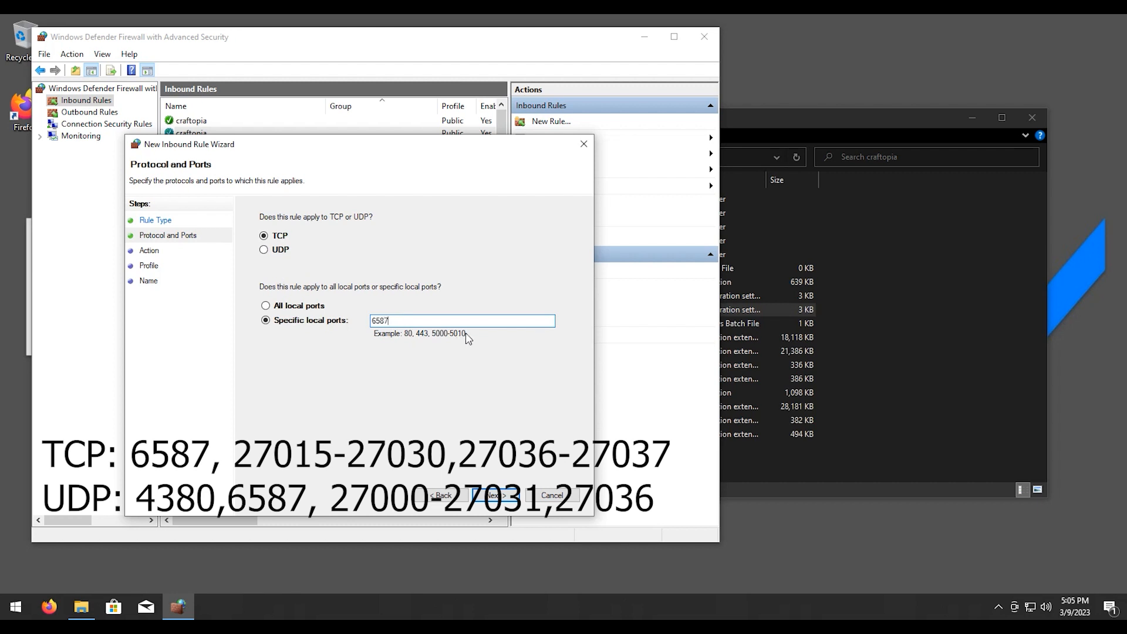
mouse_move(360, 252)
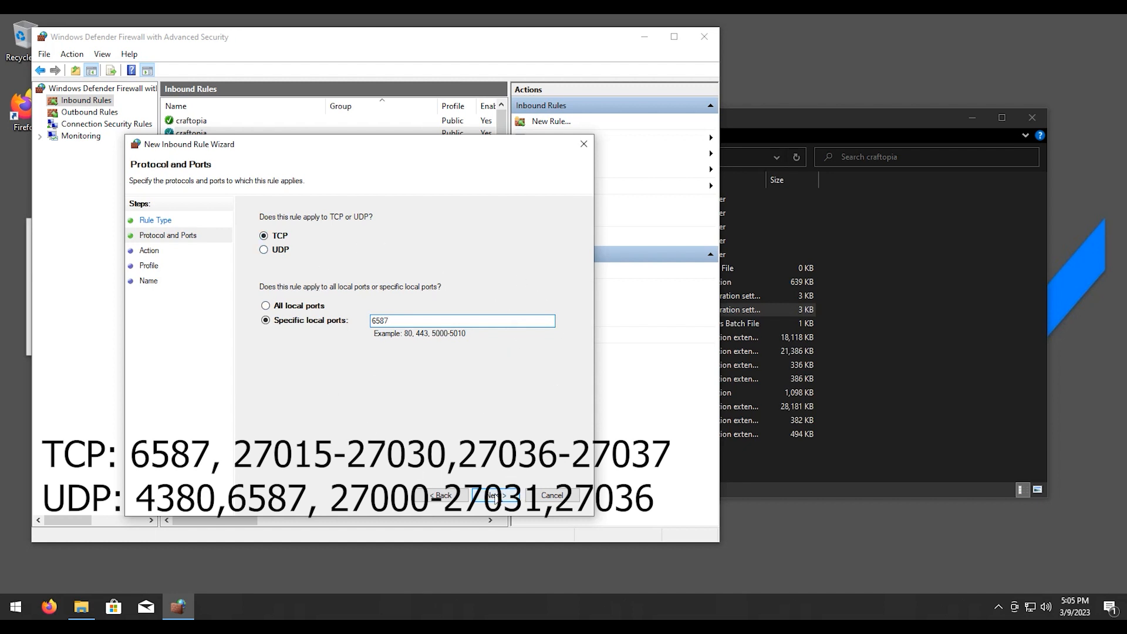
left_click(494, 496)
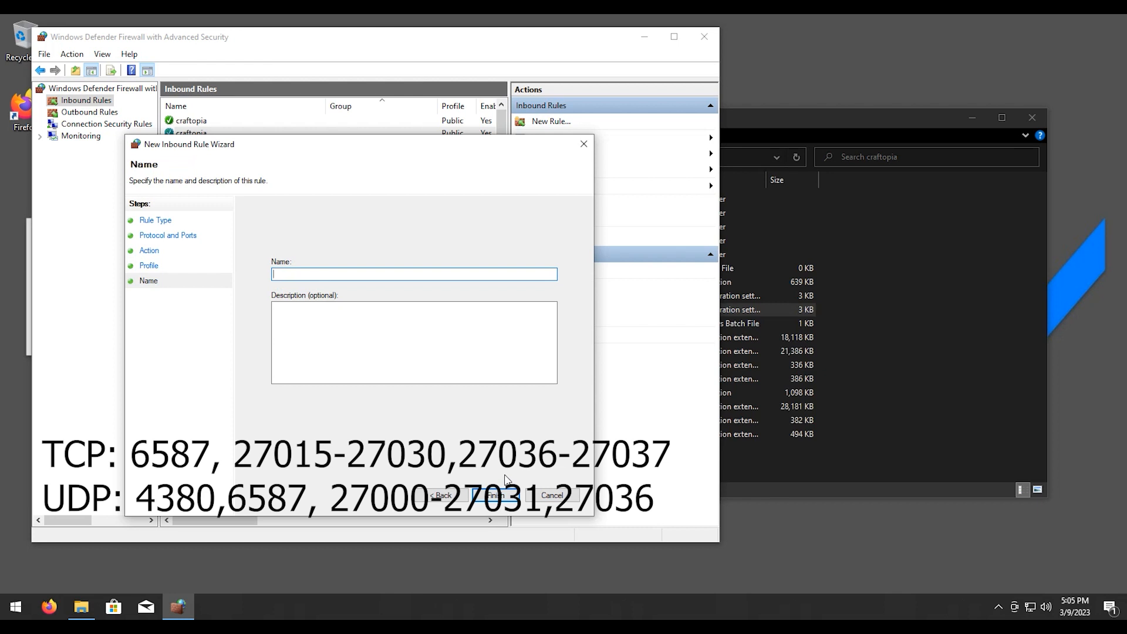
type("6587 TC")
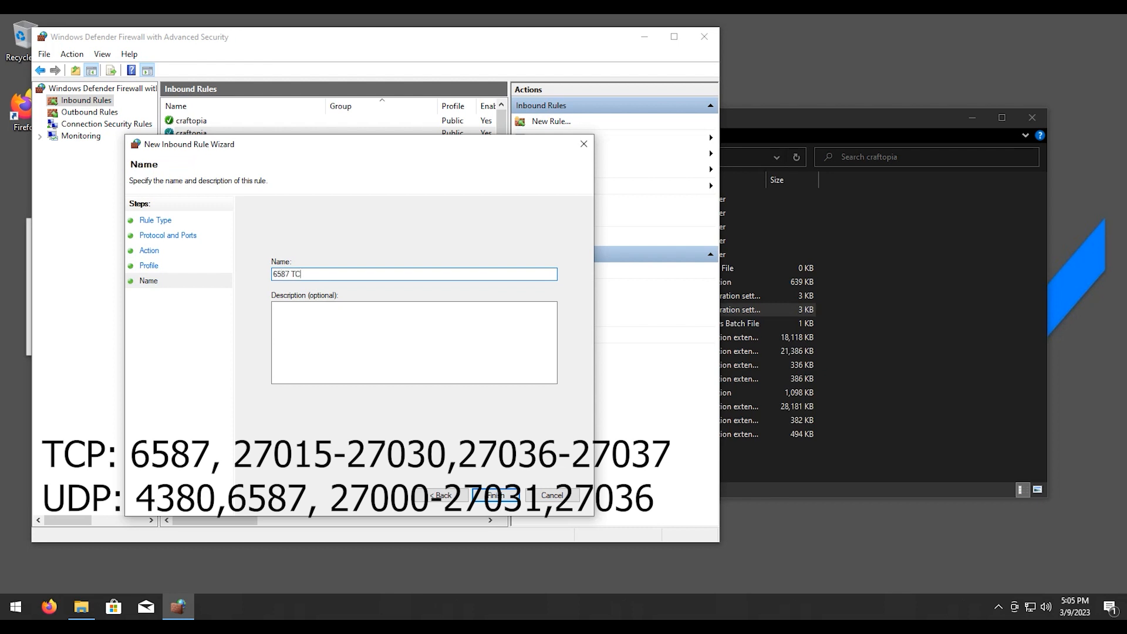
left_click(492, 495)
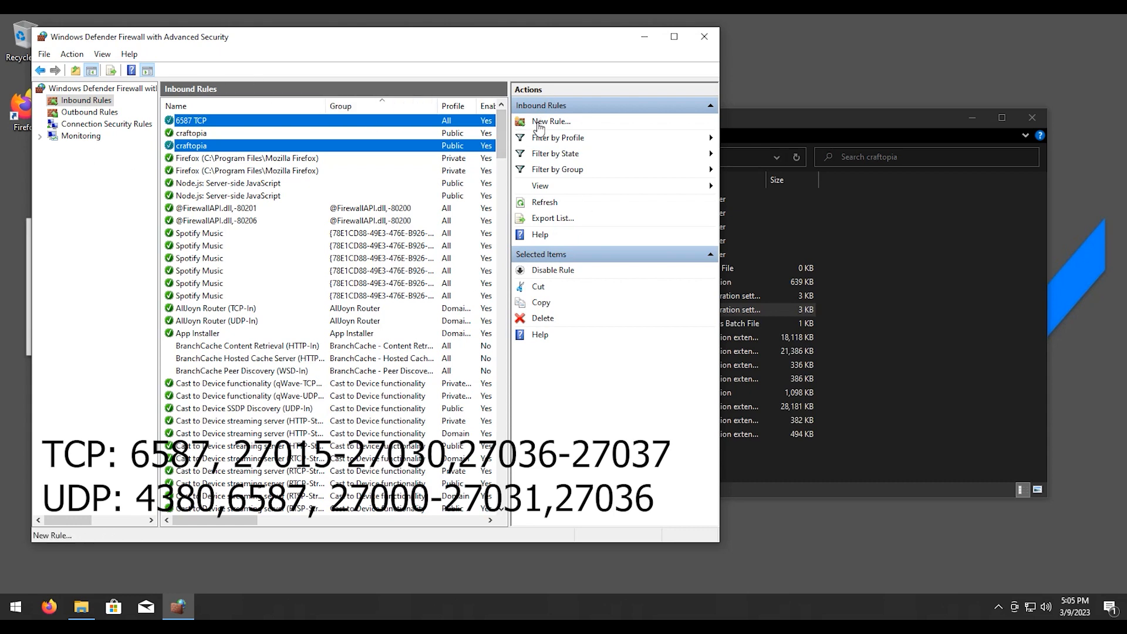
left_click(550, 121)
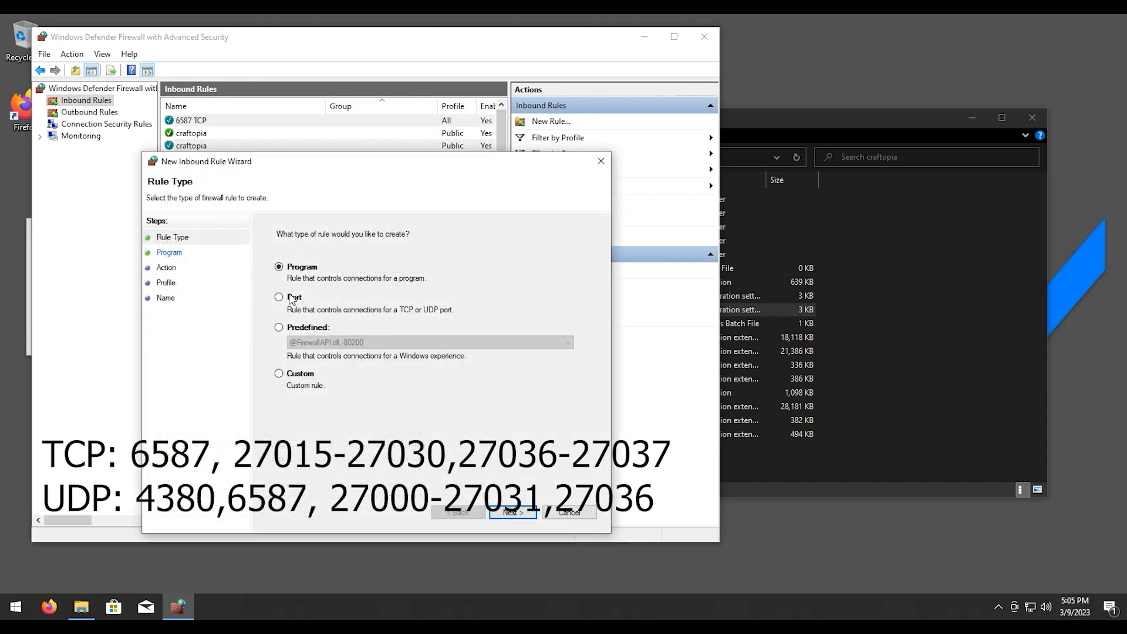
left_click(511, 513)
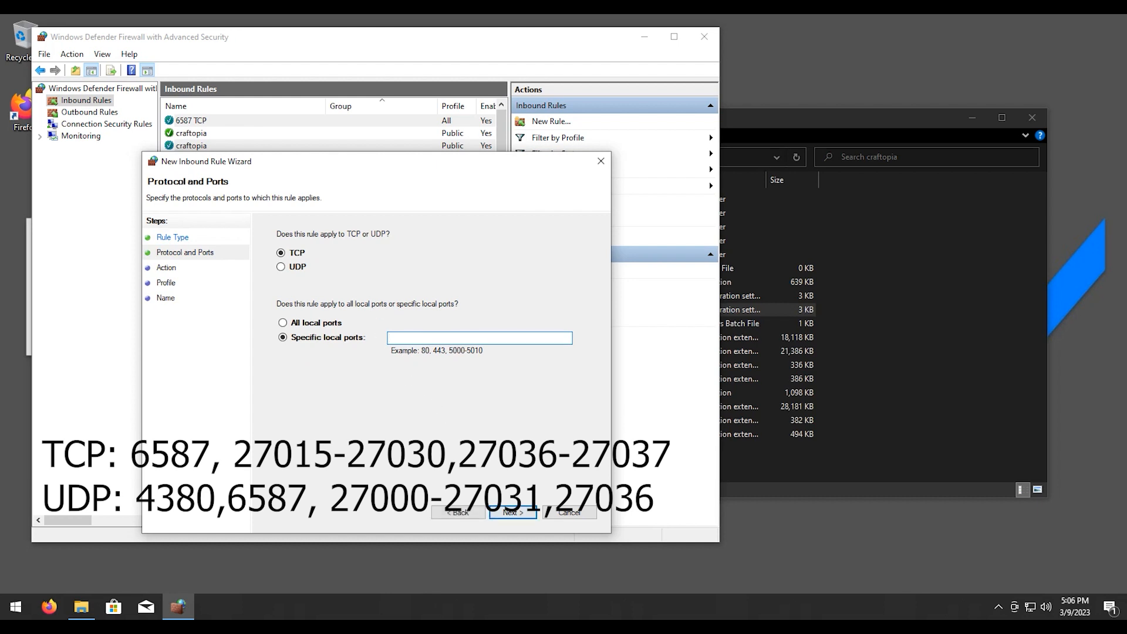
type("27015-")
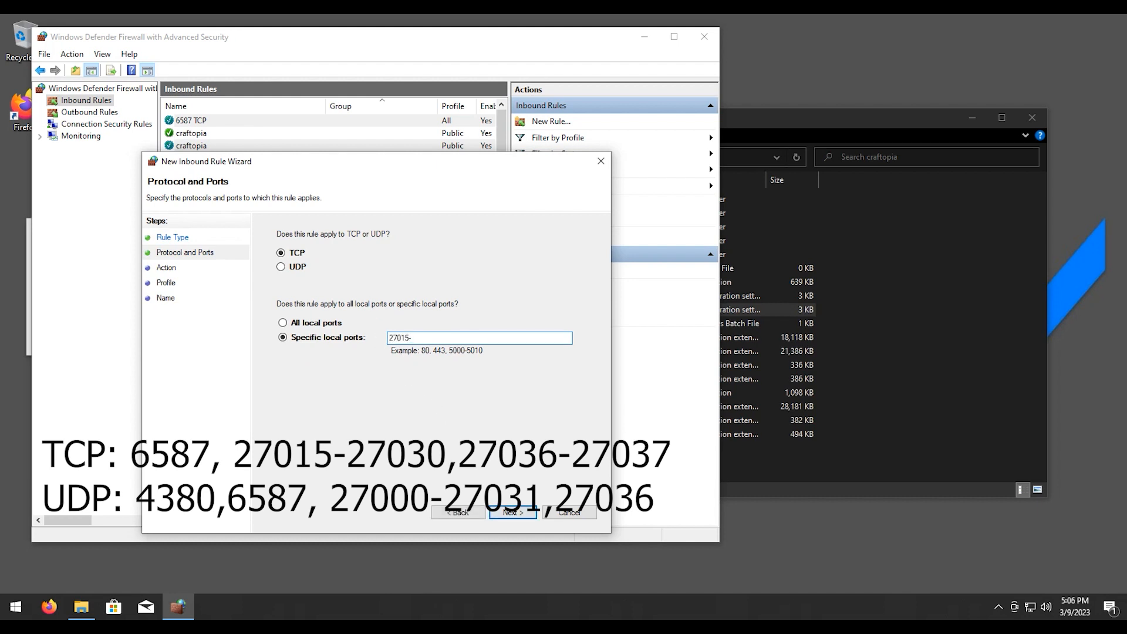
type("27030")
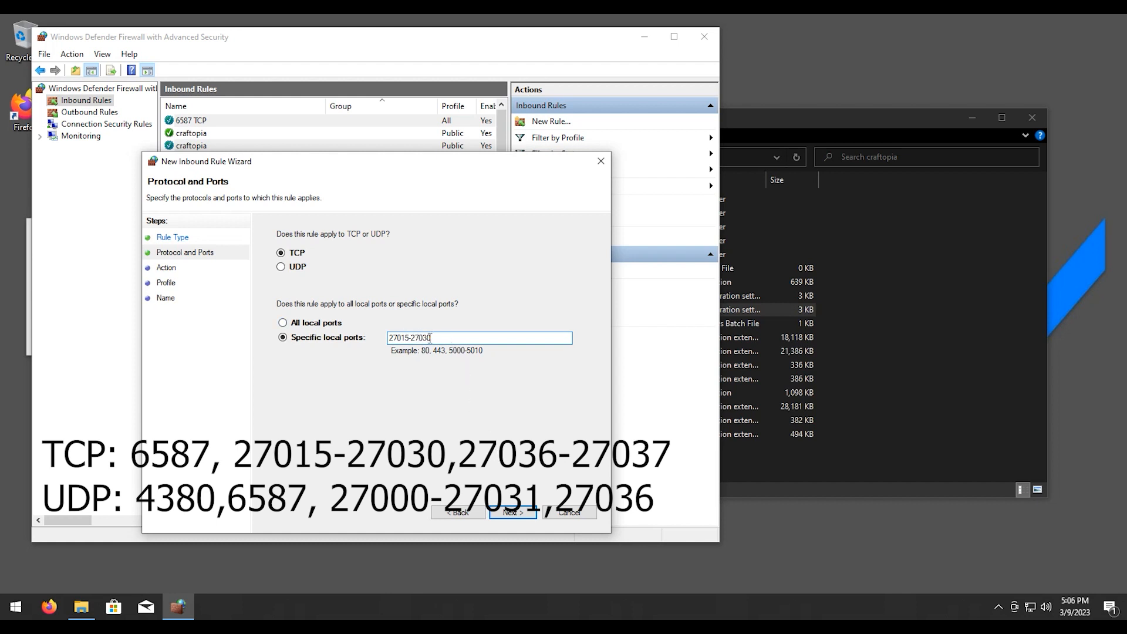
left_click(512, 512)
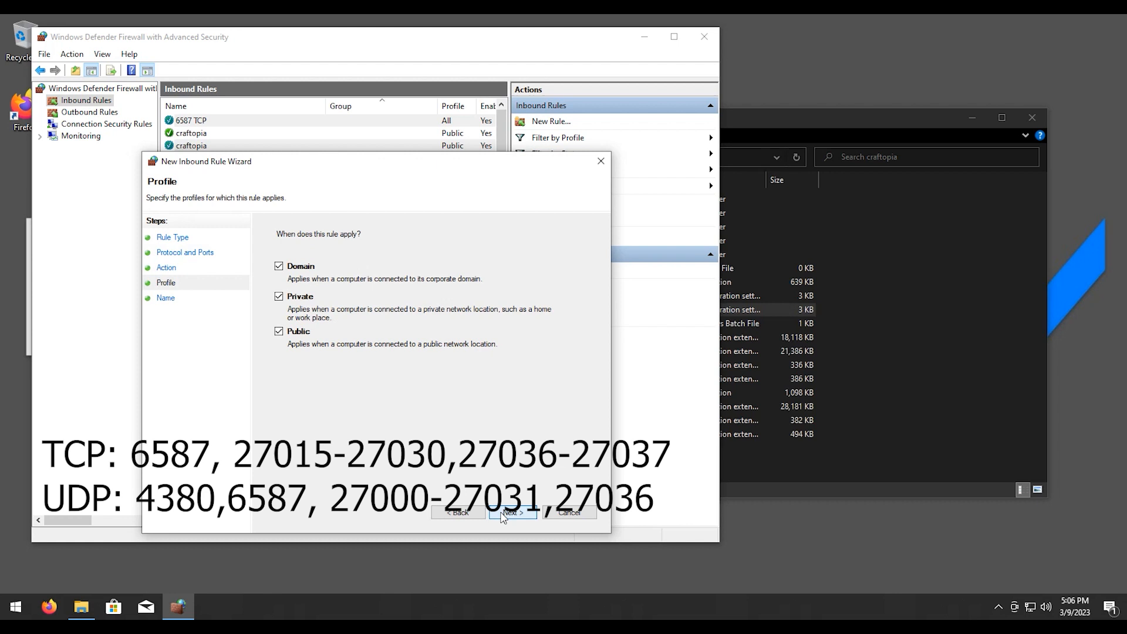
left_click(512, 513)
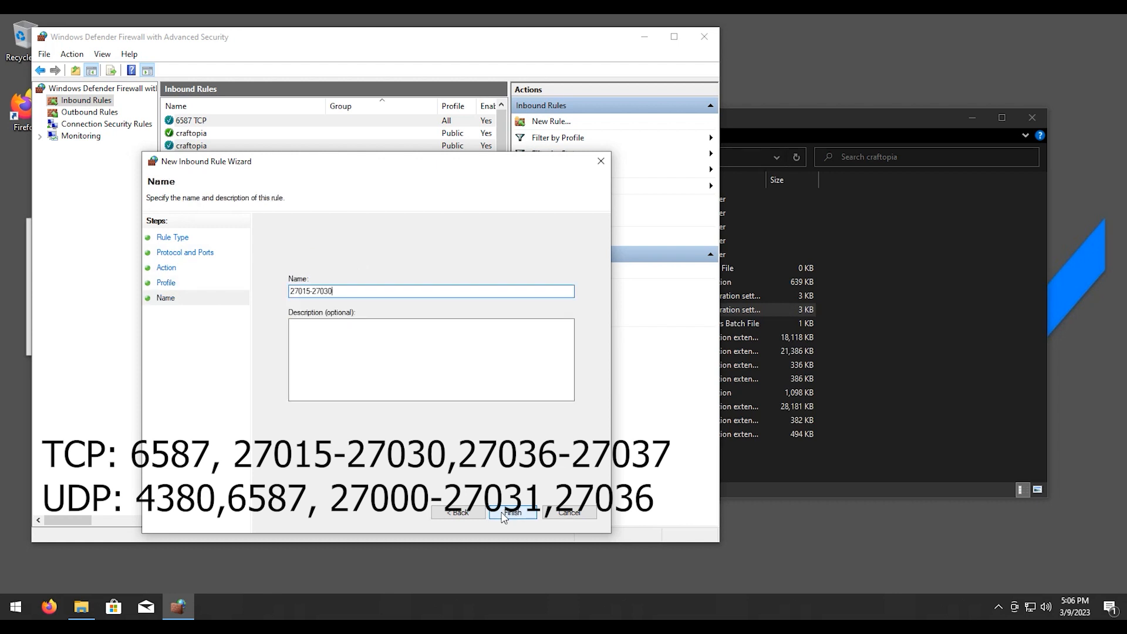
left_click(513, 512)
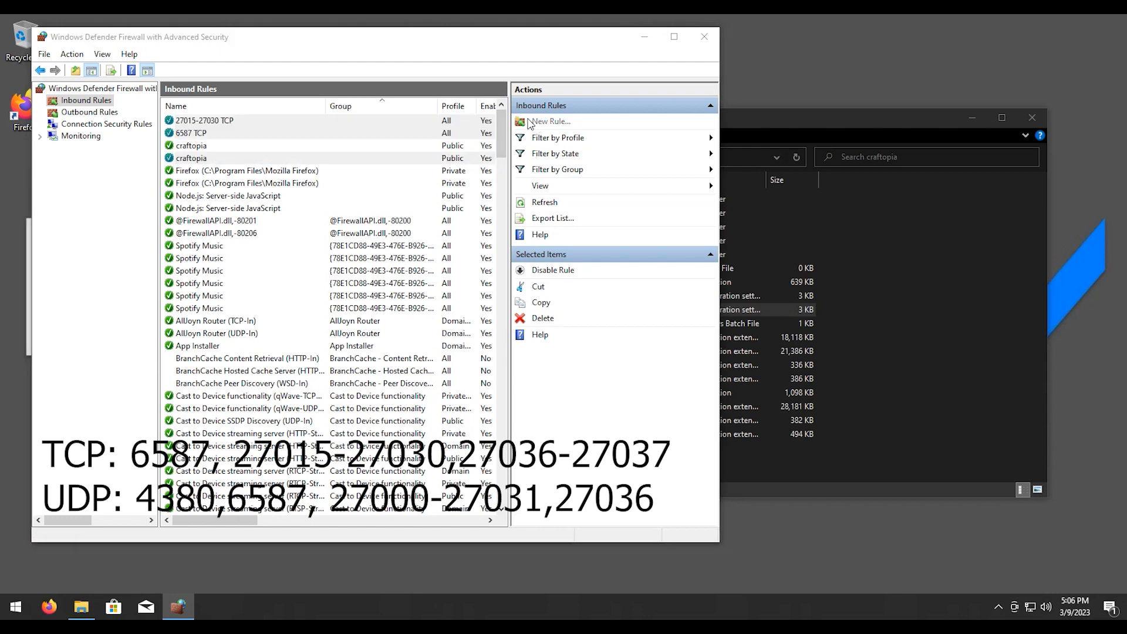
left_click(551, 120)
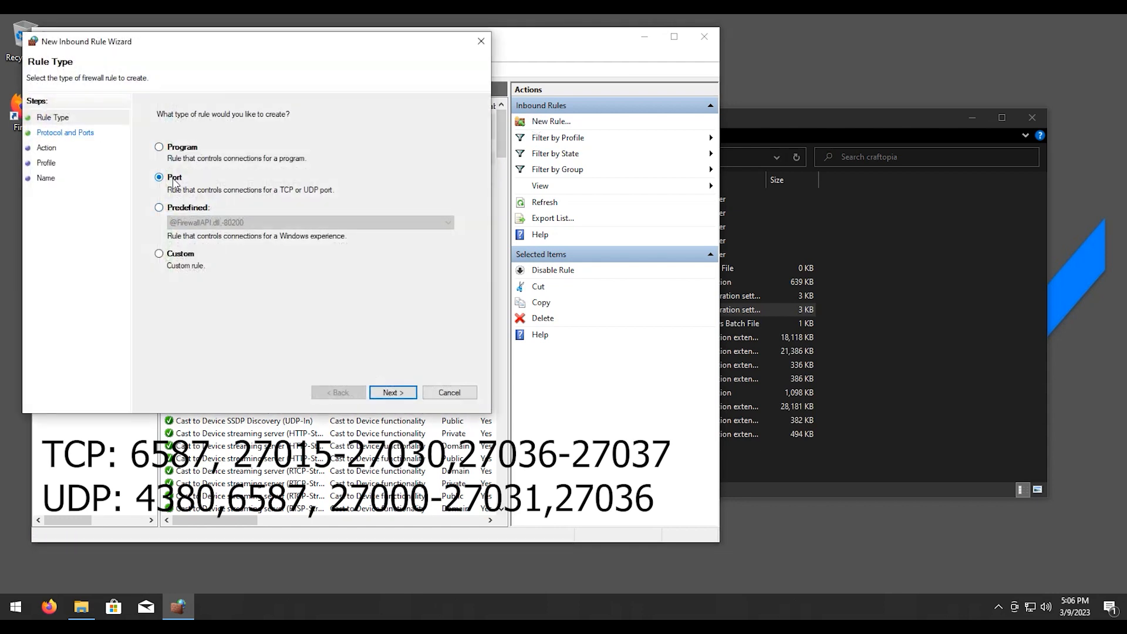
left_click(393, 392)
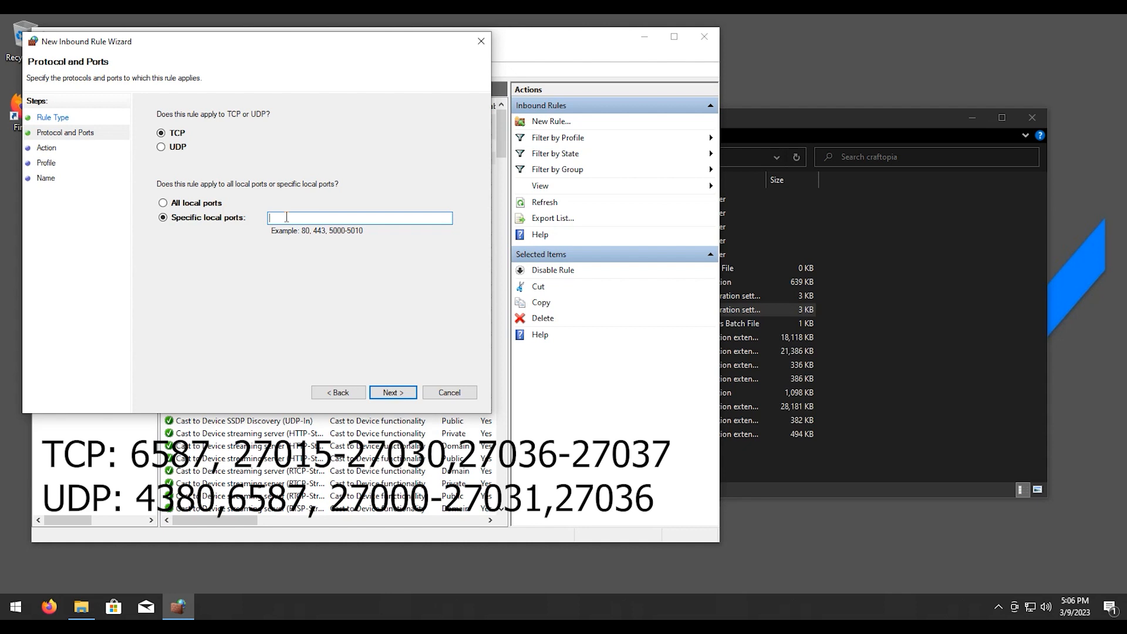
type("27036-27037")
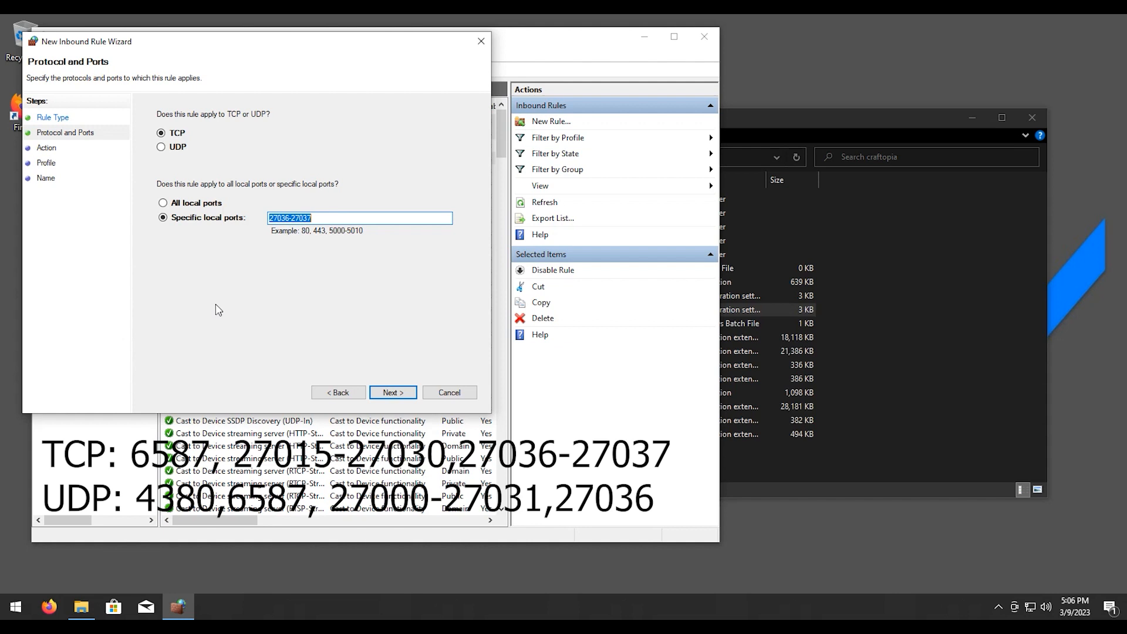
left_click(393, 392)
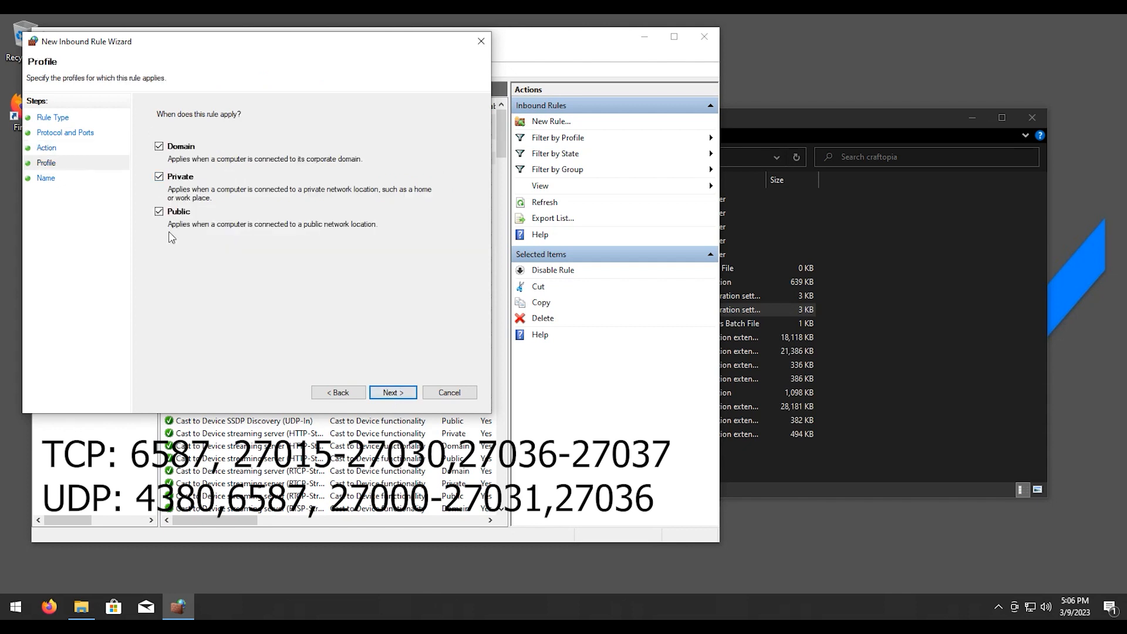
left_click(392, 392)
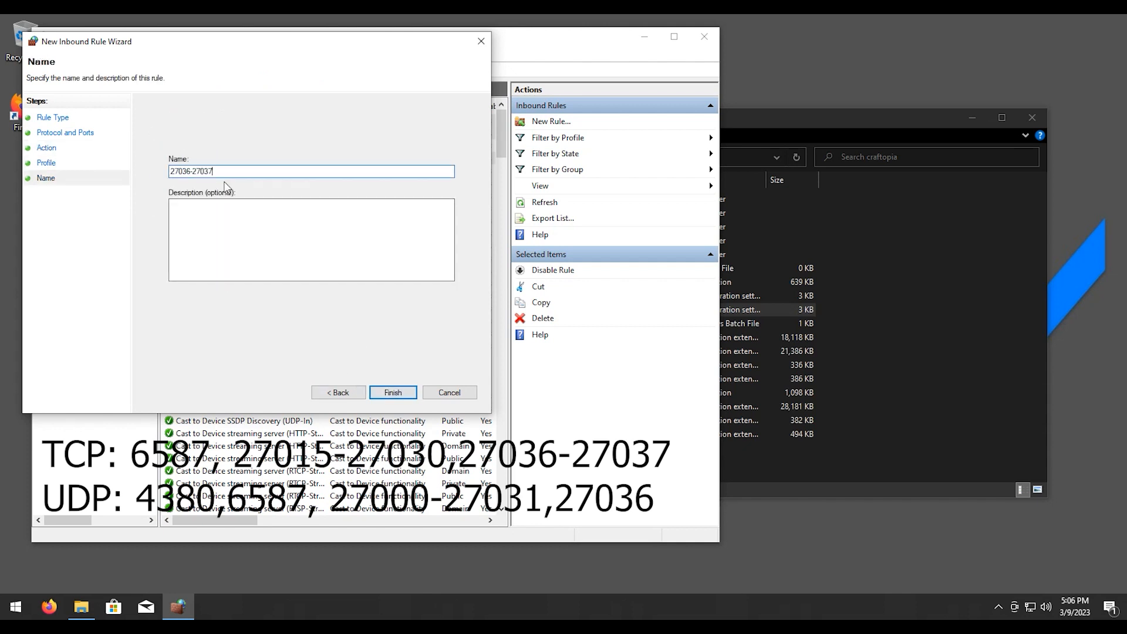
type("TCP")
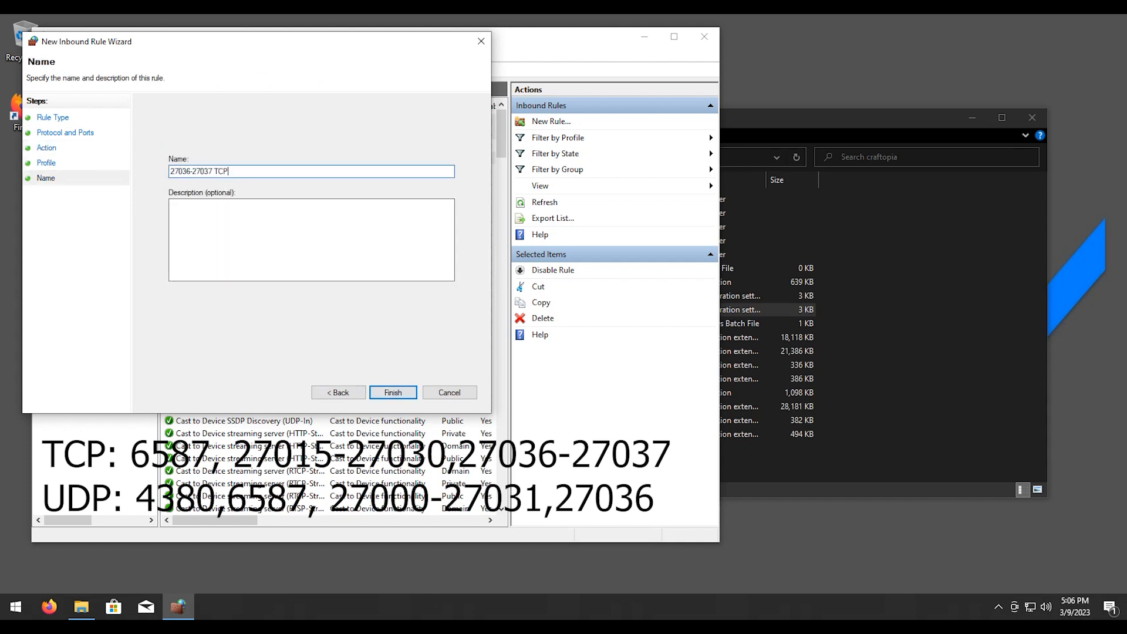
left_click(392, 393)
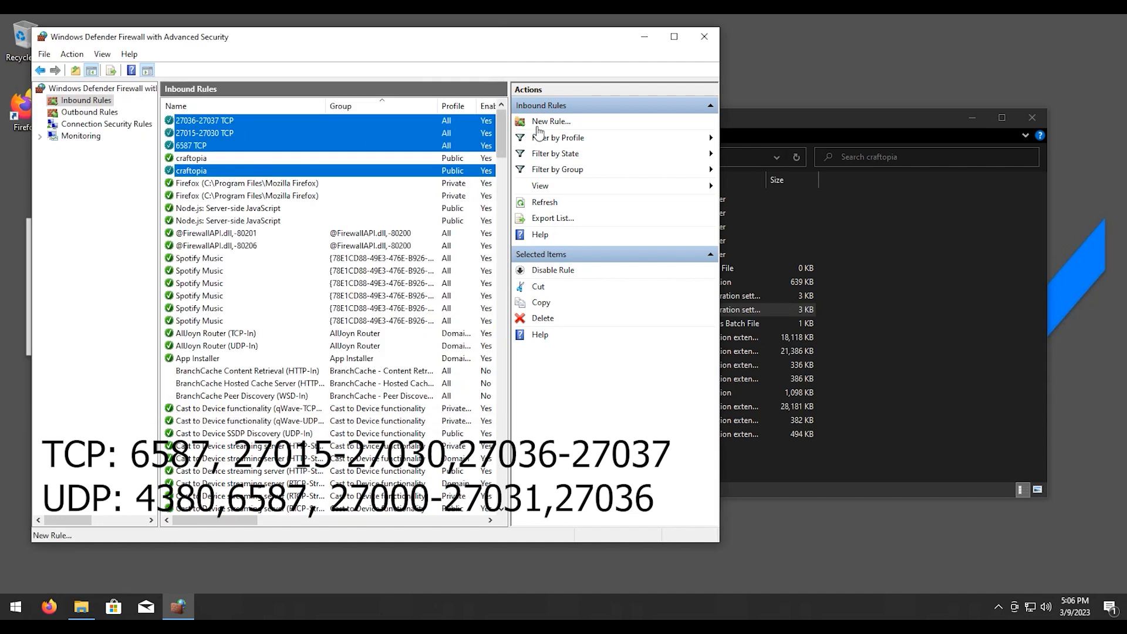
Add an inbound UDP rule for port 4380 across all network profiles
left_click(550, 121)
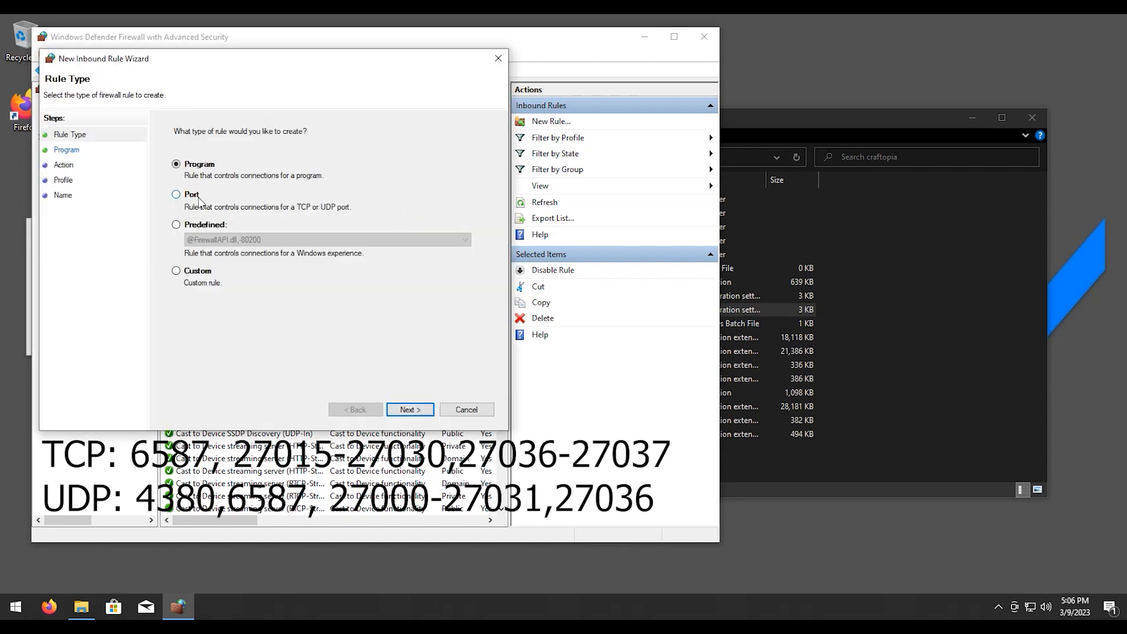
left_click(409, 409)
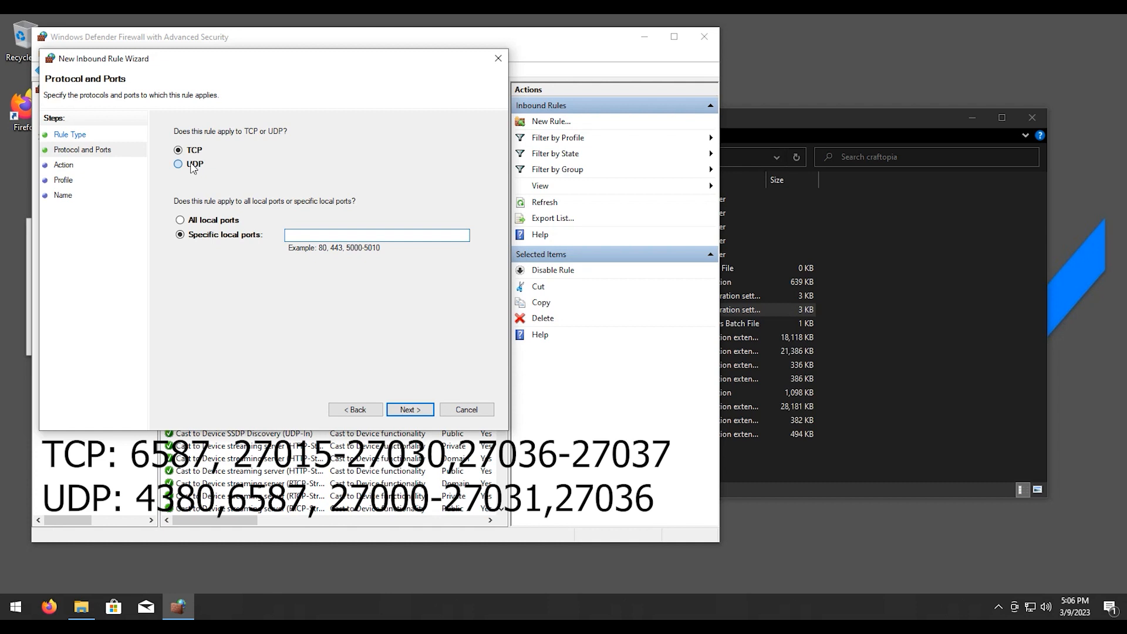
left_click(178, 164)
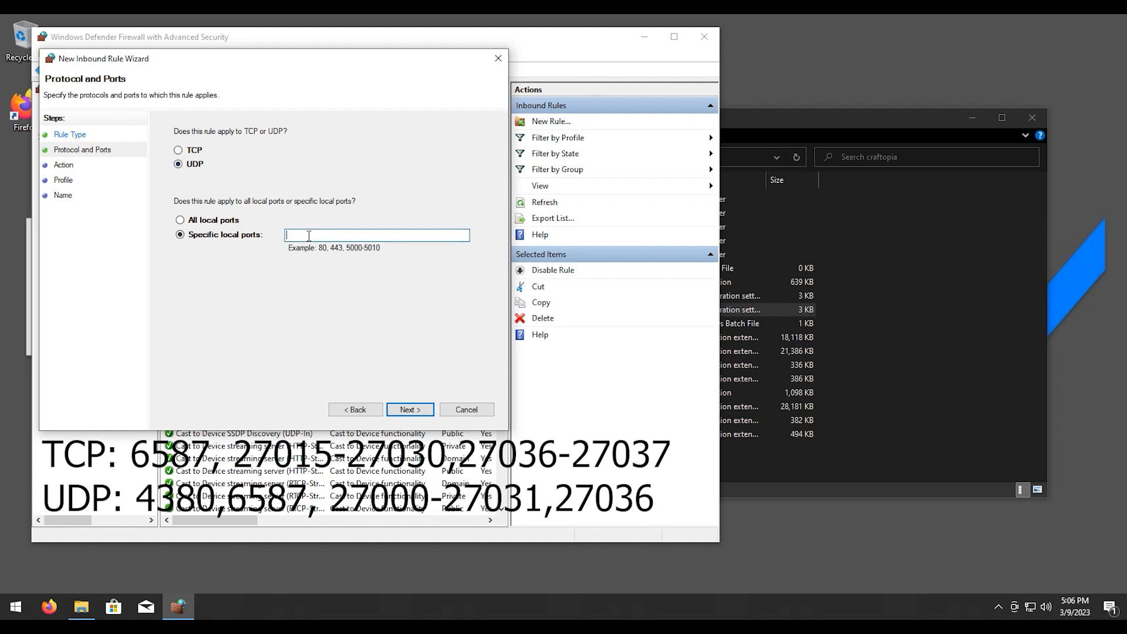
type("4380")
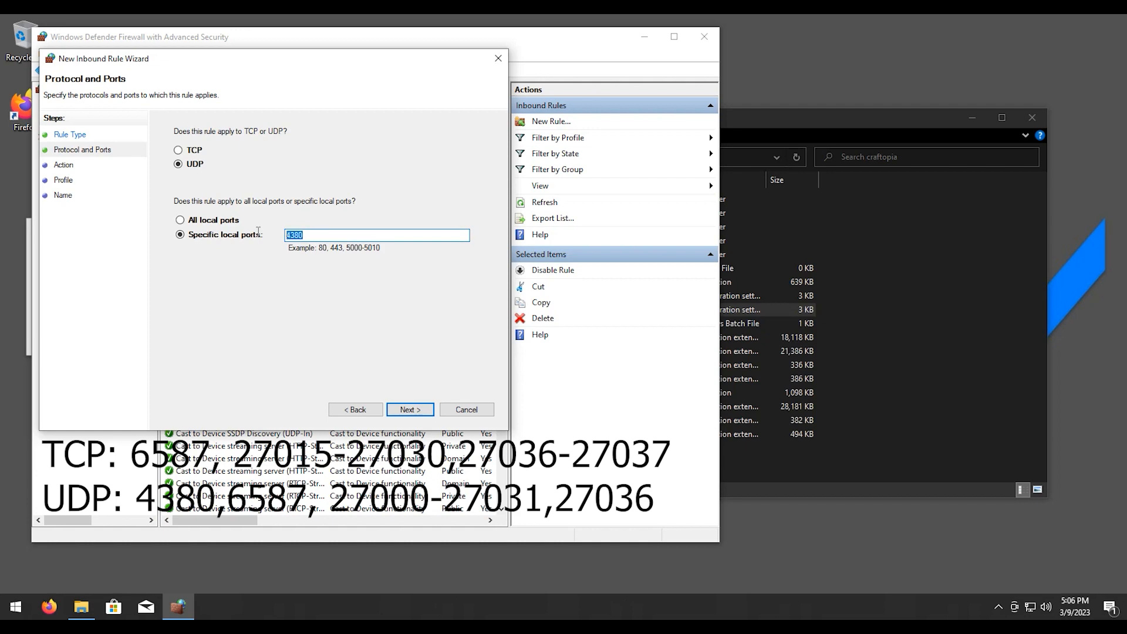
left_click(409, 410)
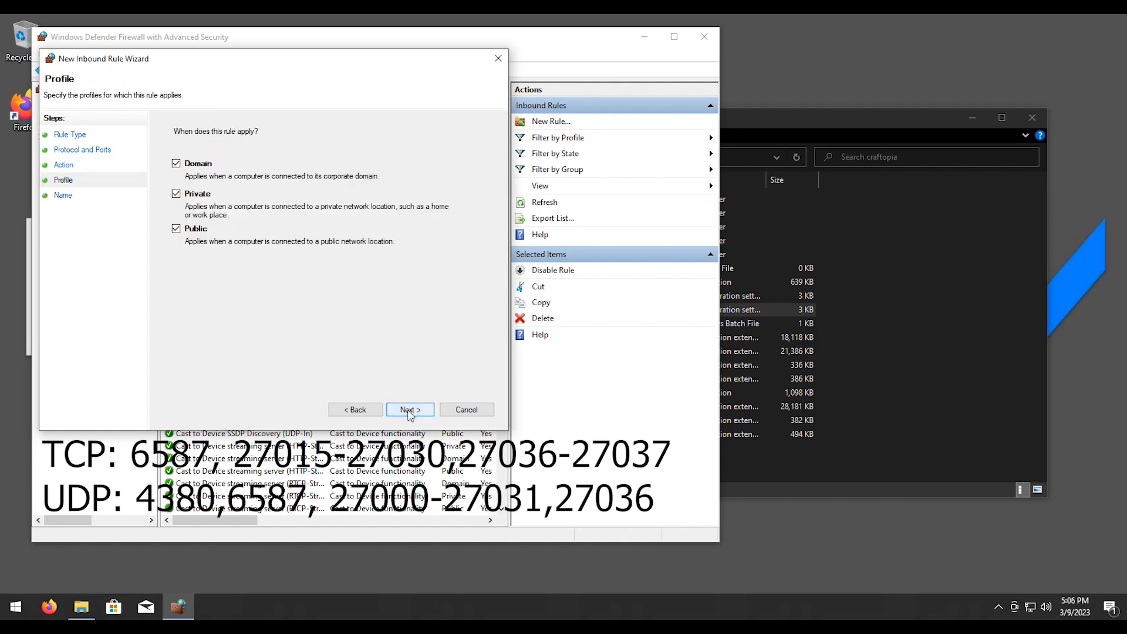
left_click(409, 408)
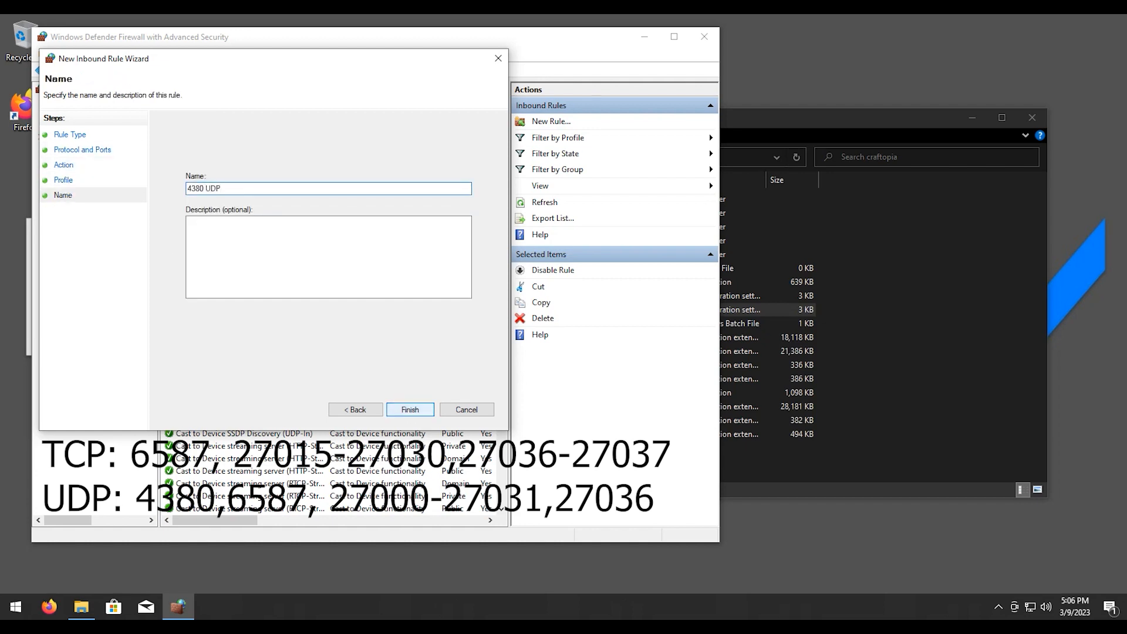
left_click(410, 409)
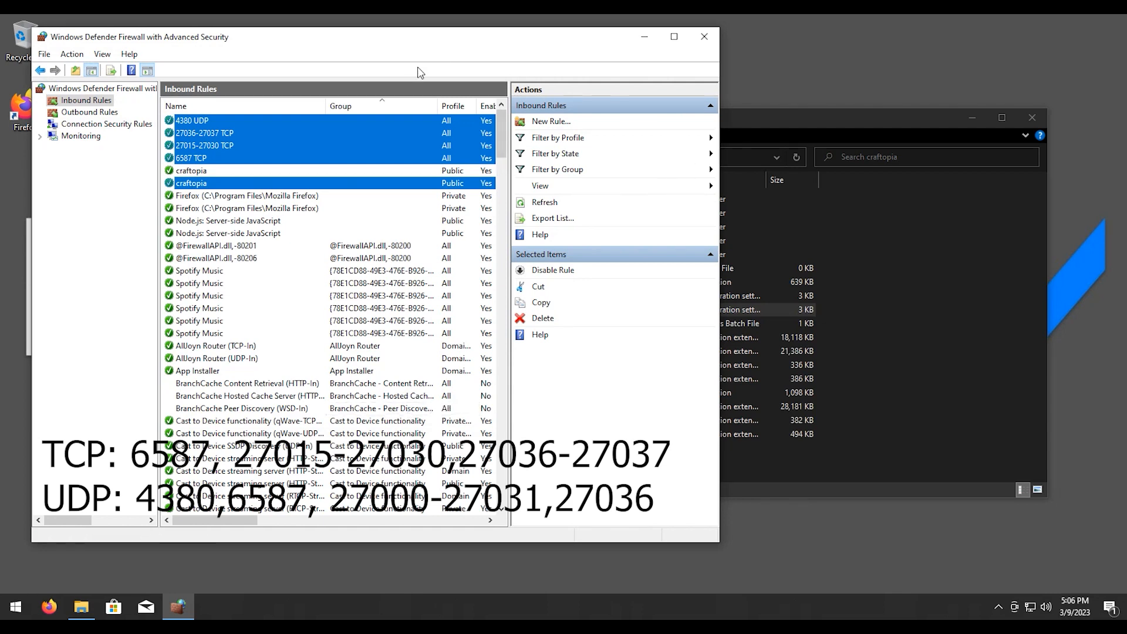
left_click(549, 121)
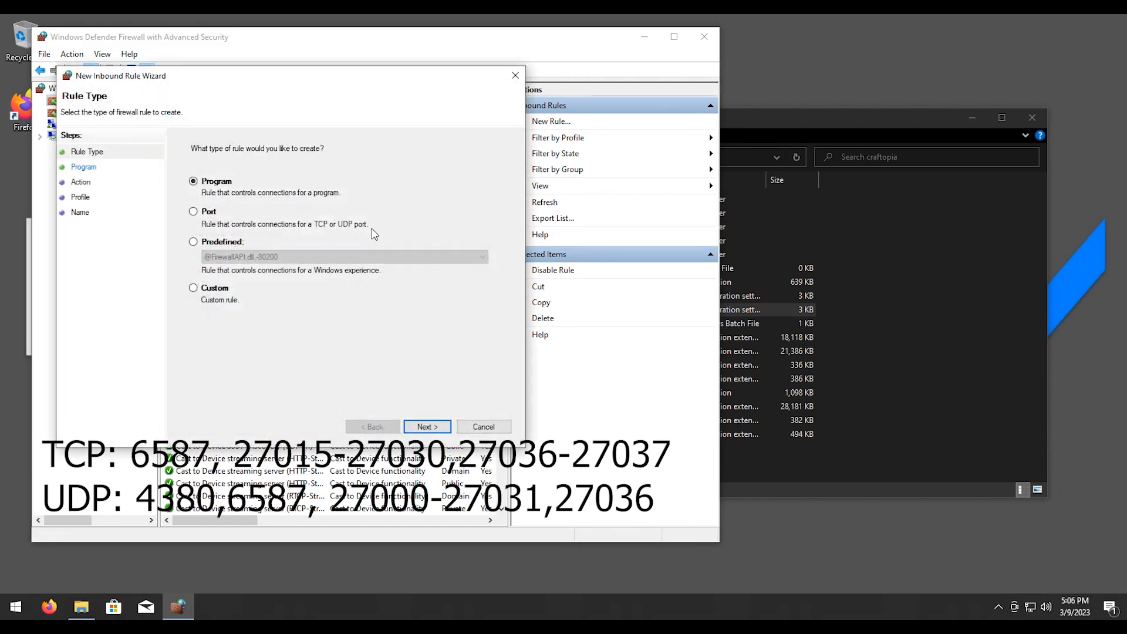
left_click(194, 210)
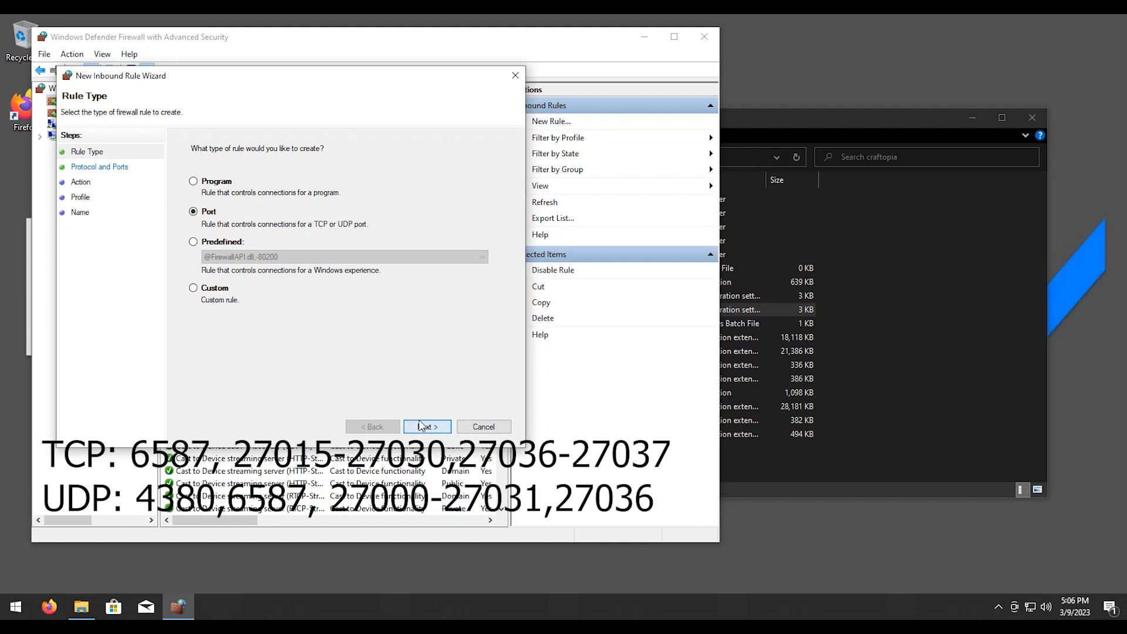
left_click(426, 426)
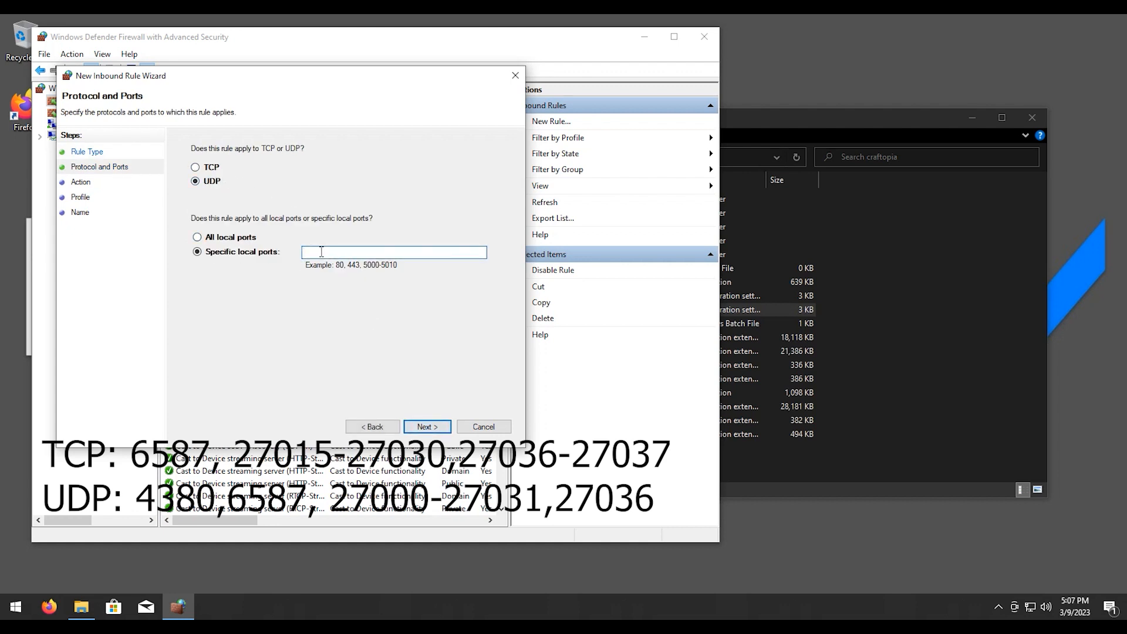
type("2700")
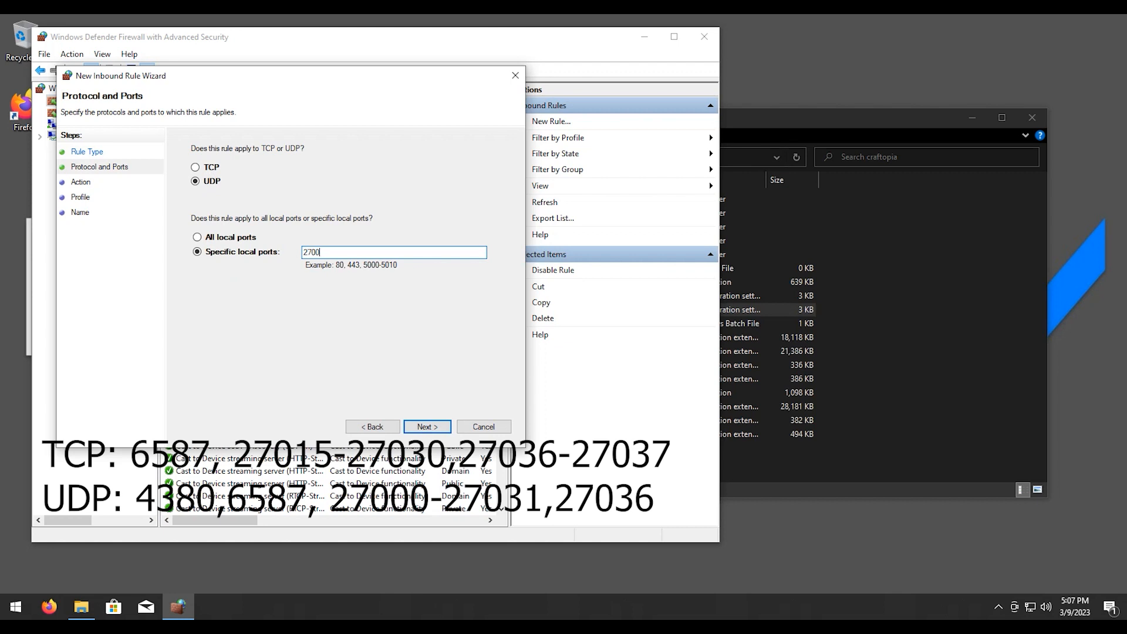
type("0-27031")
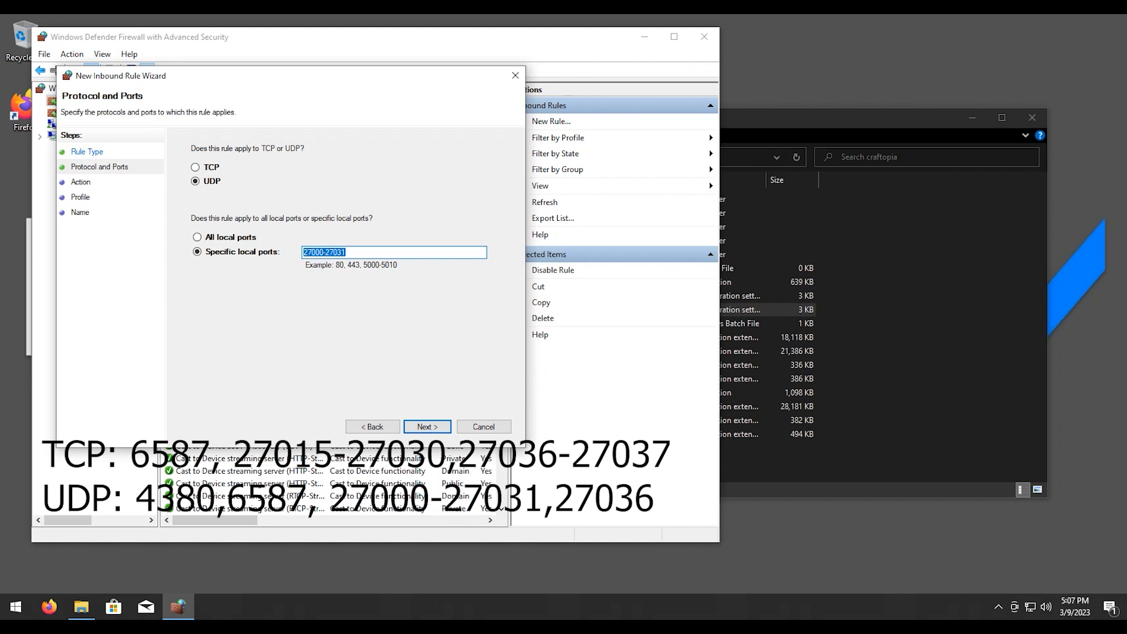
mouse_move(27, 24)
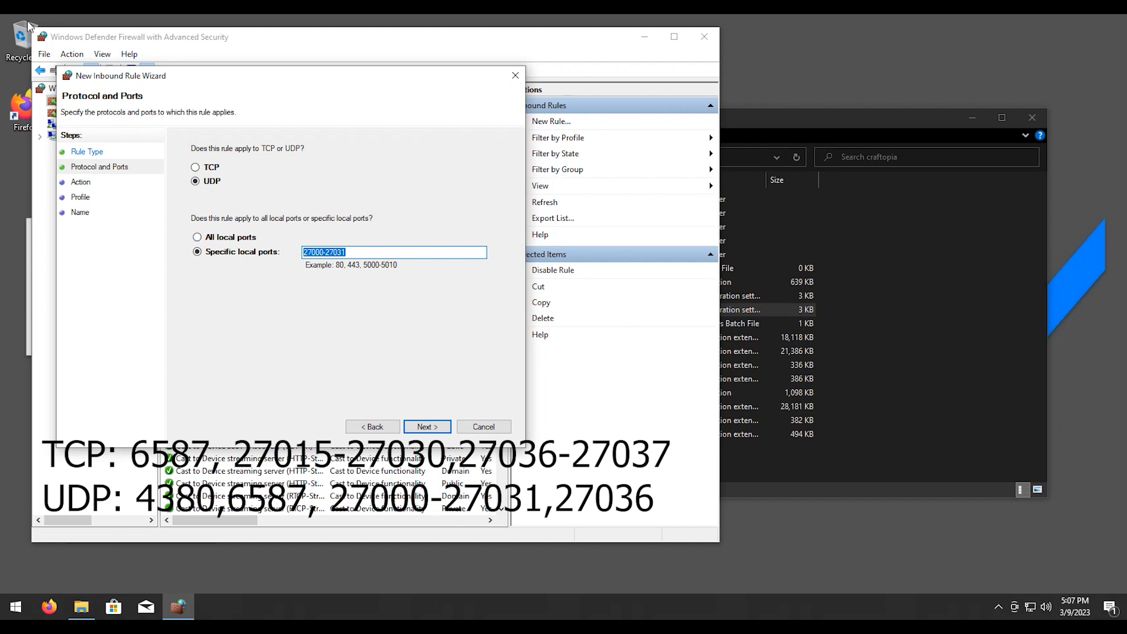
mouse_move(317, 415)
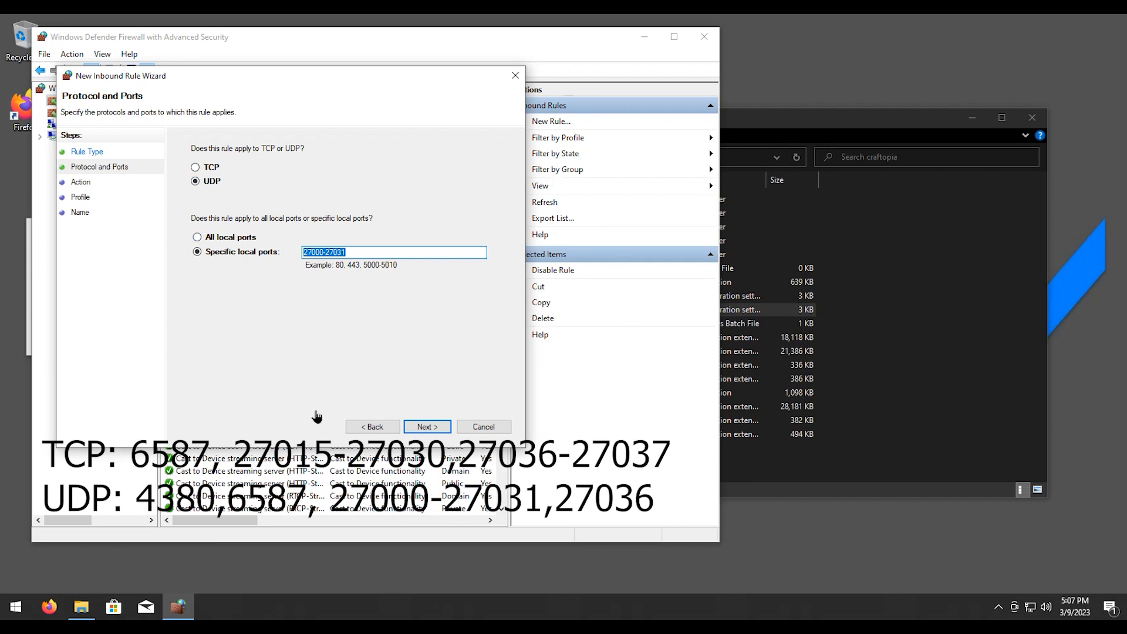
left_click(426, 427)
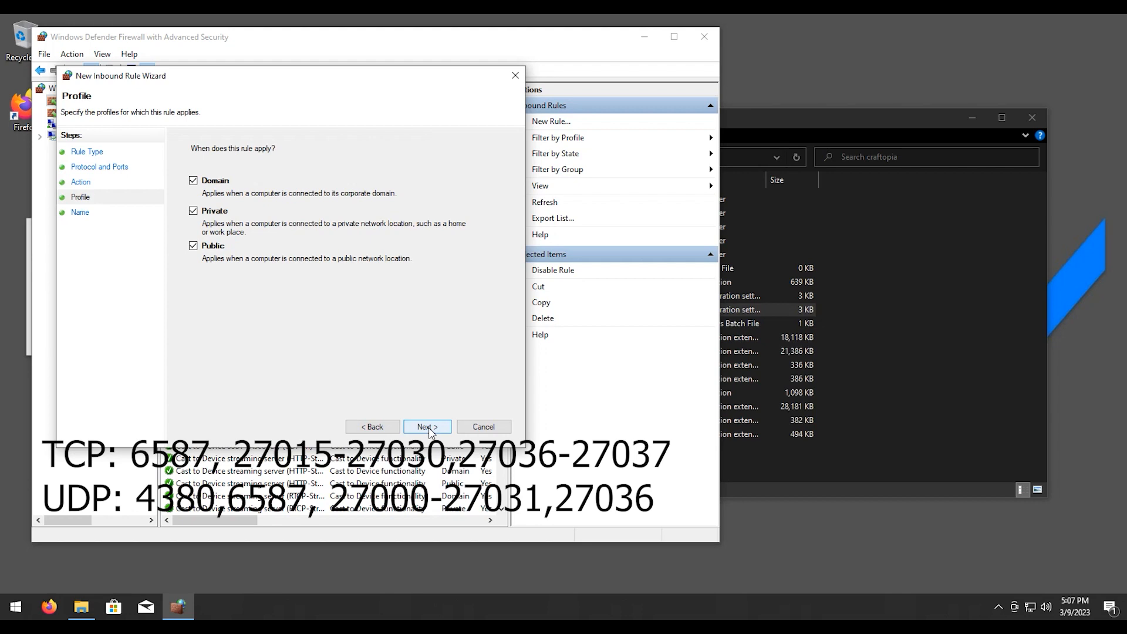
left_click(426, 426)
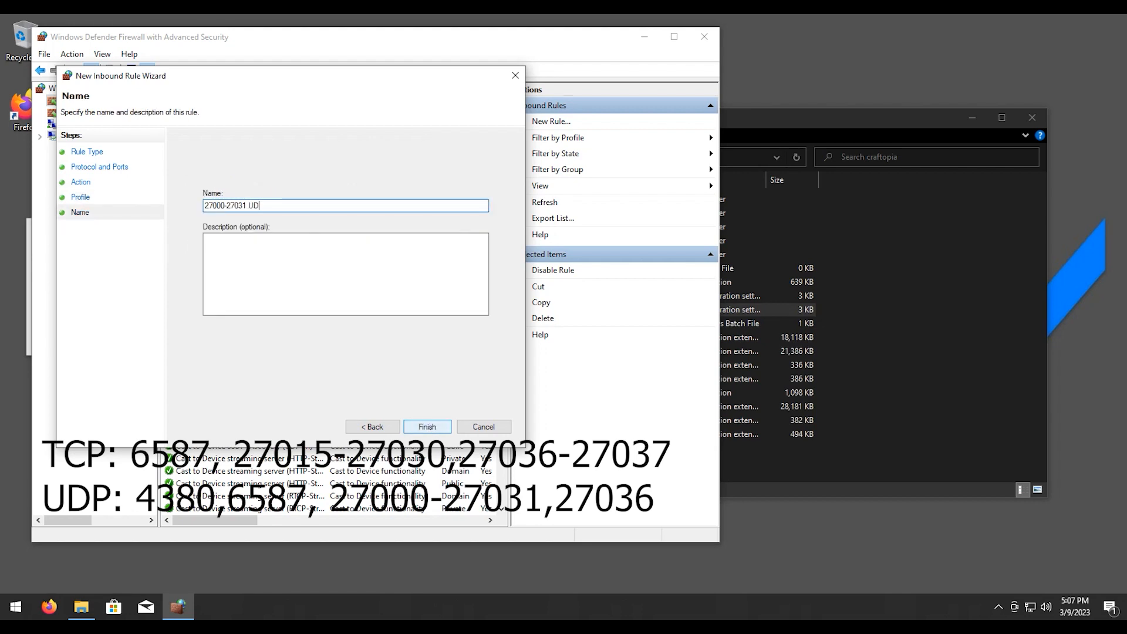
left_click(427, 427)
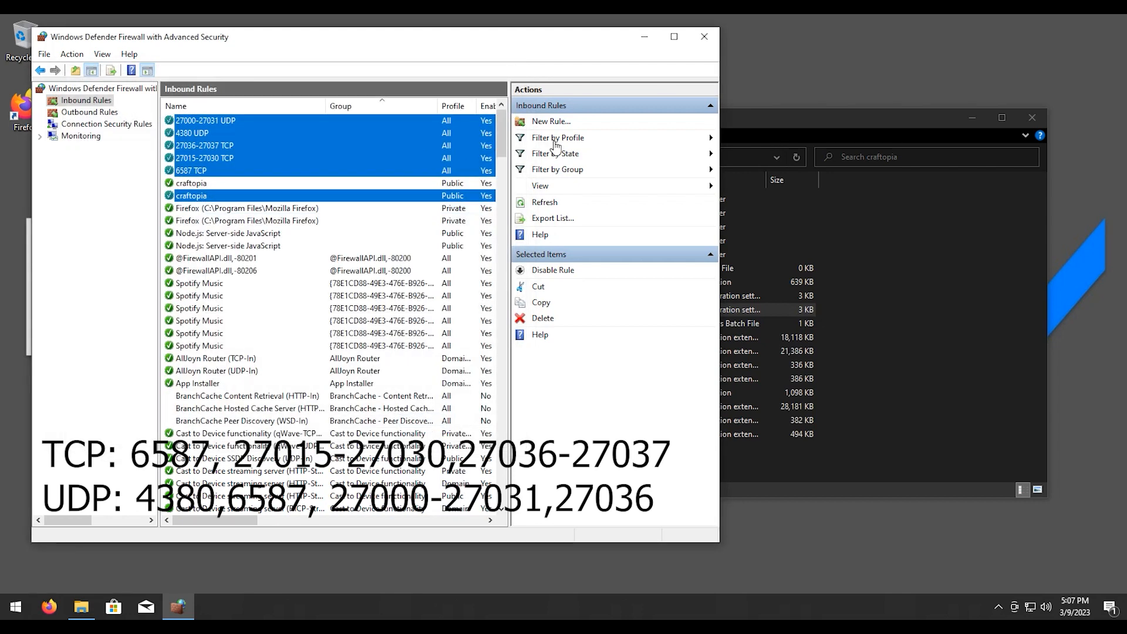
Add an inbound UDP rule for port 27036, then close the firewall window
left_click(549, 121)
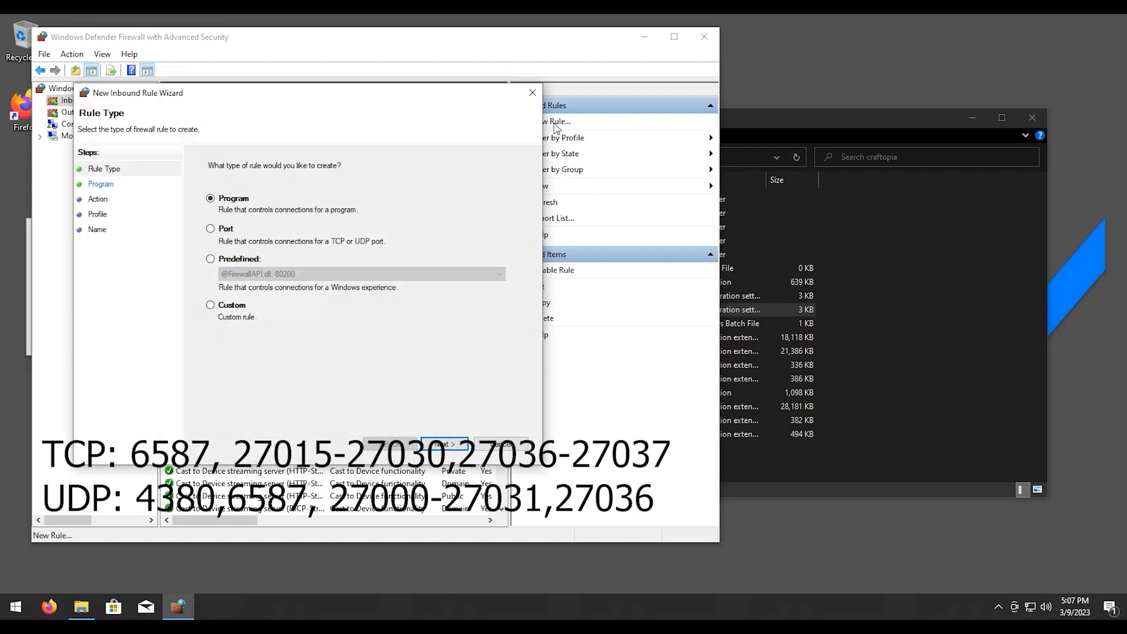
left_click(210, 229)
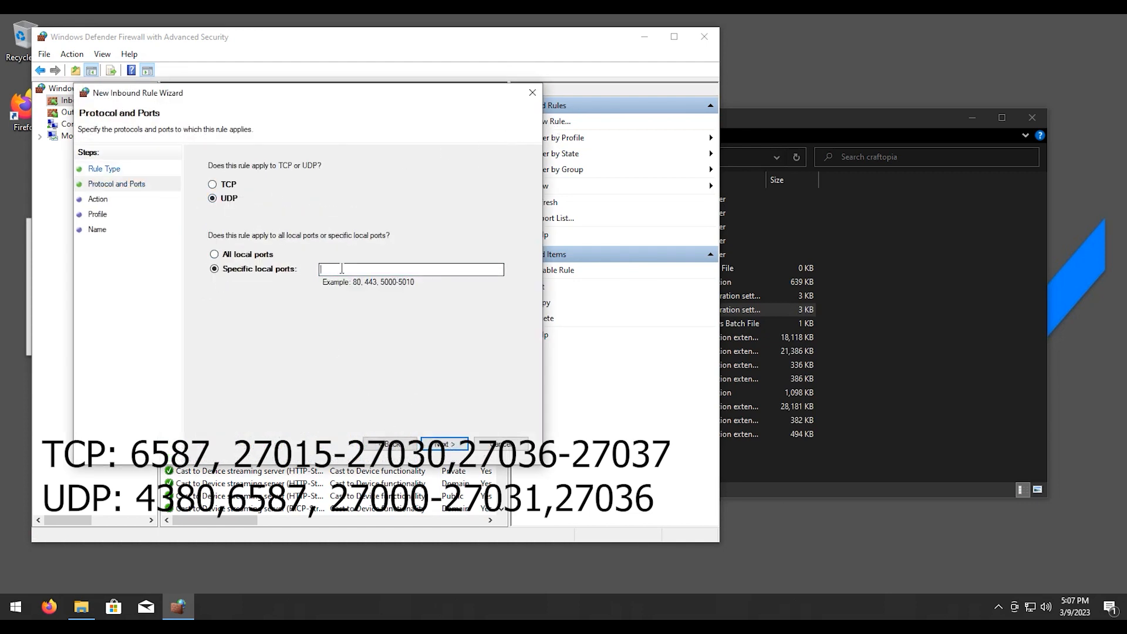
type("2703")
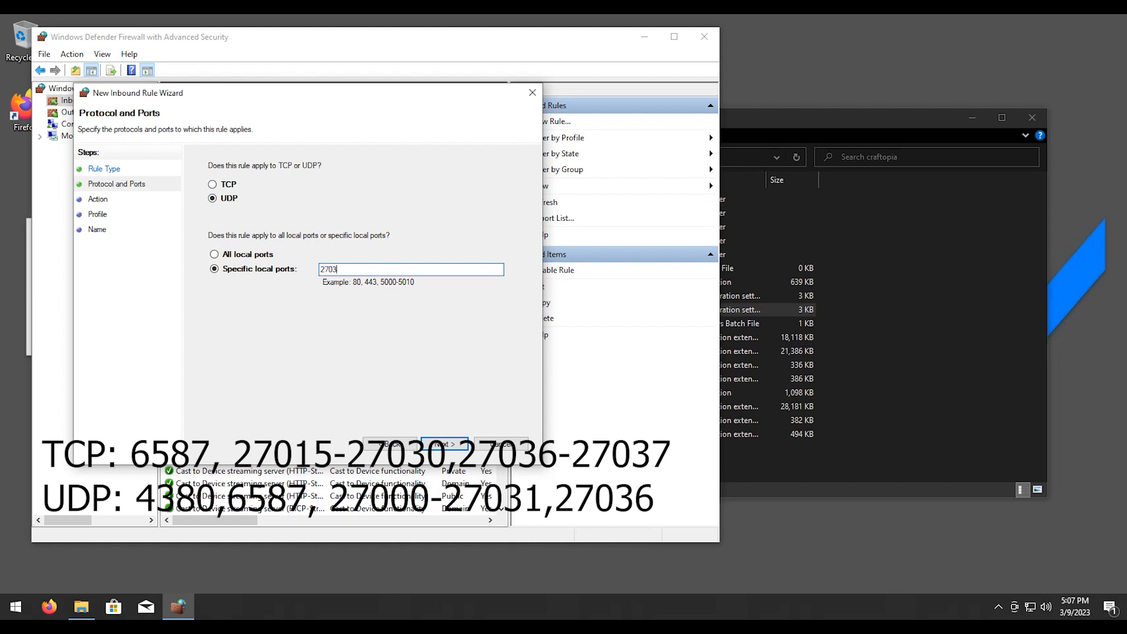
left_click(444, 445)
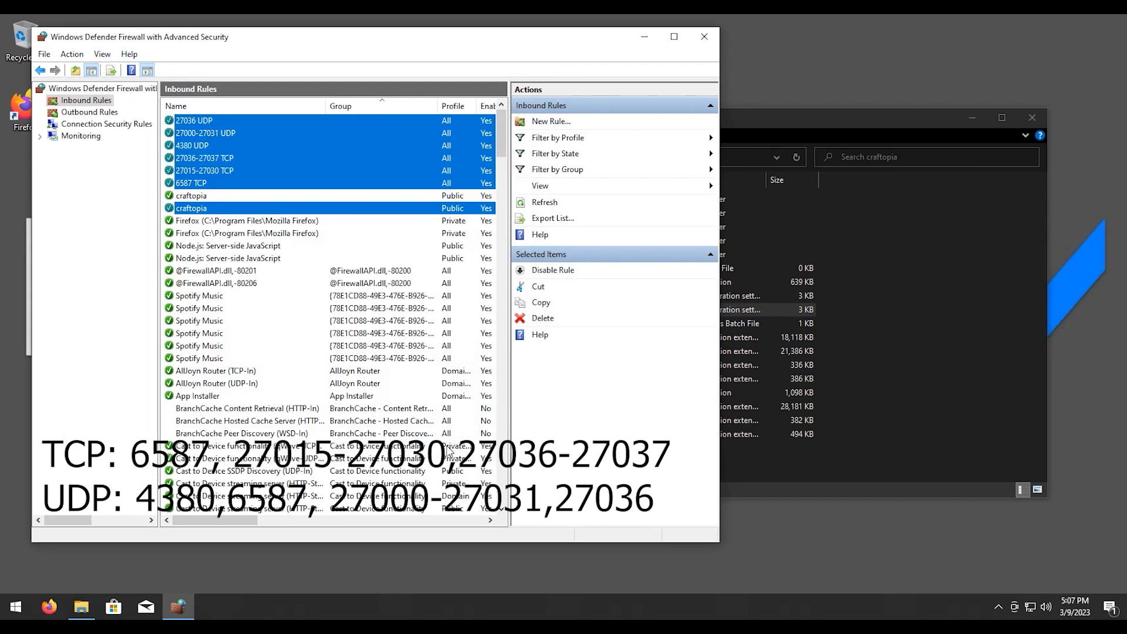
mouse_move(210, 191)
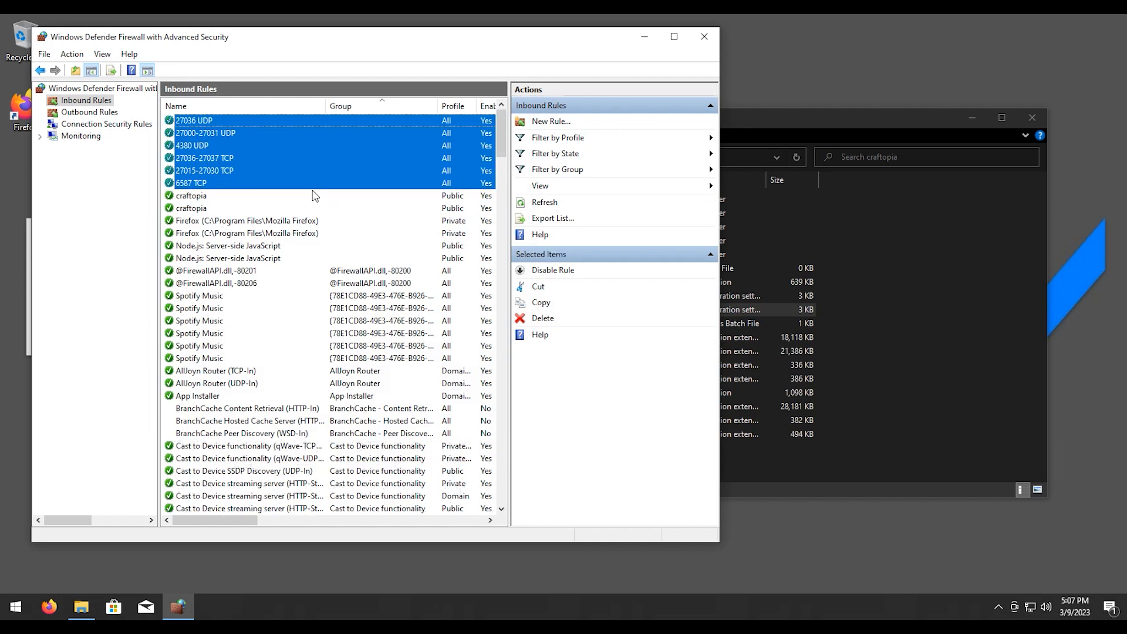
mouse_move(309, 195)
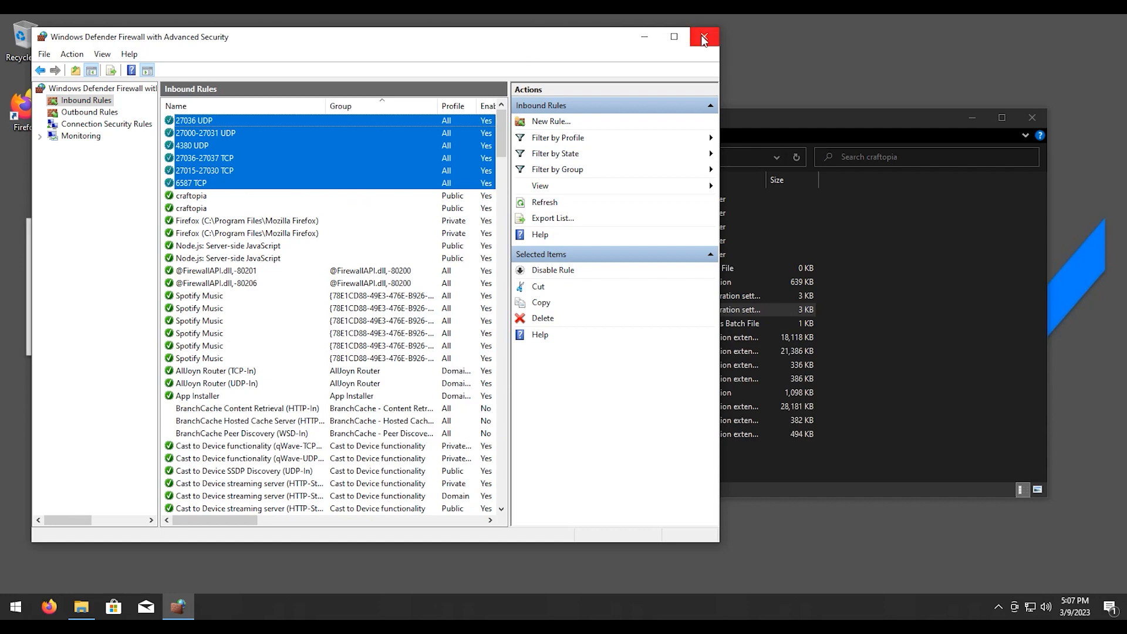
left_click(704, 37)
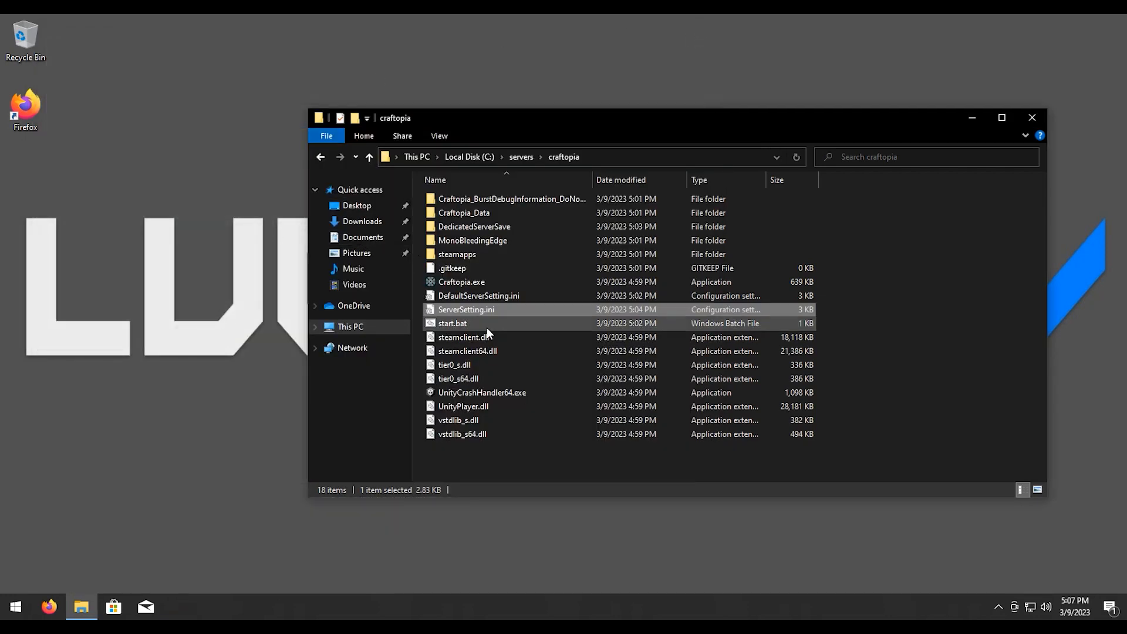
Launch start.bat so the Craftopia server console loads the world
double_click(451, 323)
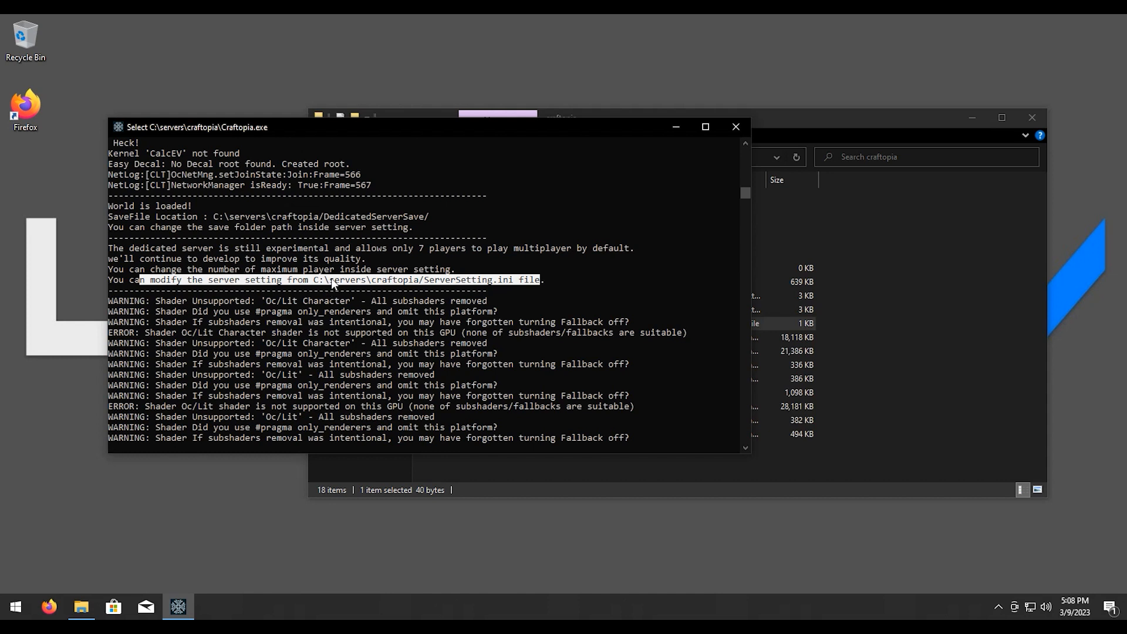
mouse_move(559, 193)
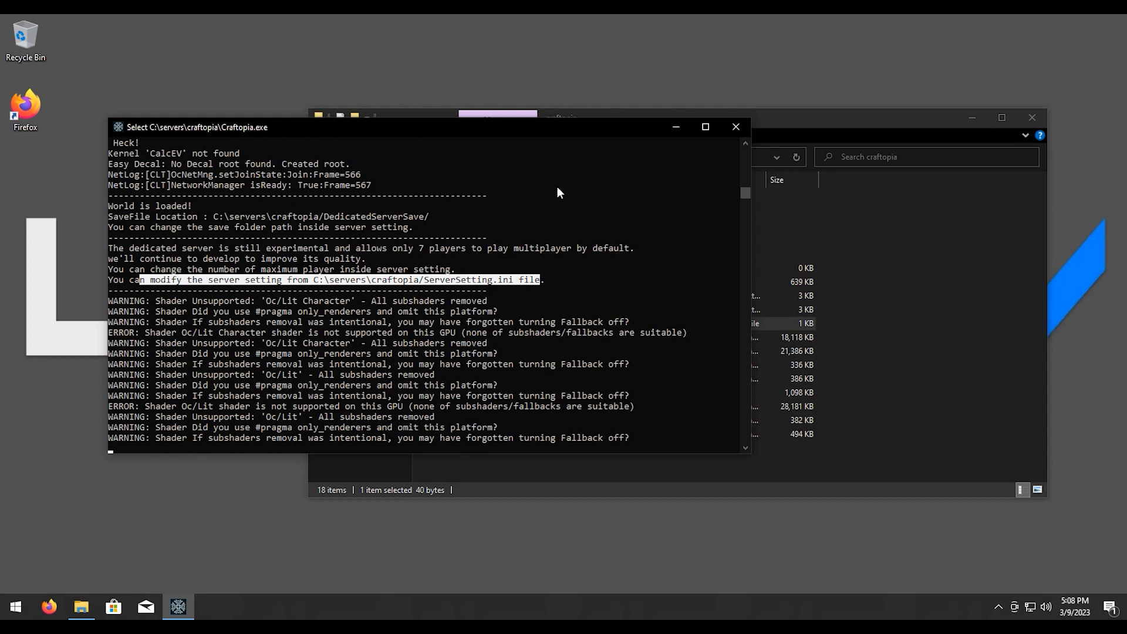
mouse_move(554, 178)
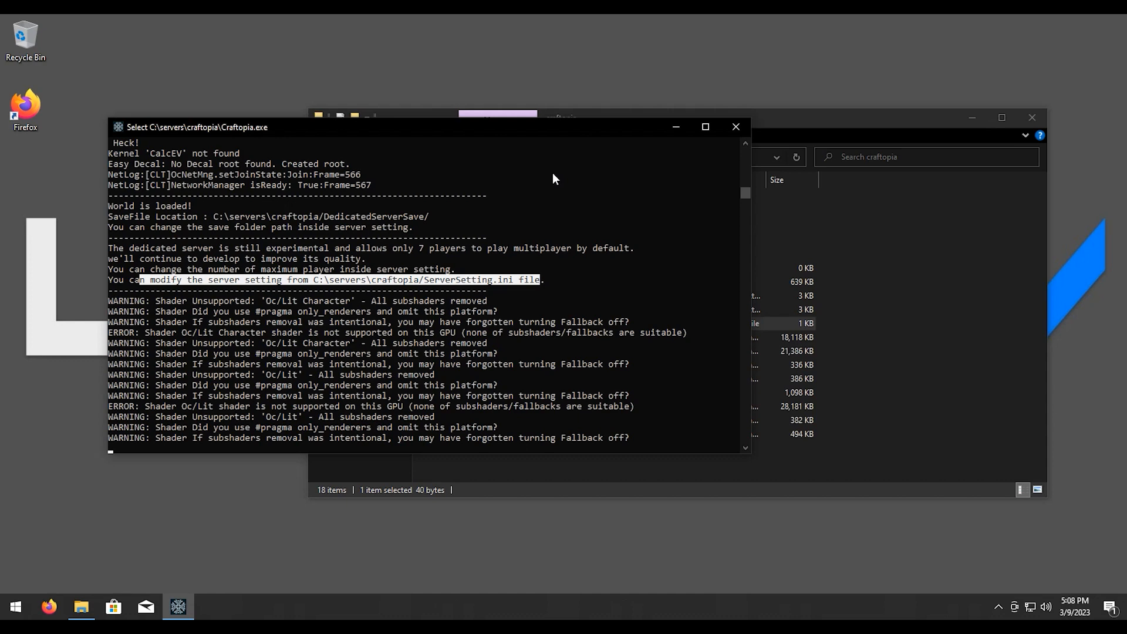
mouse_move(780, 102)
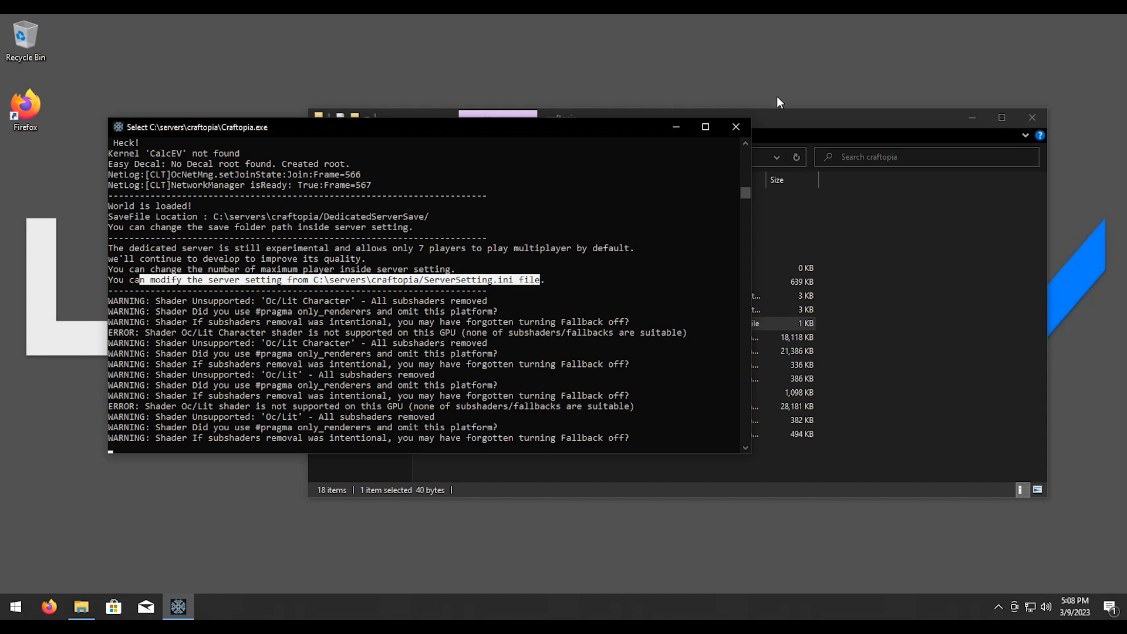